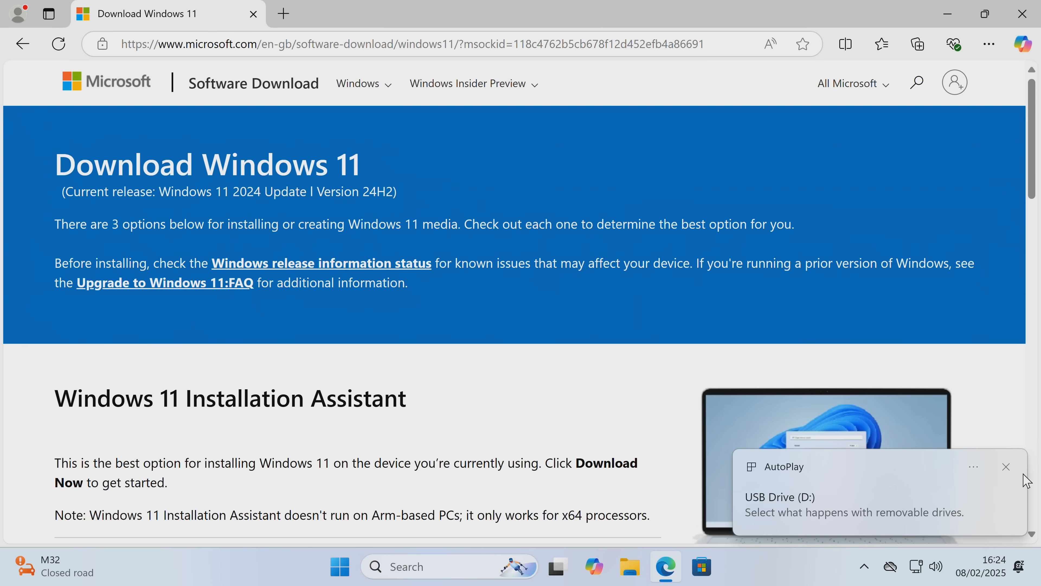
mouse_move(1007, 467)
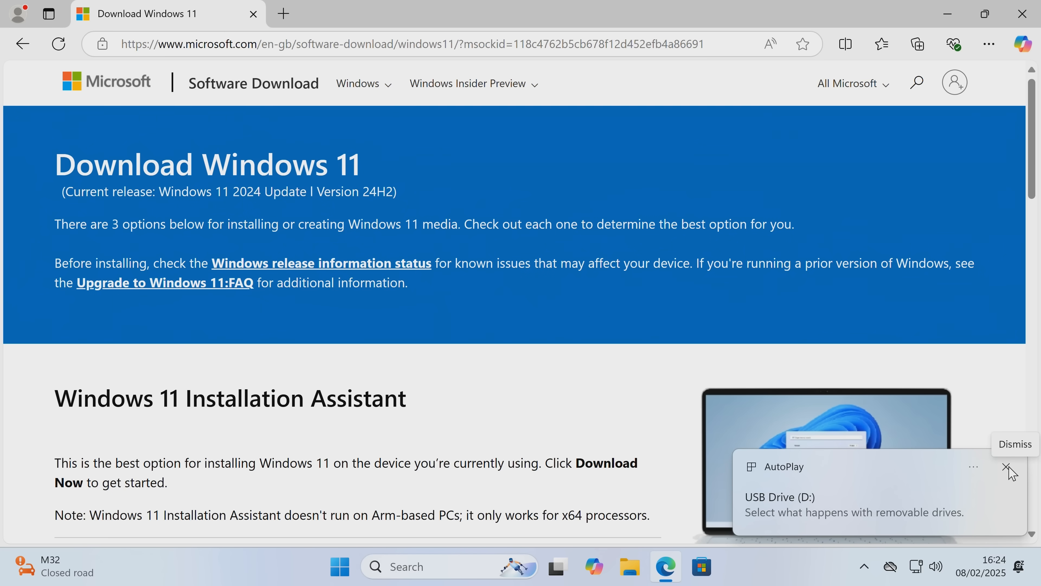
Dismiss the AutoPlay toast, download the Windows 11 media creation tool and run the downloaded file.
left_click(1008, 467)
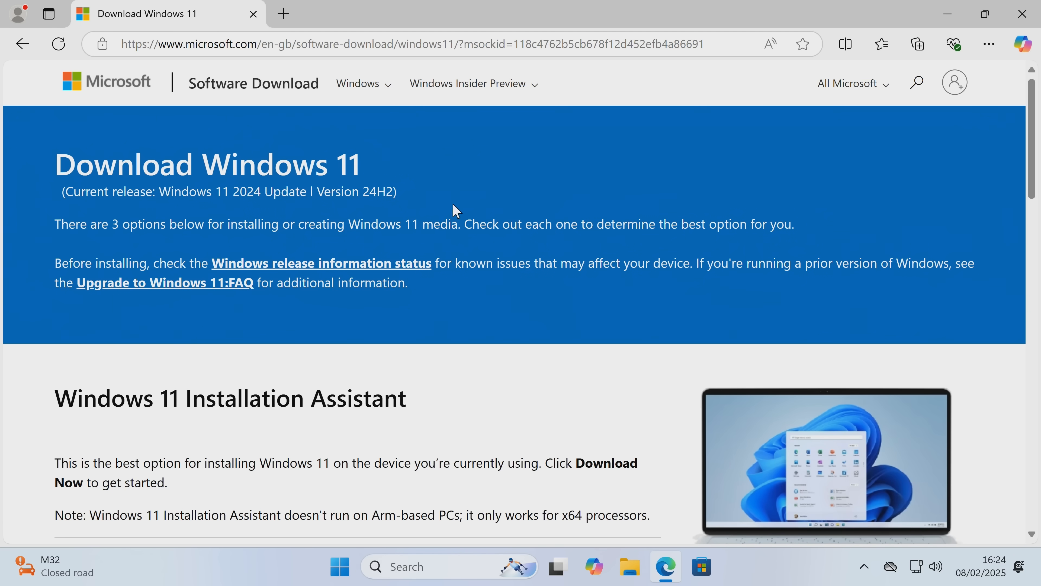
mouse_move(180, 193)
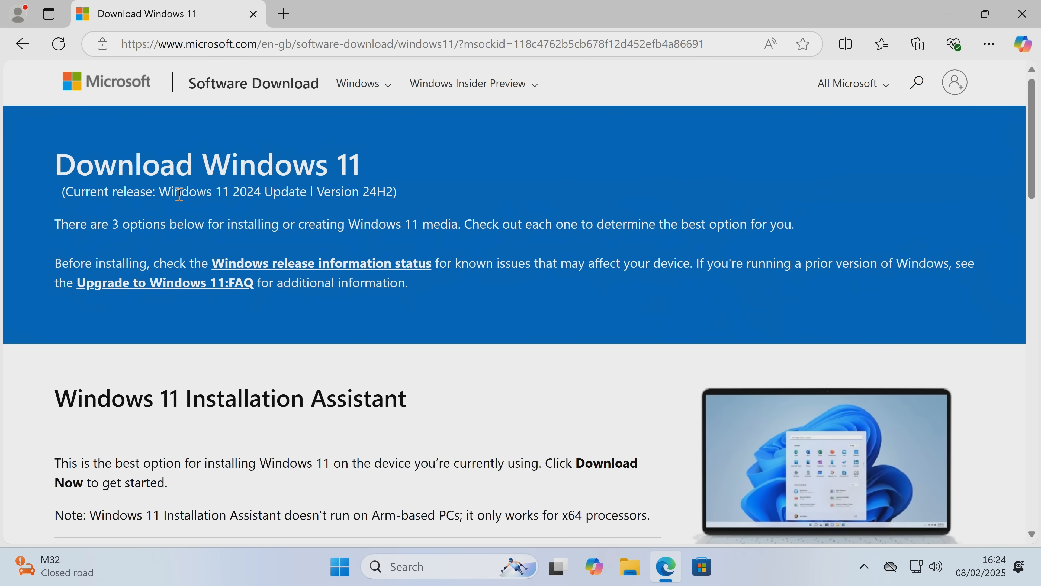
mouse_move(188, 208)
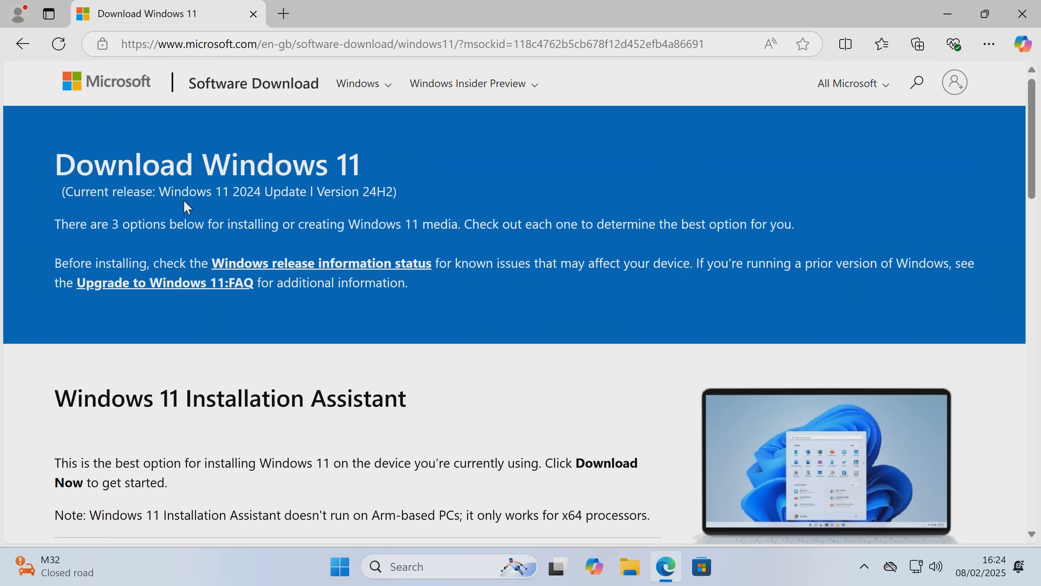
mouse_move(279, 251)
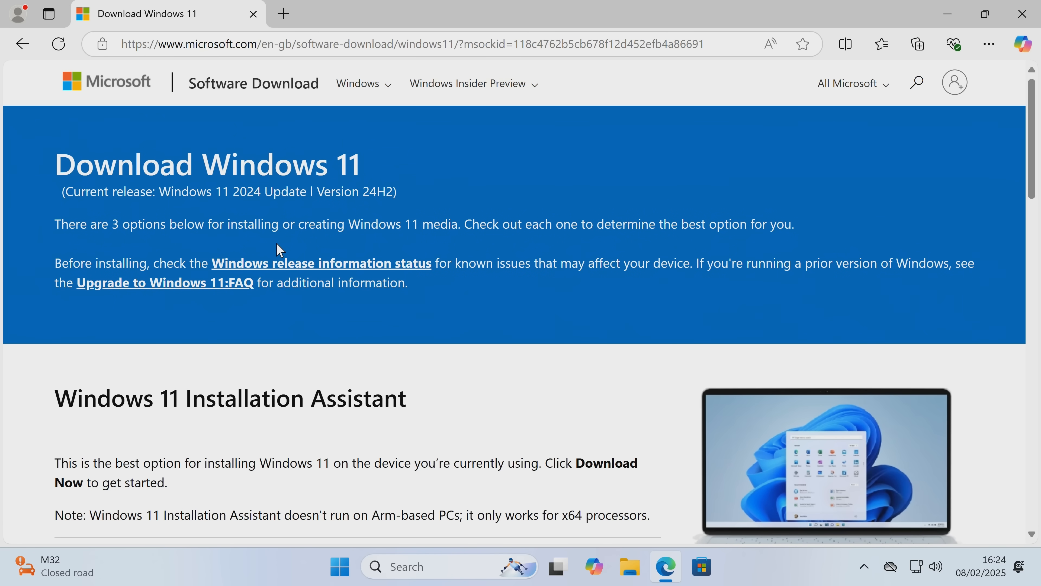
scroll("down", 3)
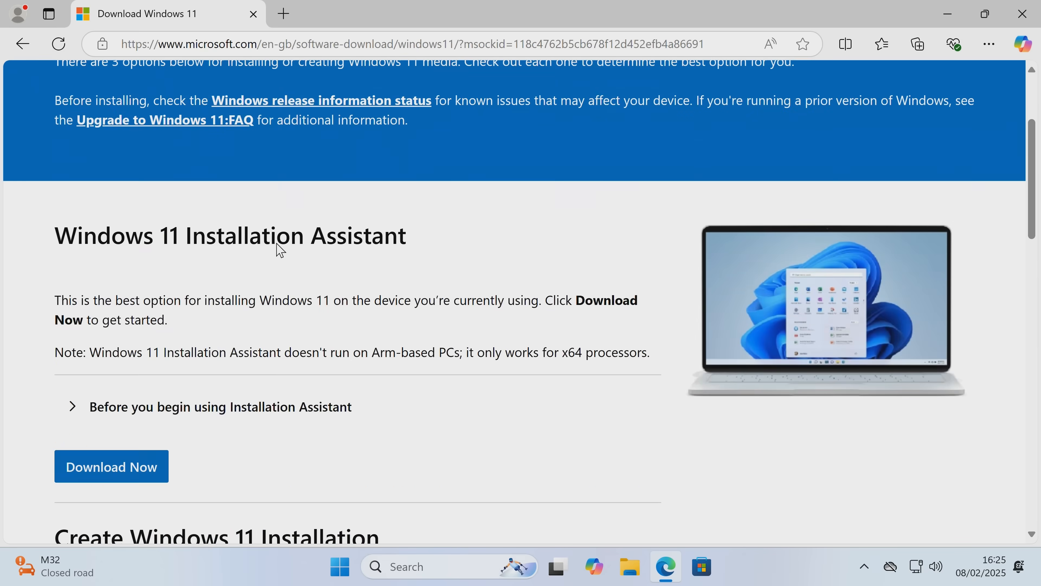
scroll("down", 3)
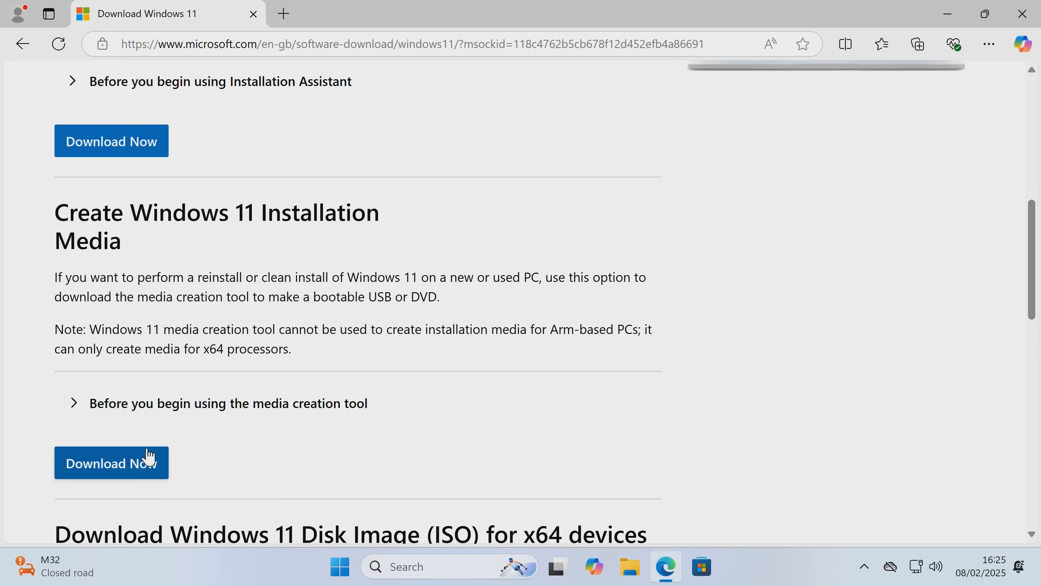
mouse_move(267, 212)
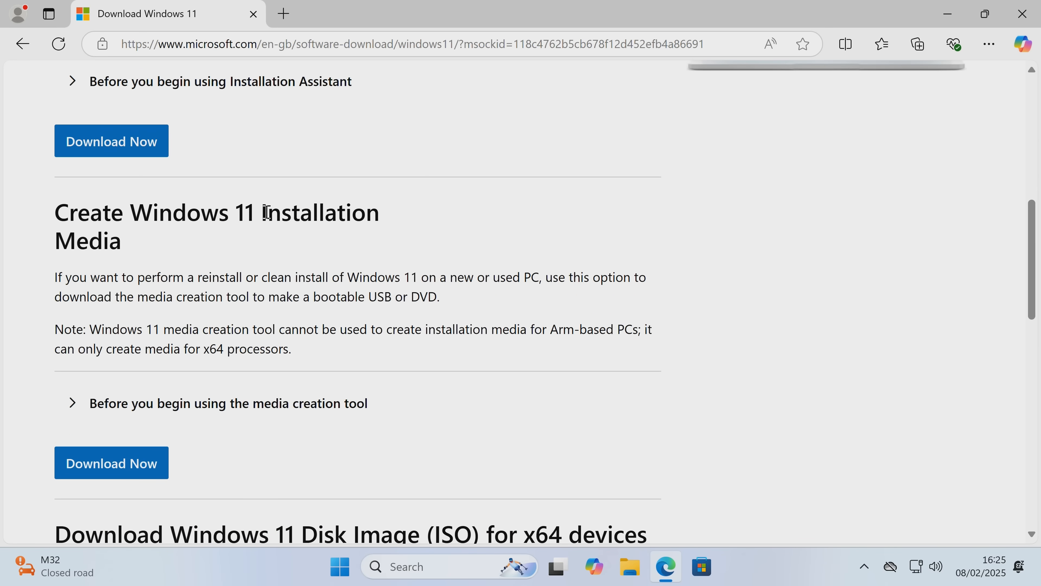
mouse_move(110, 463)
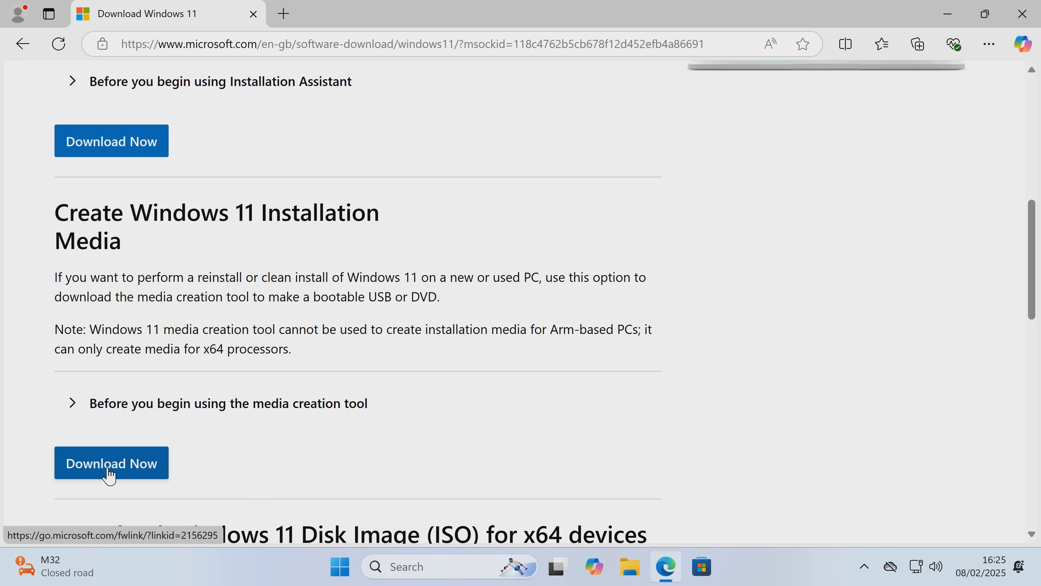
left_click(111, 463)
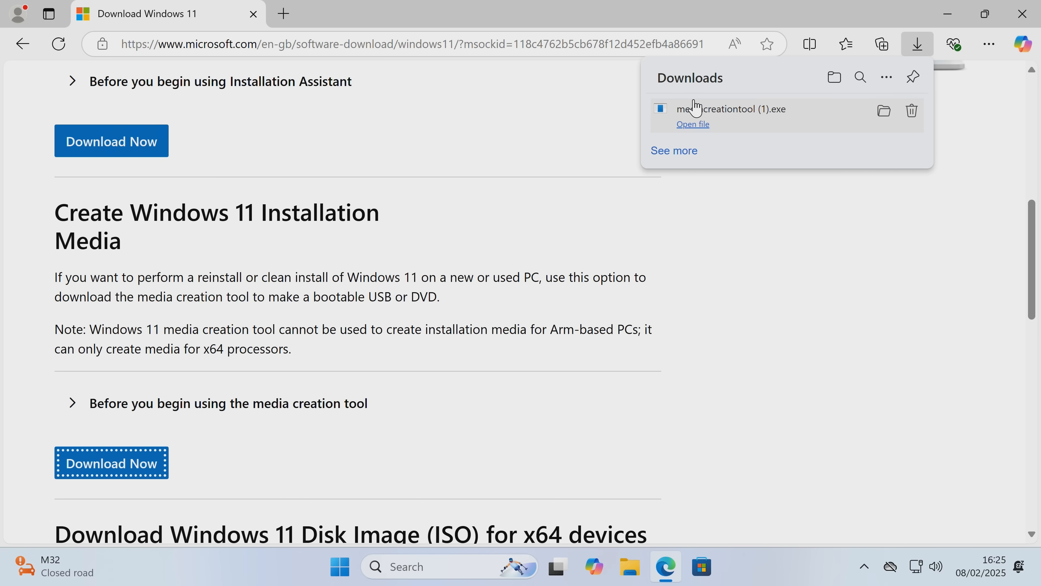
mouse_move(733, 147)
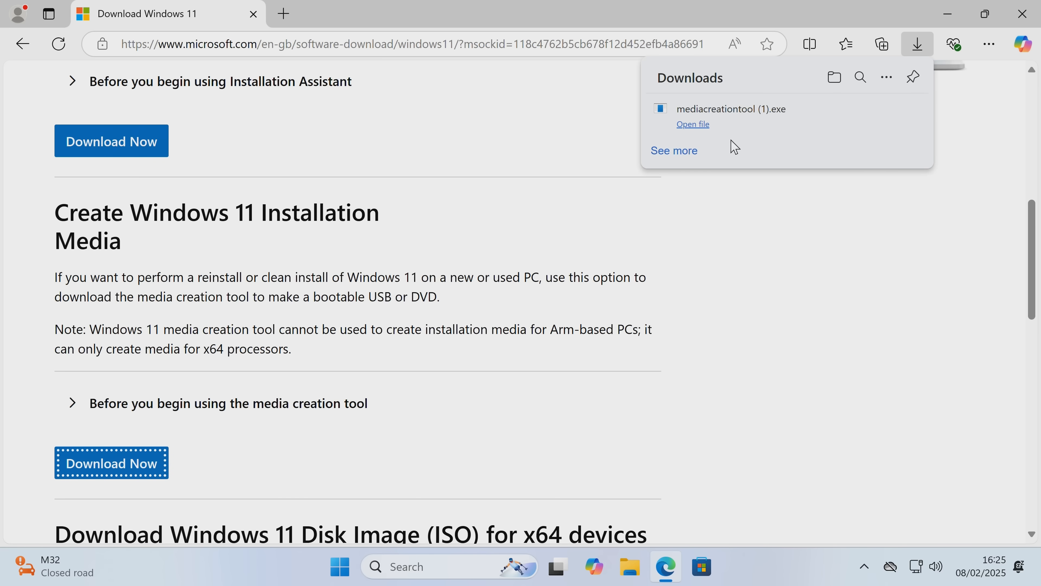
left_click(692, 124)
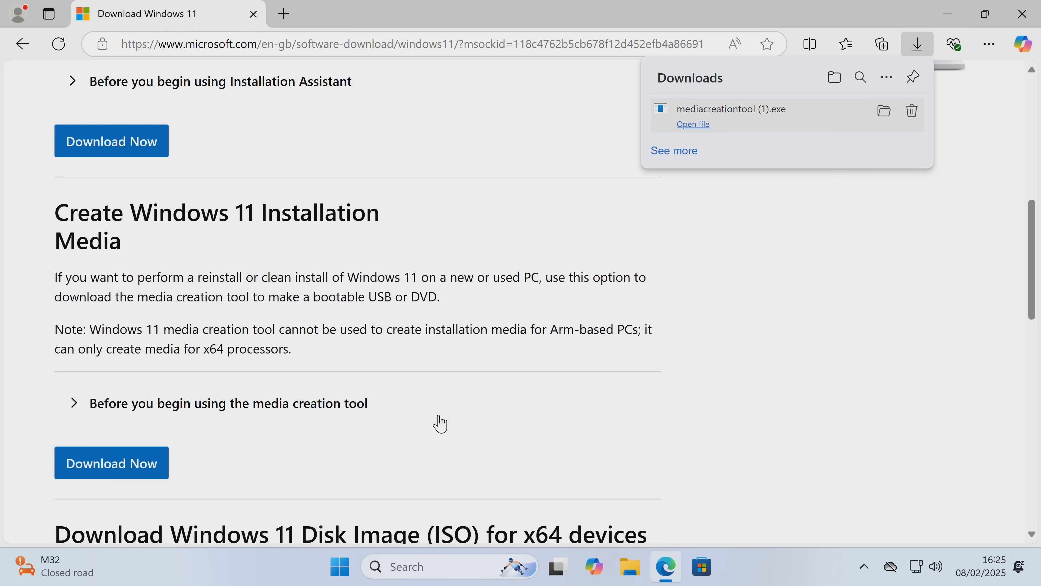
Close Edge and accept the media creation tool's licence terms.
left_click(693, 125)
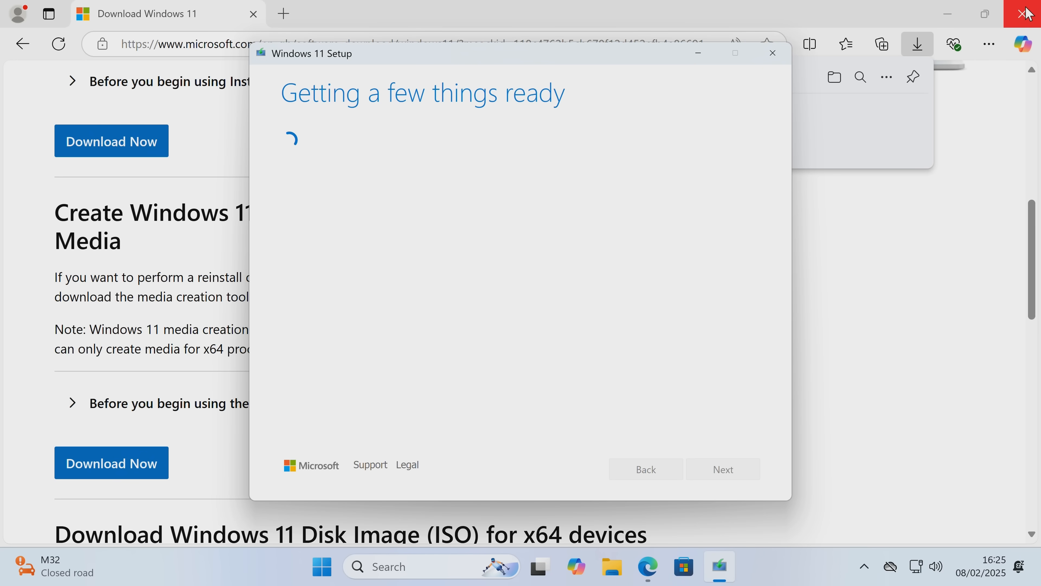
left_click(1026, 13)
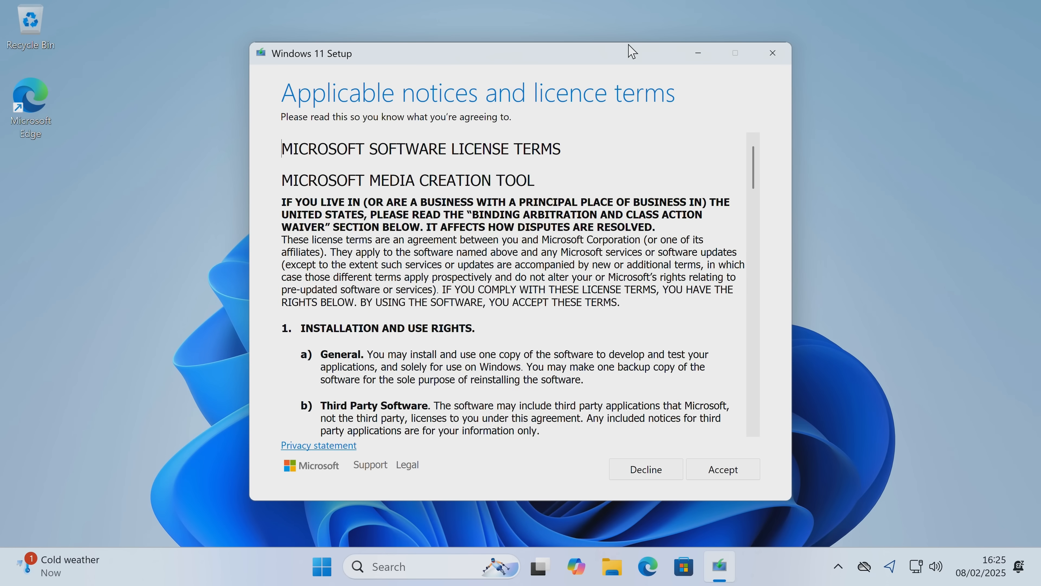
mouse_move(522, 240)
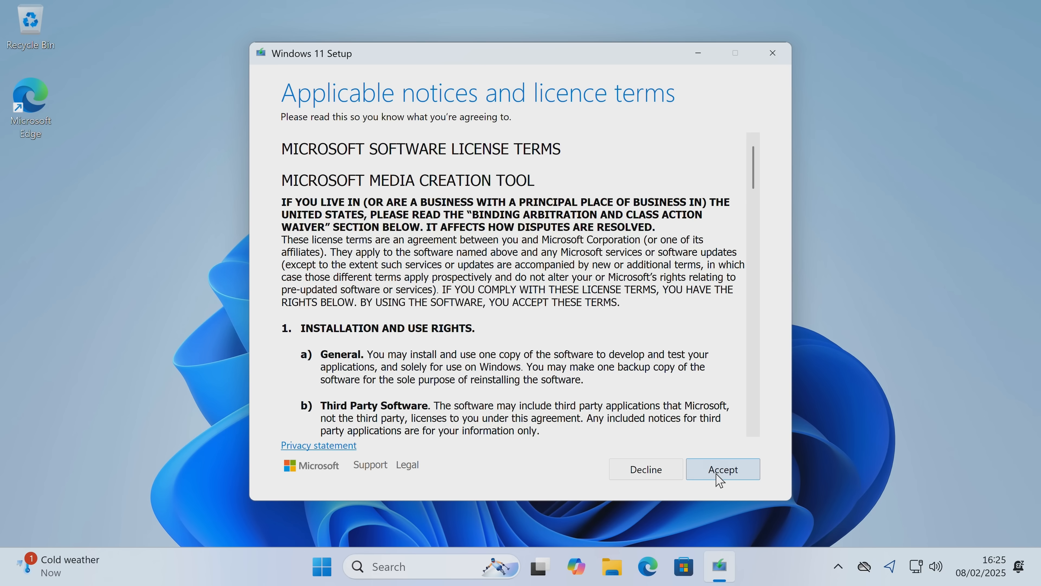
left_click(722, 468)
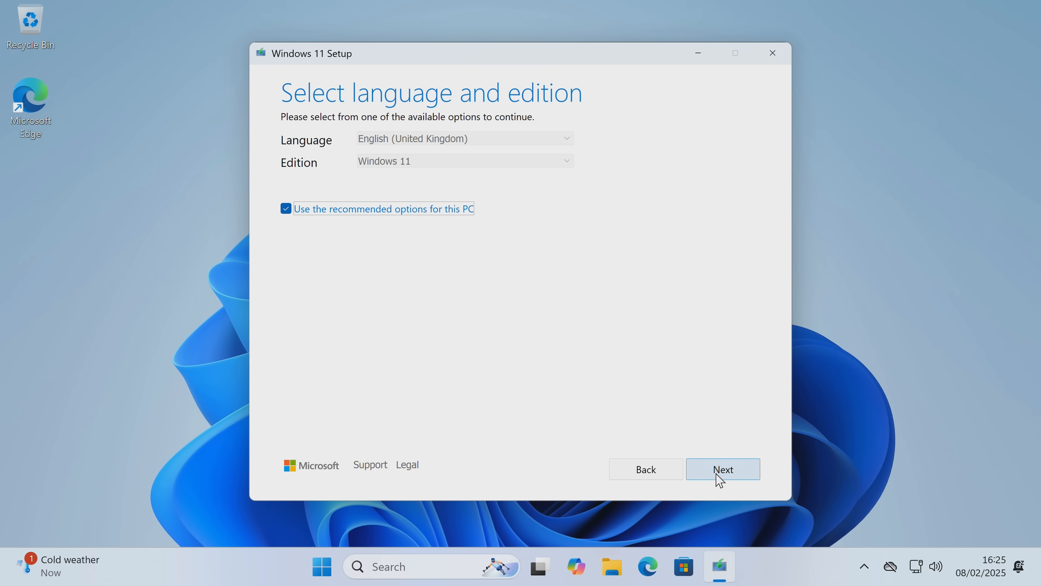
mouse_move(724, 491)
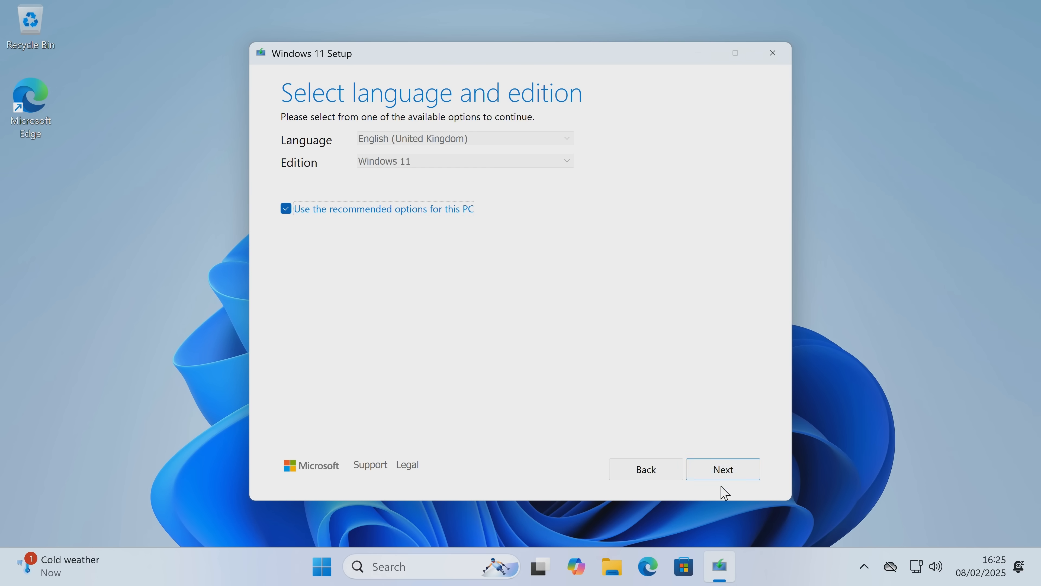
mouse_move(493, 147)
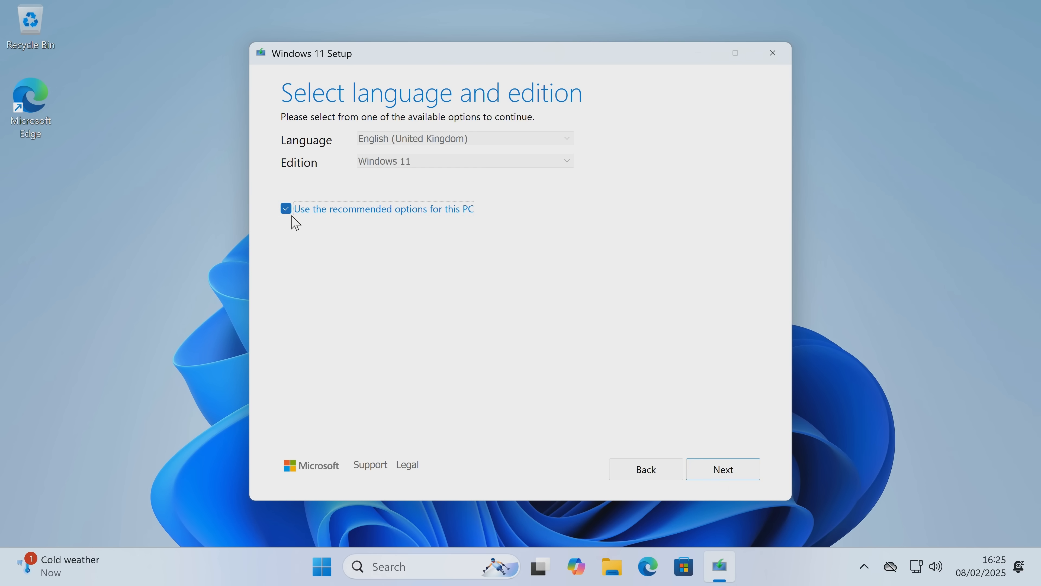
Check the language stays English (United Kingdom), then keep the recommended options for this PC.
left_click(286, 208)
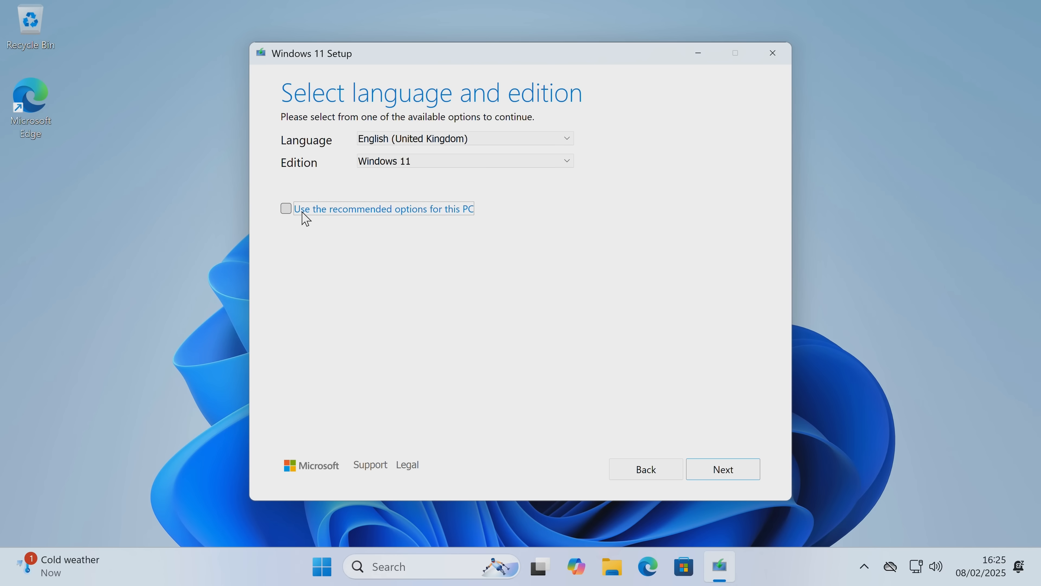
left_click(465, 138)
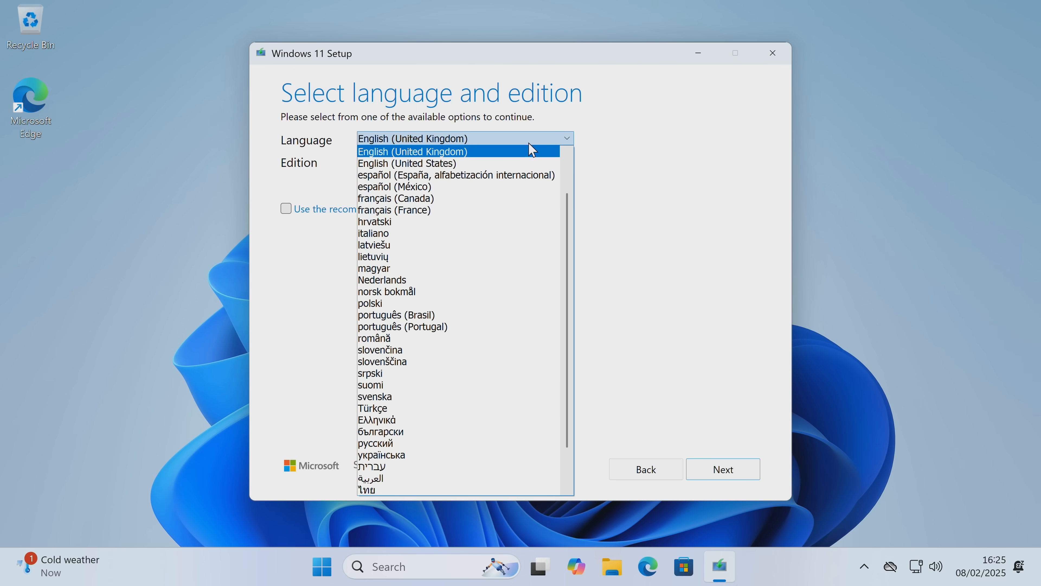
left_click(412, 152)
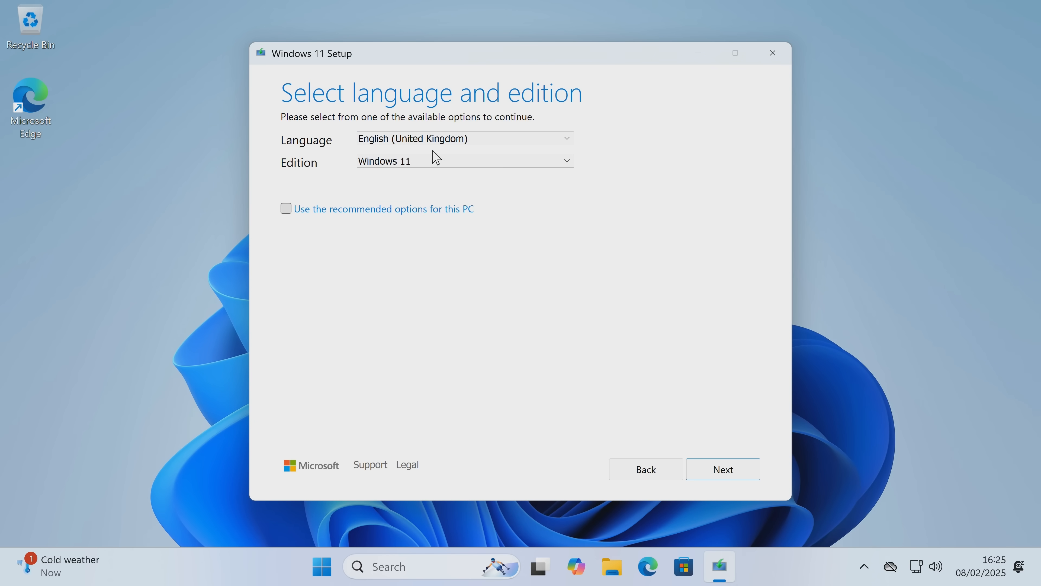
left_click(286, 208)
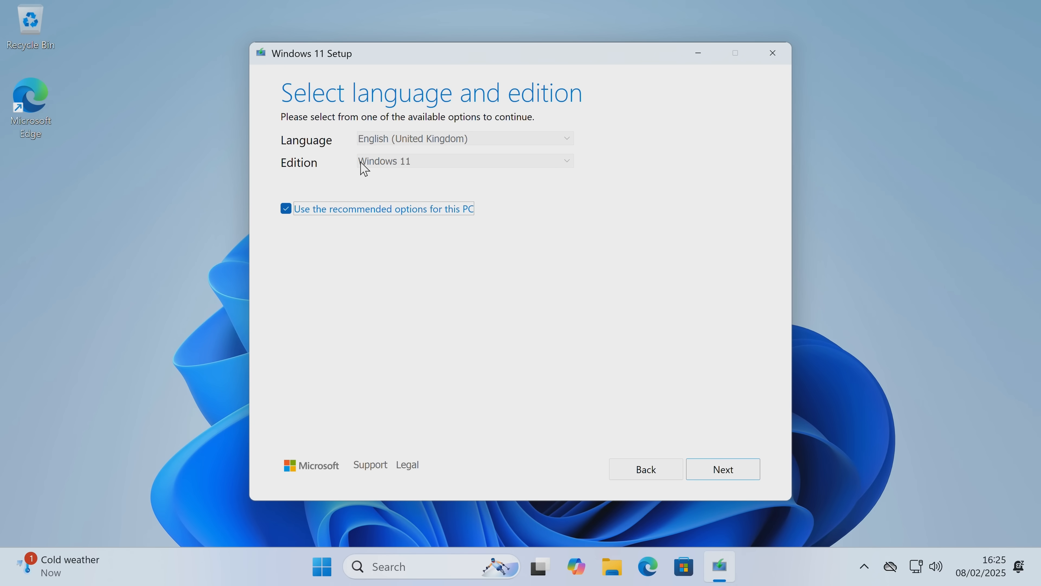
mouse_move(450, 187)
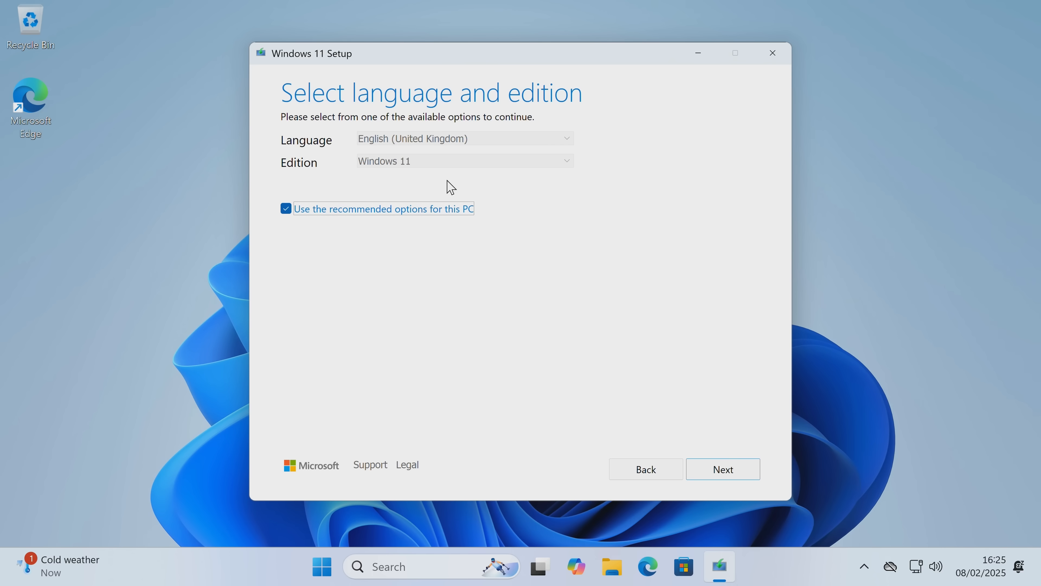
Choose a USB flash drive as the install media and reach the drive list showing D: (No Label).
left_click(721, 469)
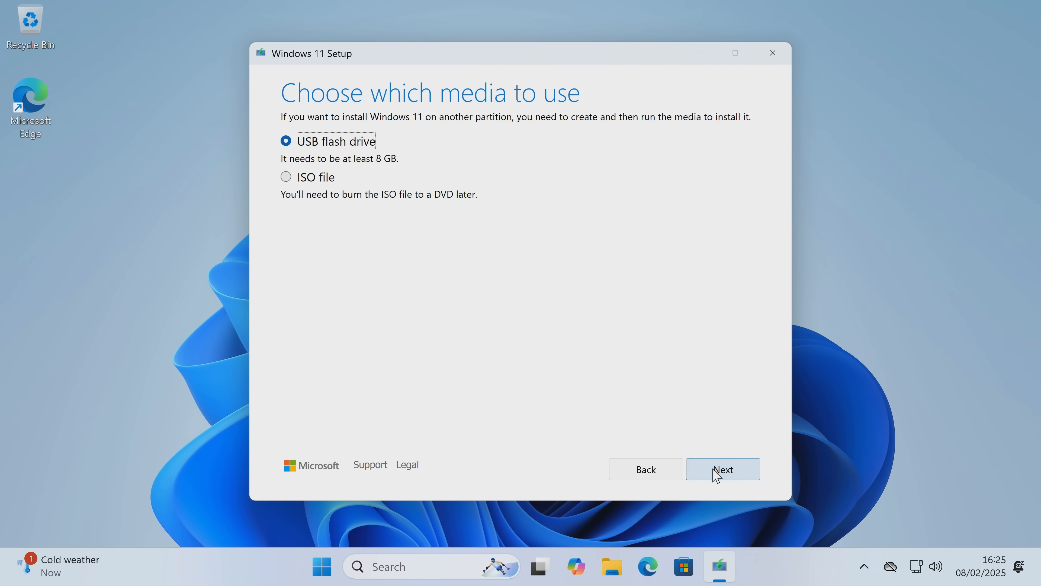
mouse_move(499, 107)
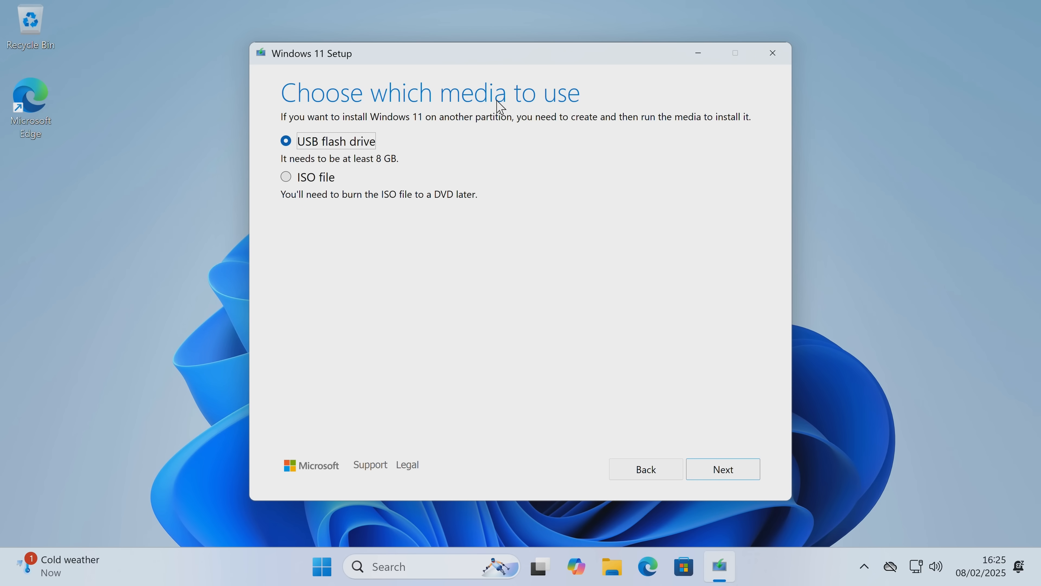
mouse_move(325, 160)
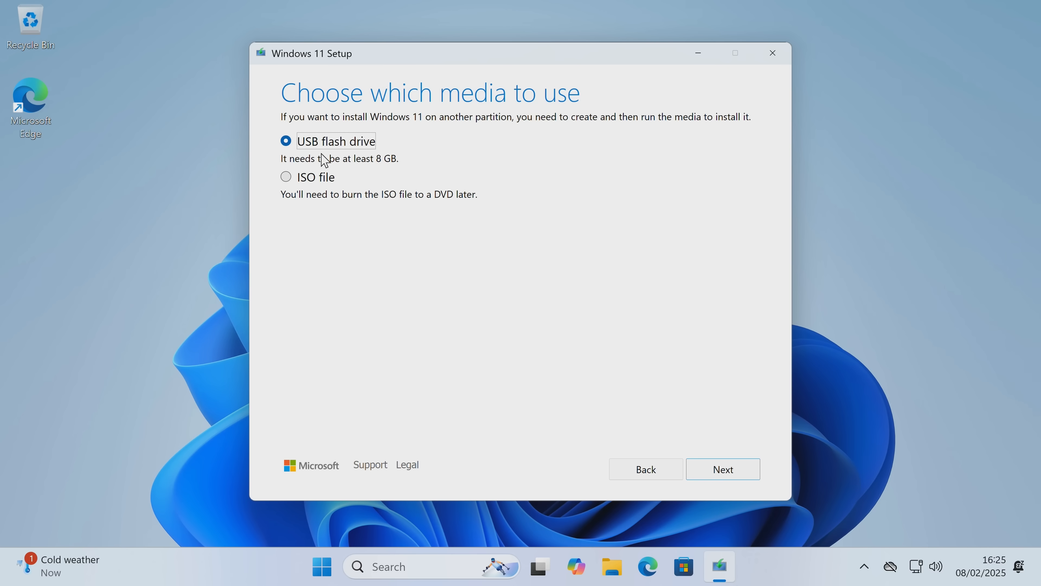
mouse_move(315, 159)
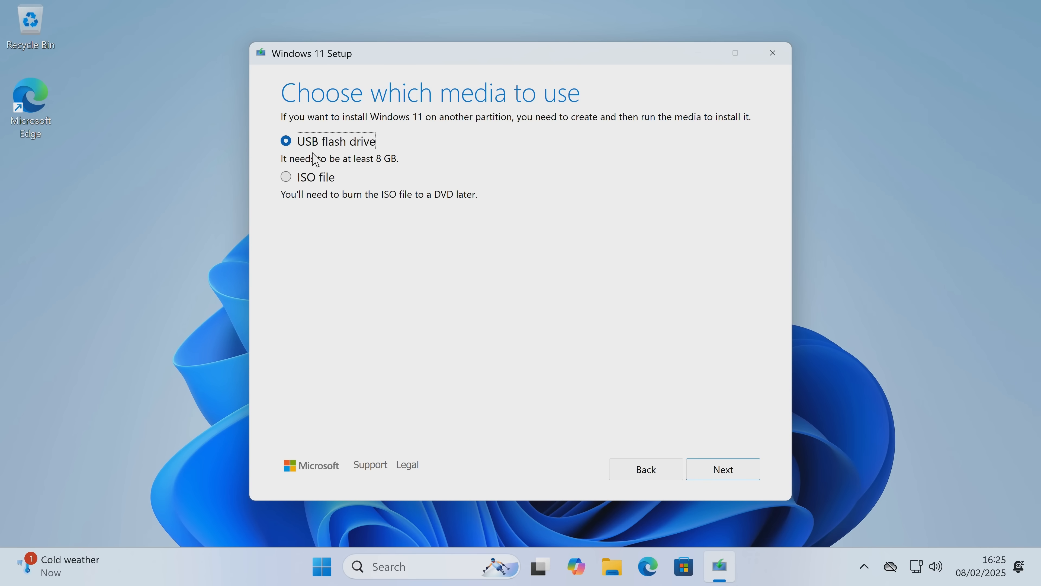
mouse_move(408, 210)
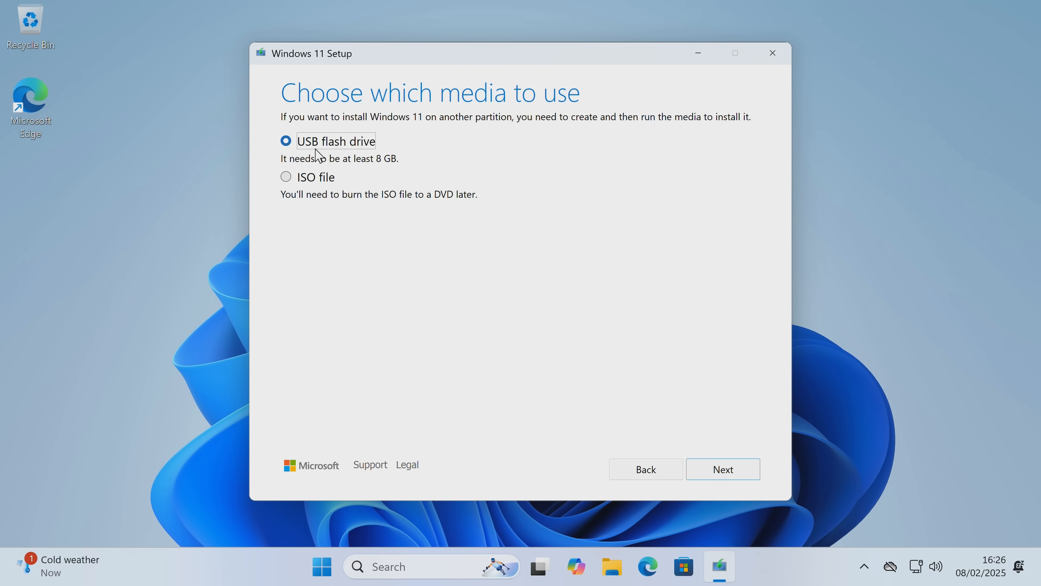
mouse_move(928, 346)
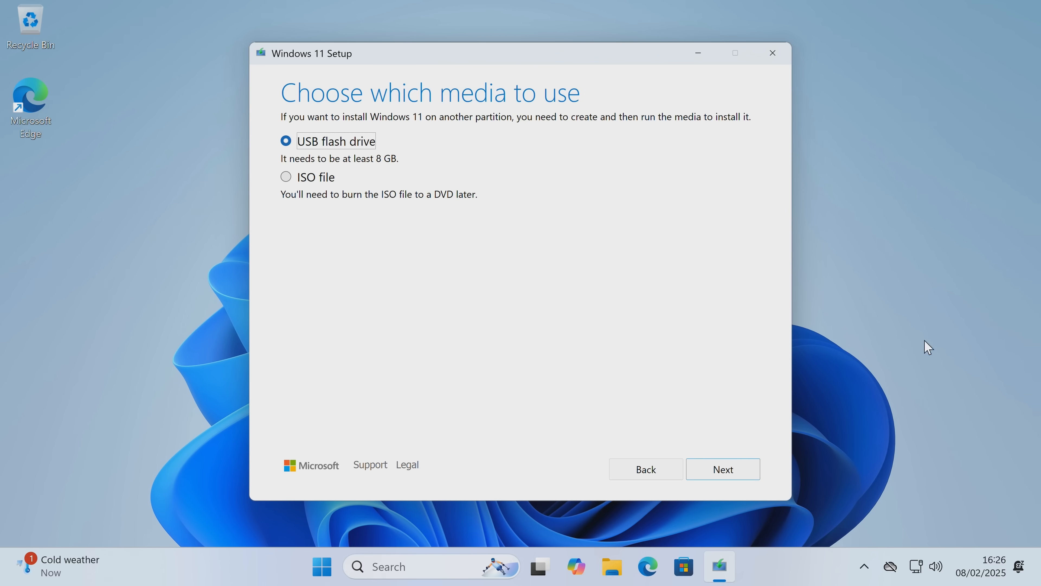
left_click(722, 468)
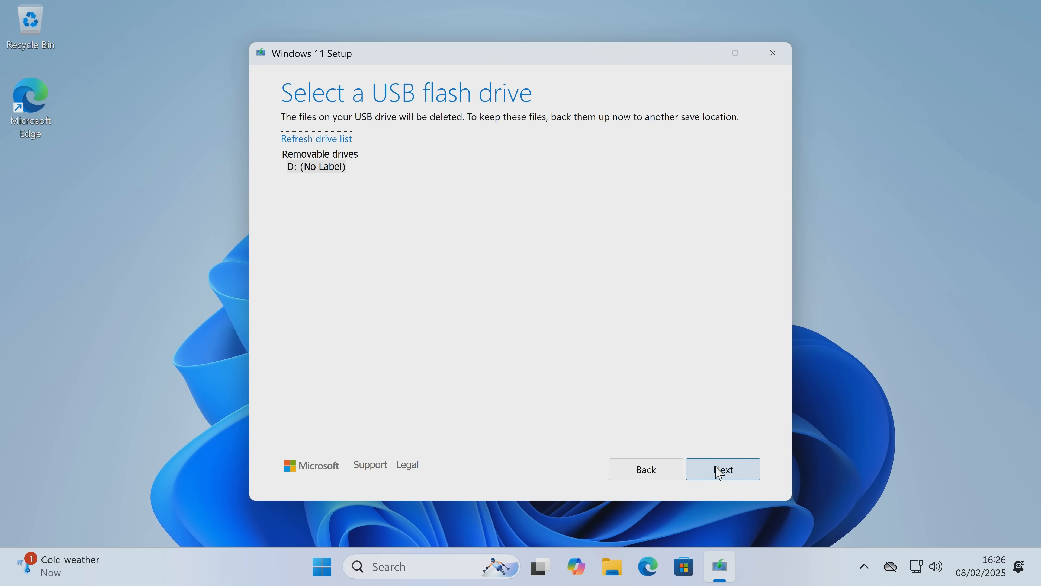
mouse_move(376, 137)
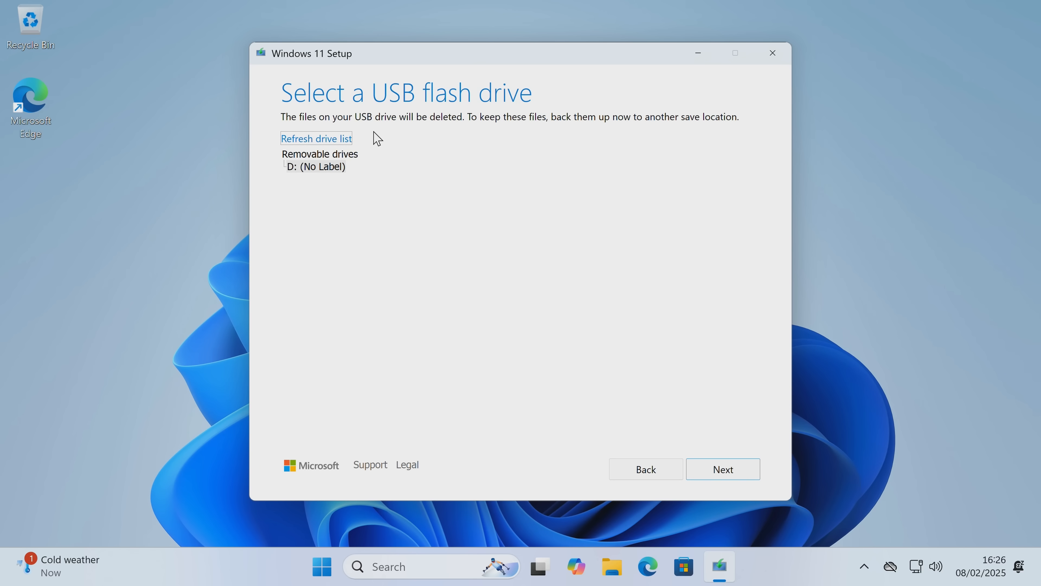
mouse_move(322, 181)
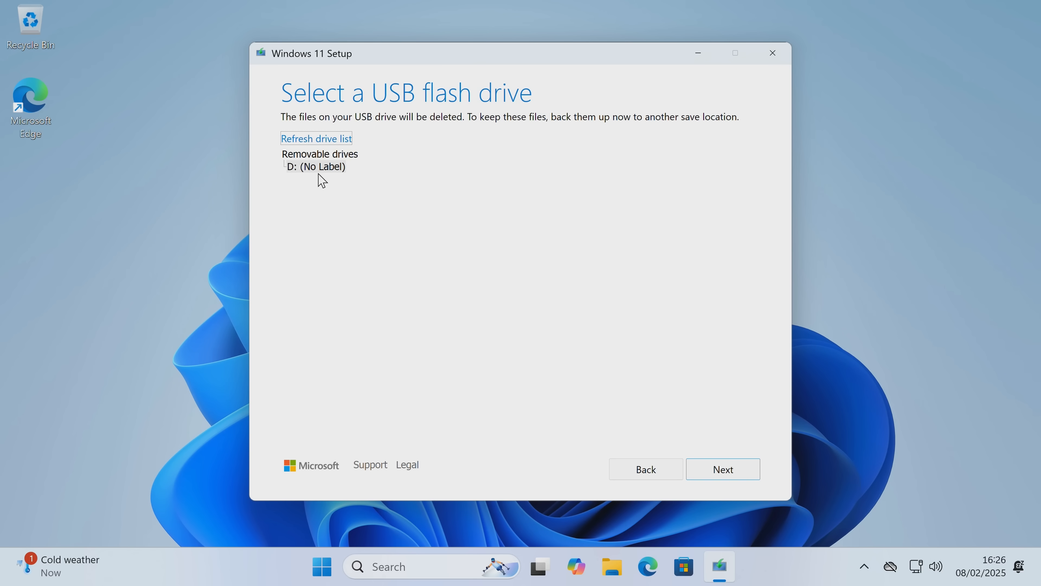
mouse_move(306, 175)
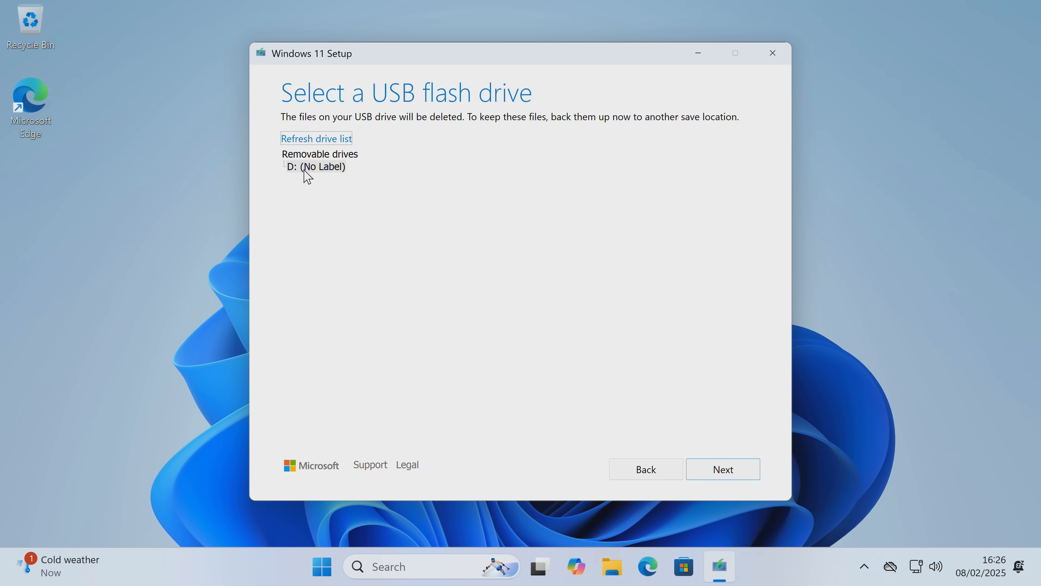
mouse_move(321, 174)
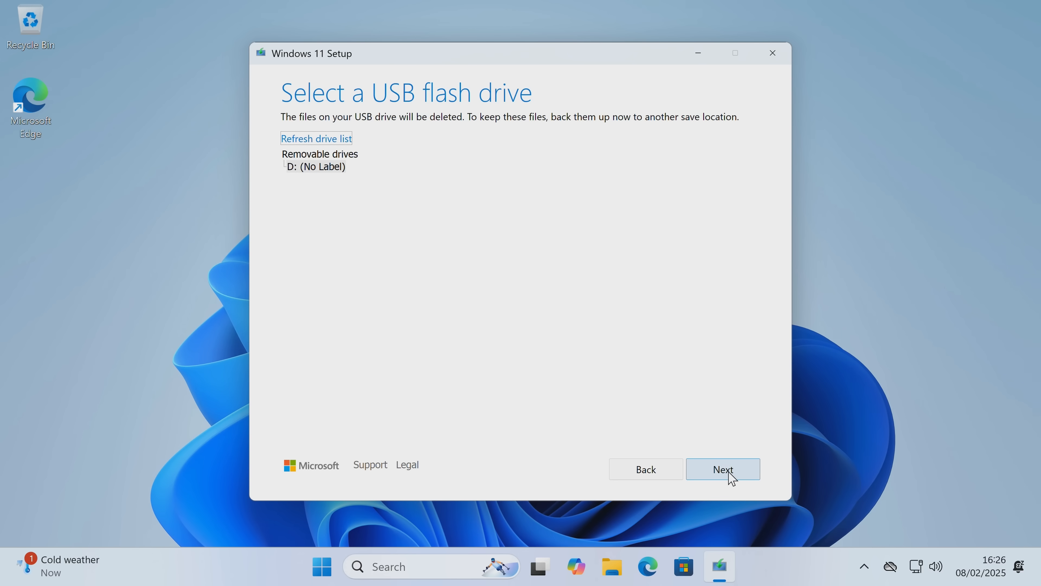
Write Windows 11 onto drive D: and finish the media creation tool once the drive is ready.
left_click(722, 469)
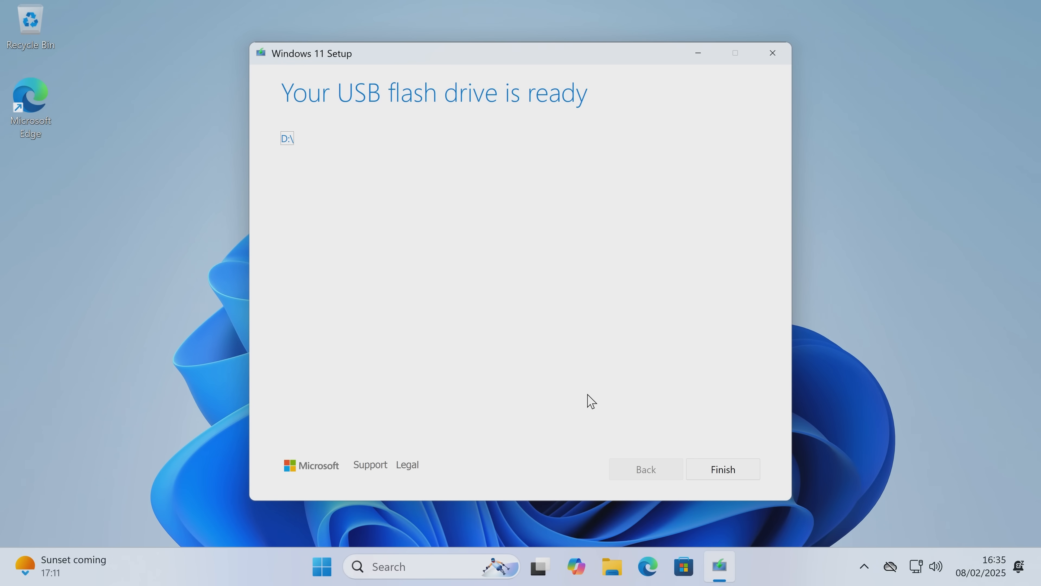
mouse_move(441, 172)
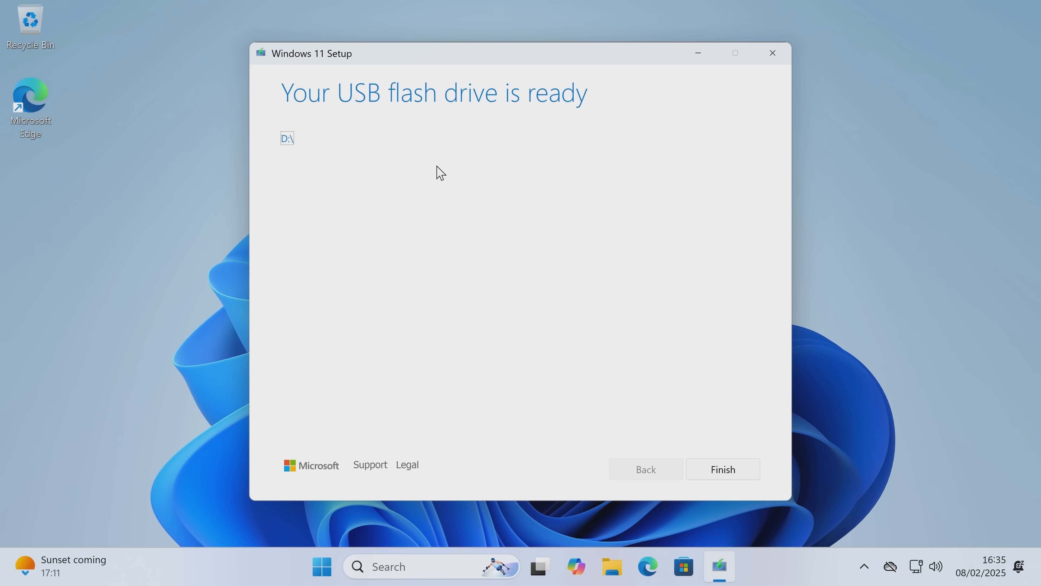
left_click(723, 468)
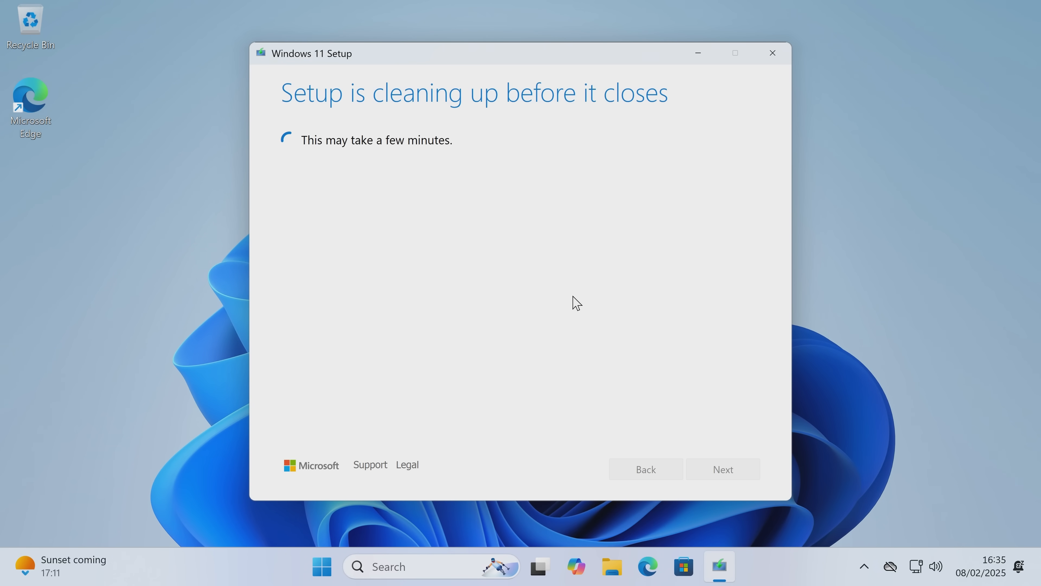
mouse_move(370, 222)
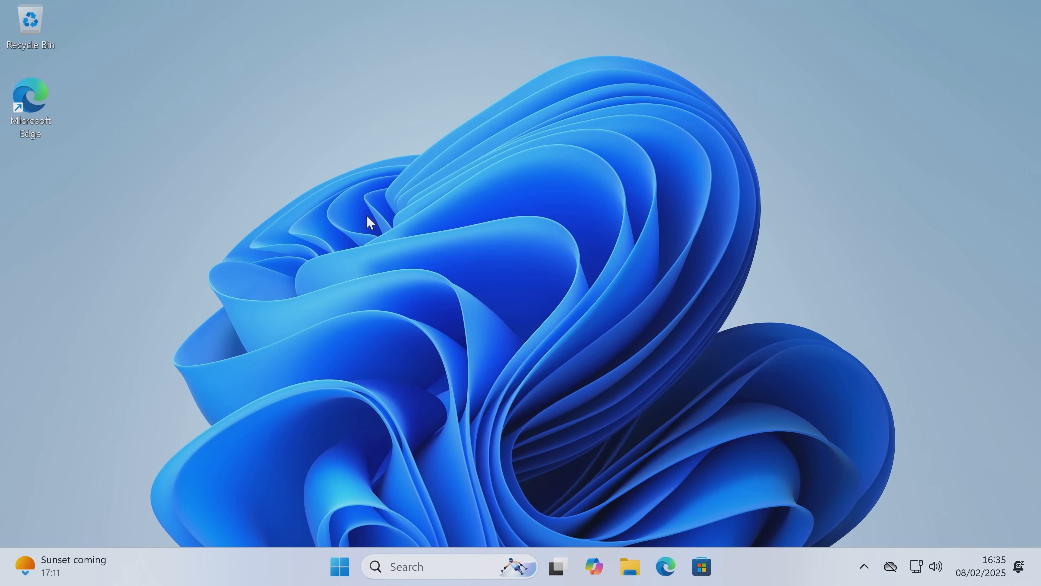
mouse_move(496, 161)
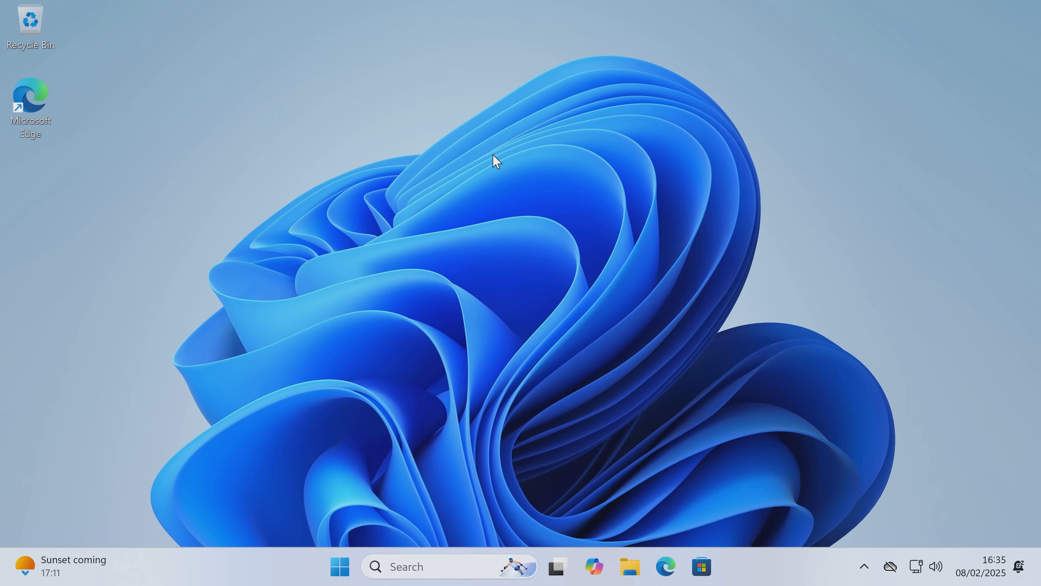
mouse_move(497, 151)
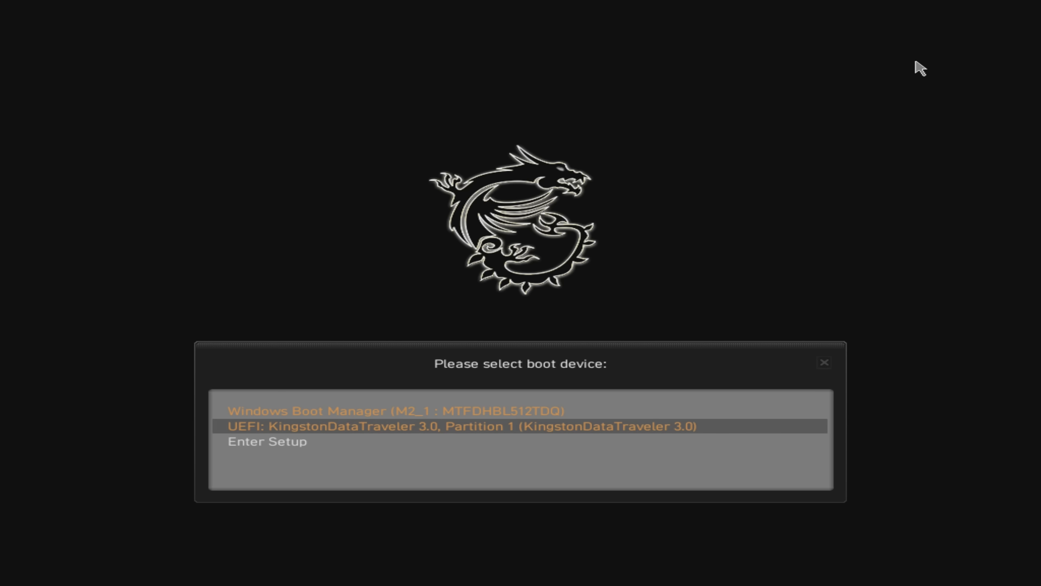
Boot setup from the UEFI KingstonDataTraveler 3.0 USB drive.
left_click(460, 426)
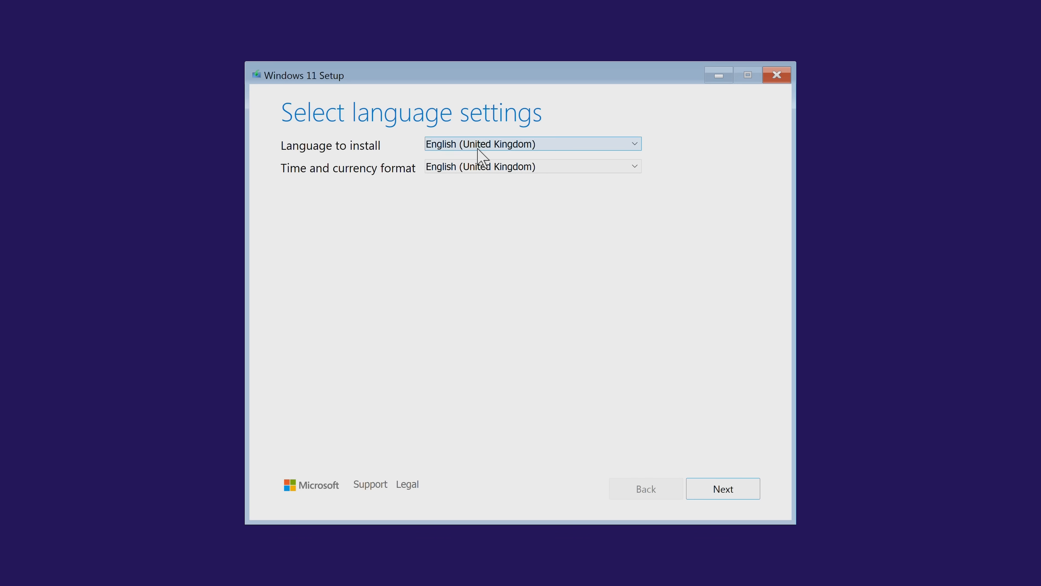
mouse_move(538, 161)
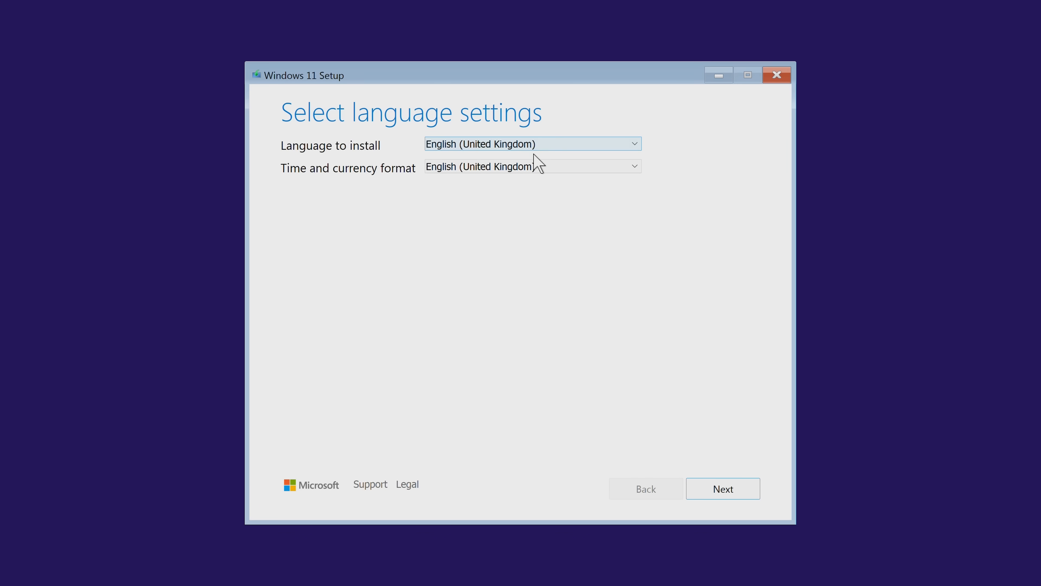
mouse_move(481, 158)
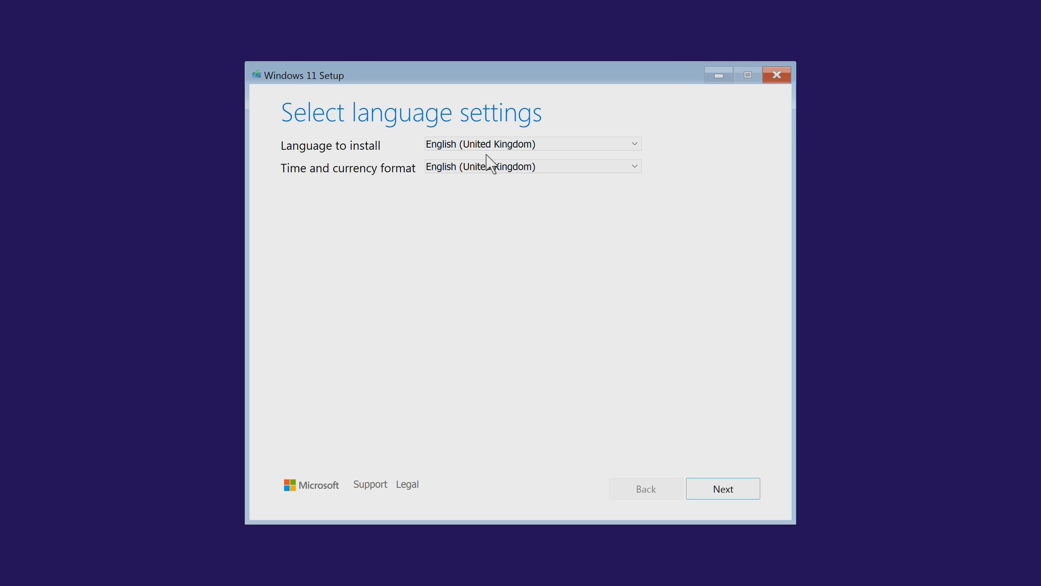
Set the time and currency format to English (world), keeping English (United Kingdom) as the language.
left_click(531, 166)
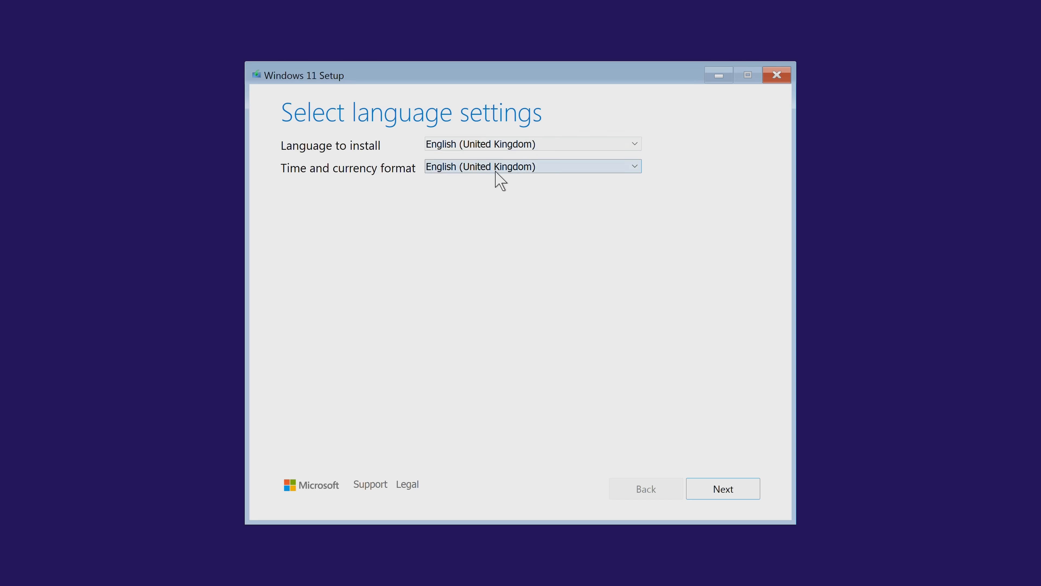
mouse_move(495, 174)
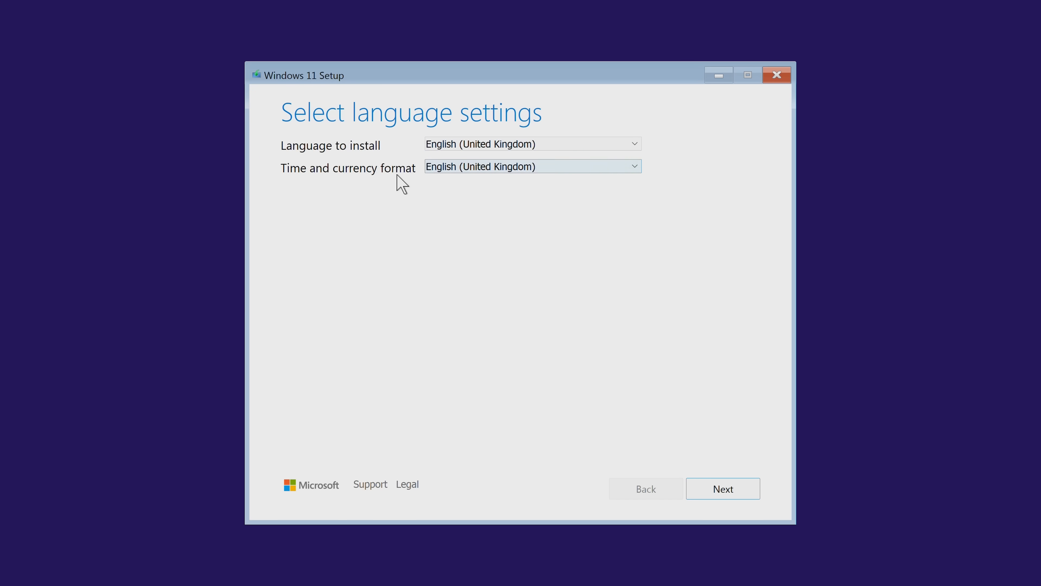
left_click(531, 166)
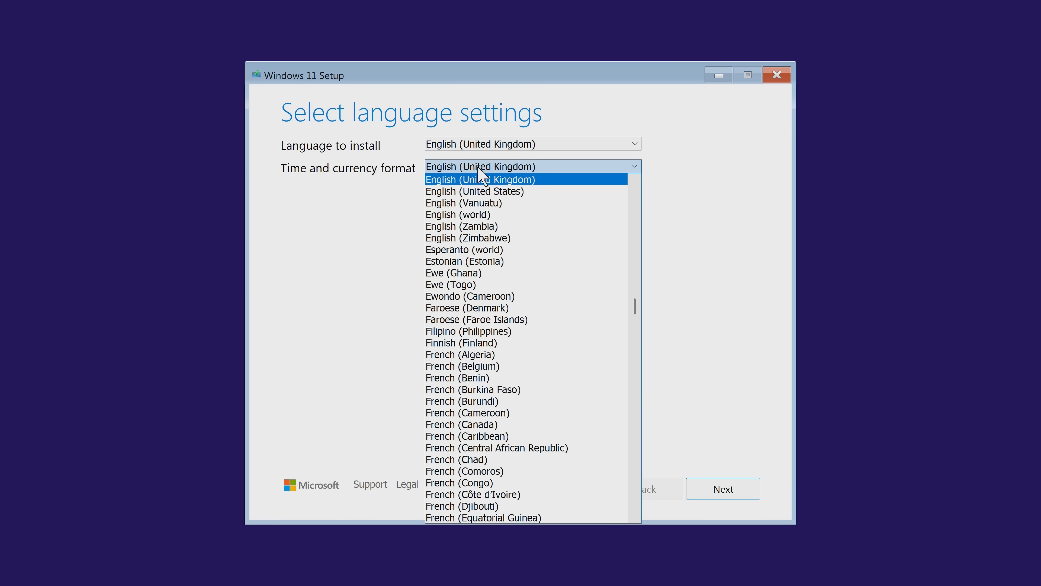
mouse_move(483, 237)
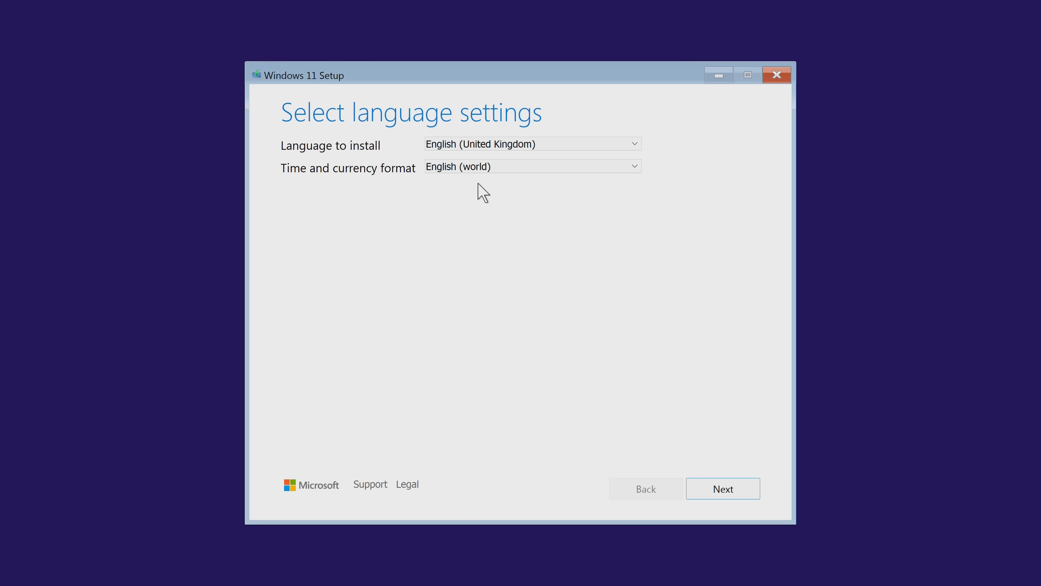
mouse_move(475, 185)
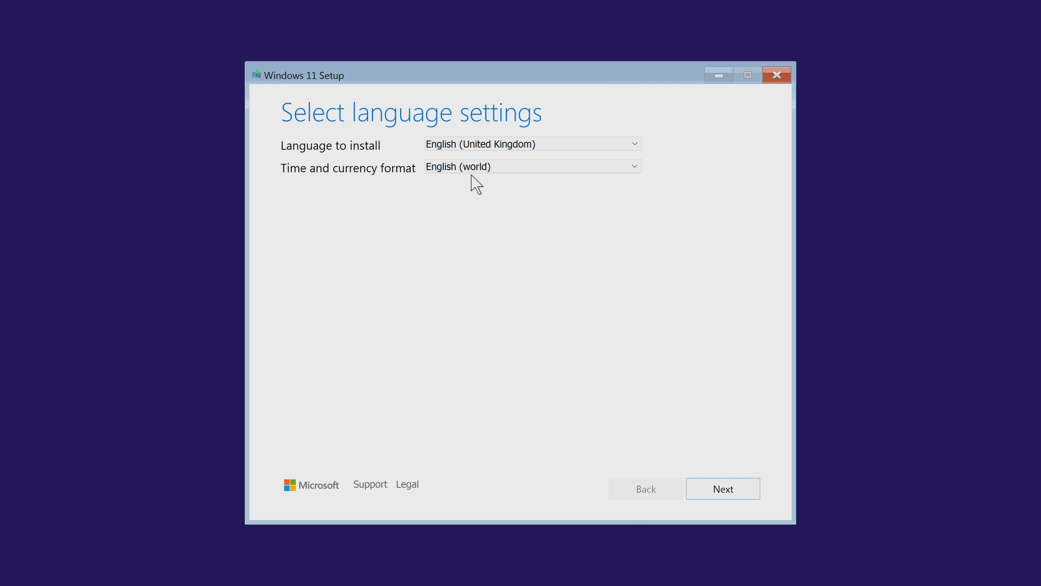
mouse_move(491, 208)
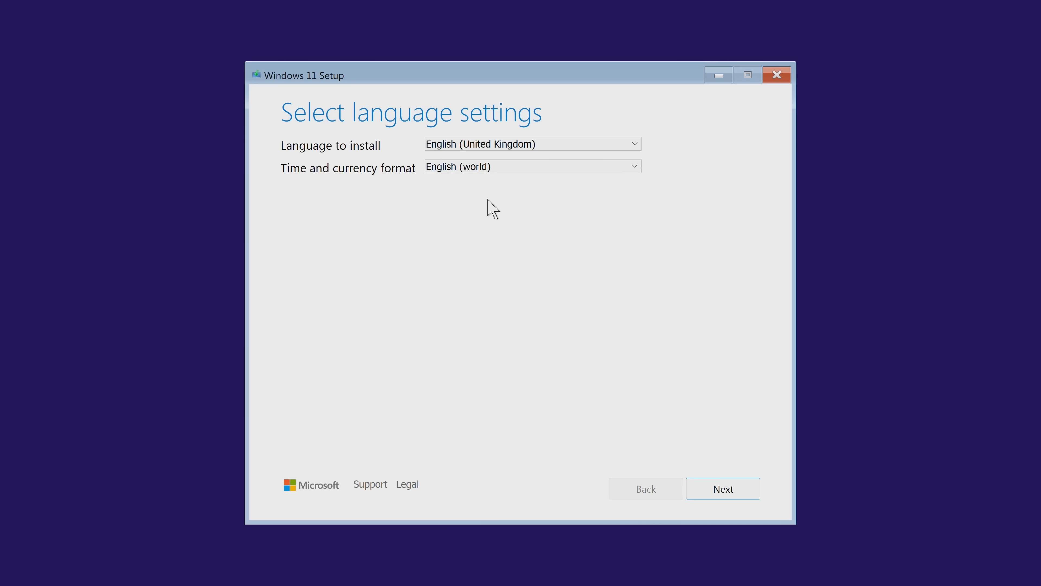
left_click(532, 143)
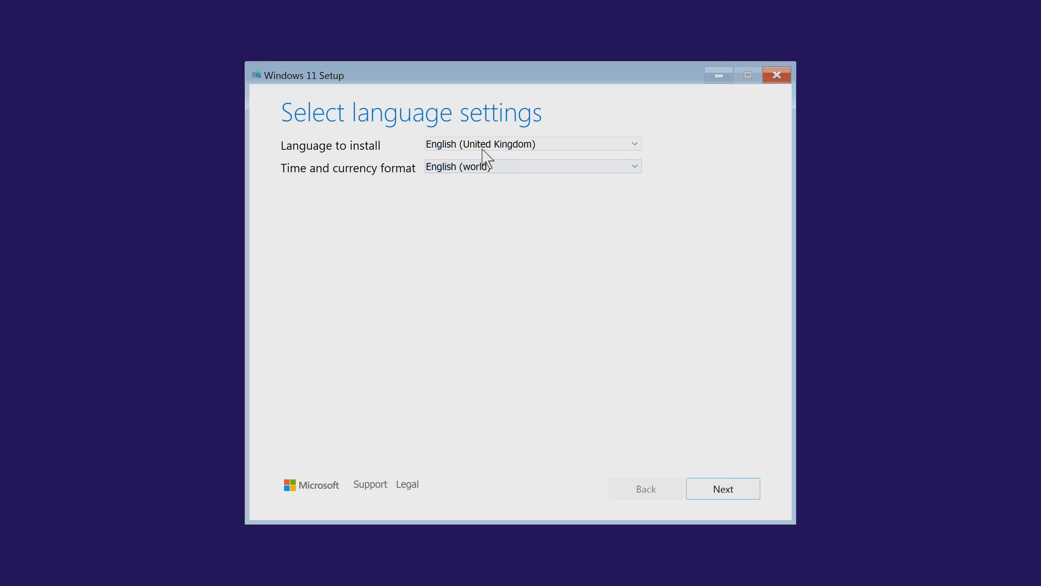
left_click(532, 166)
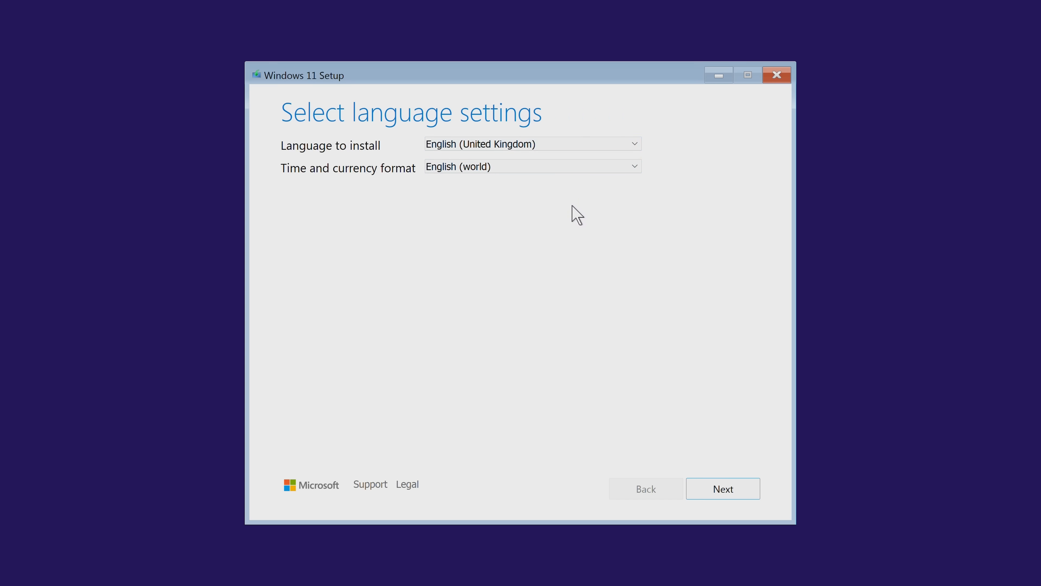
left_click(532, 166)
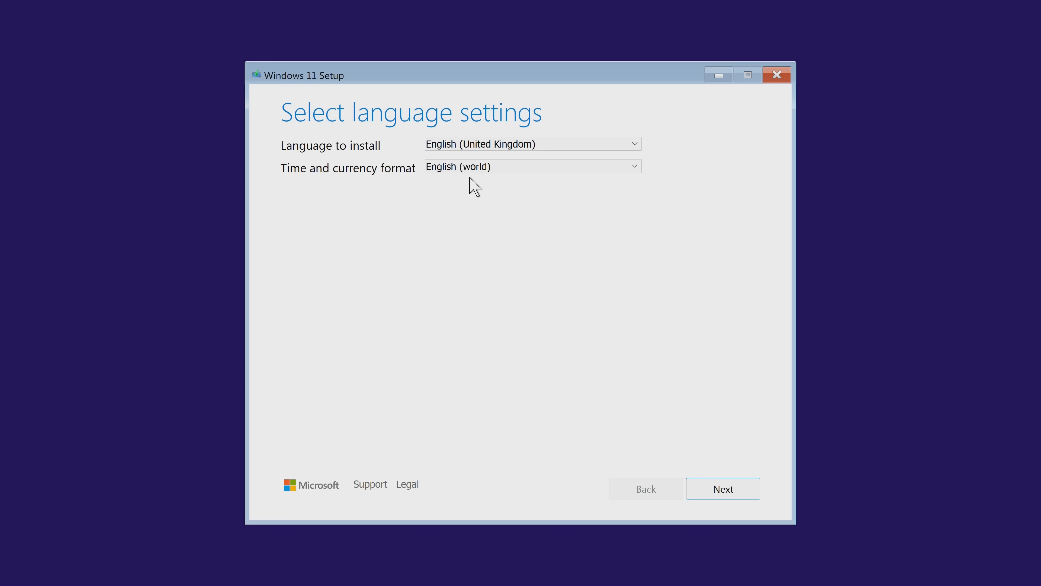
mouse_move(533, 195)
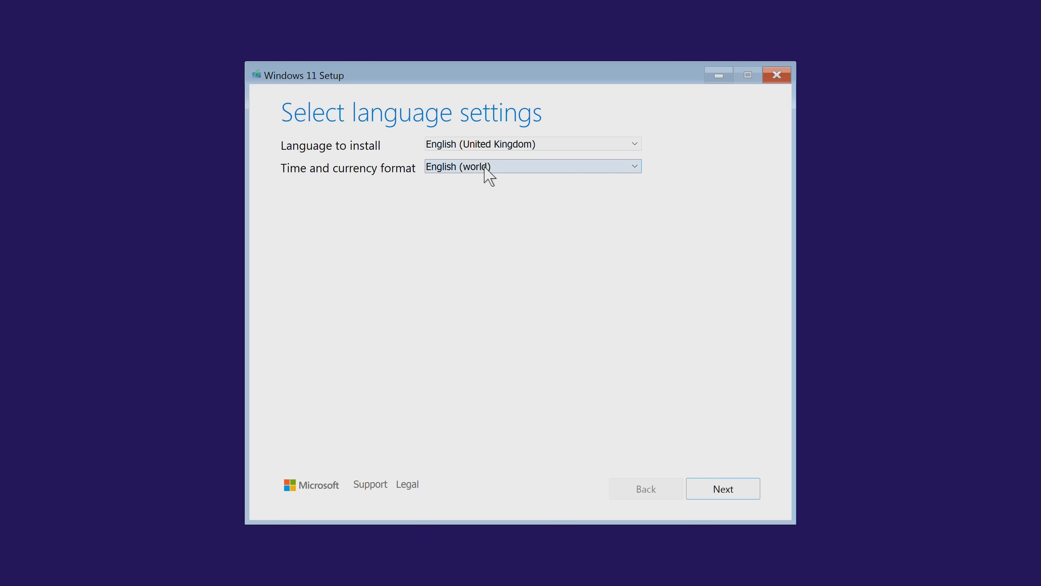
mouse_move(722, 489)
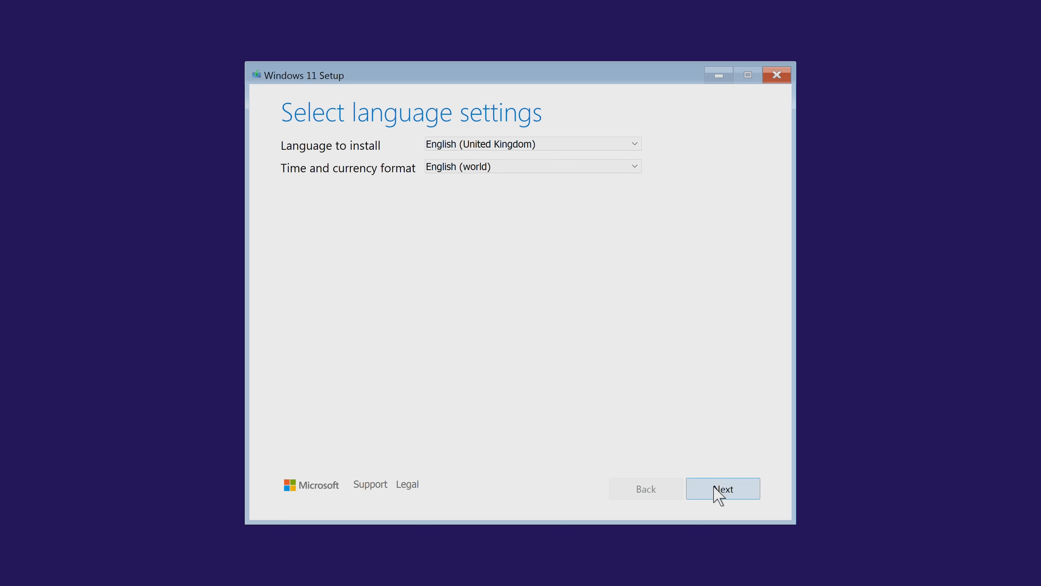
Continue to keyboard settings and choose United Kingdom Extended as the input method.
left_click(722, 488)
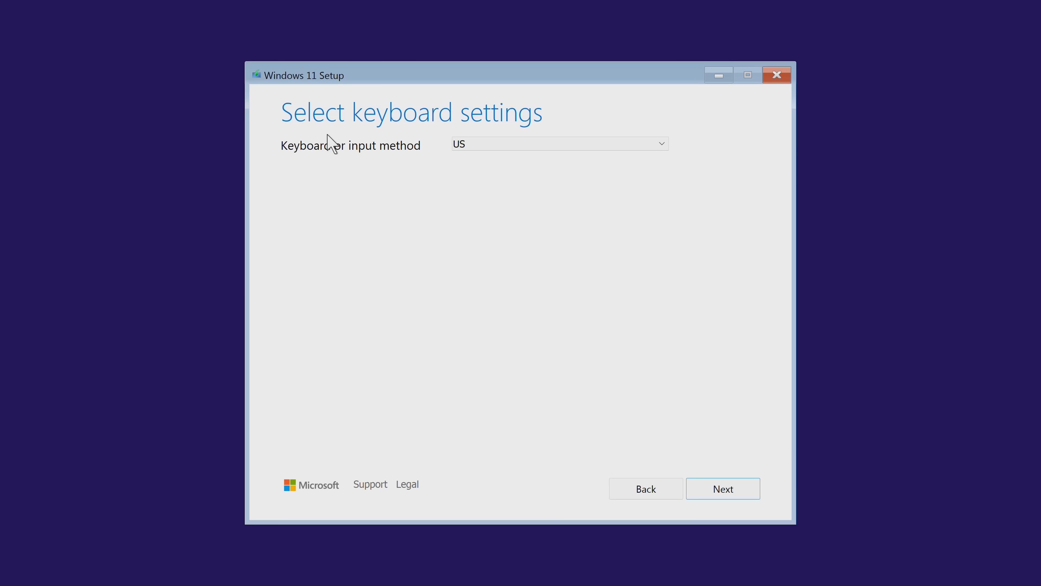
left_click(558, 143)
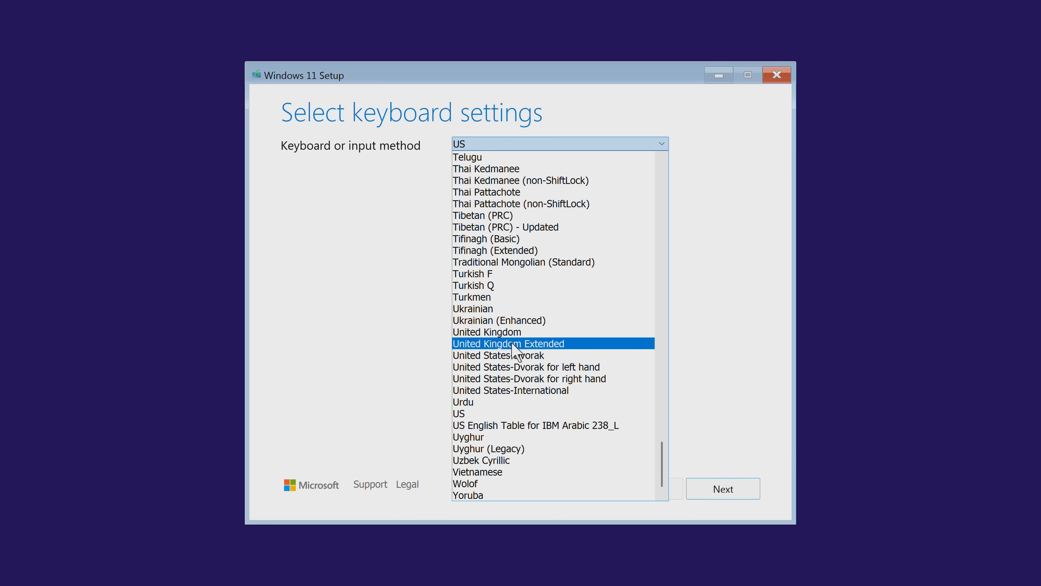
left_click(508, 344)
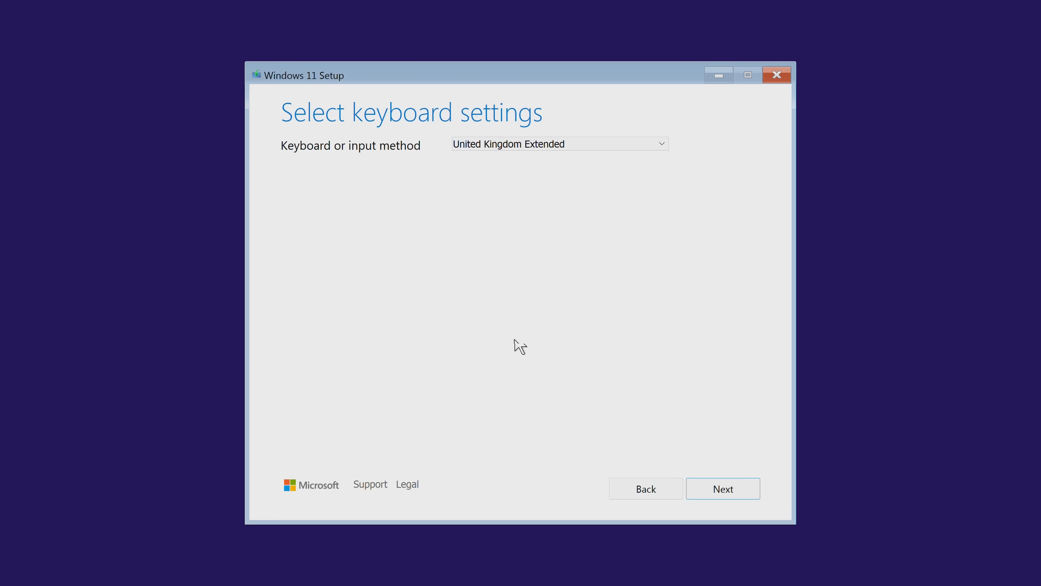
mouse_move(335, 156)
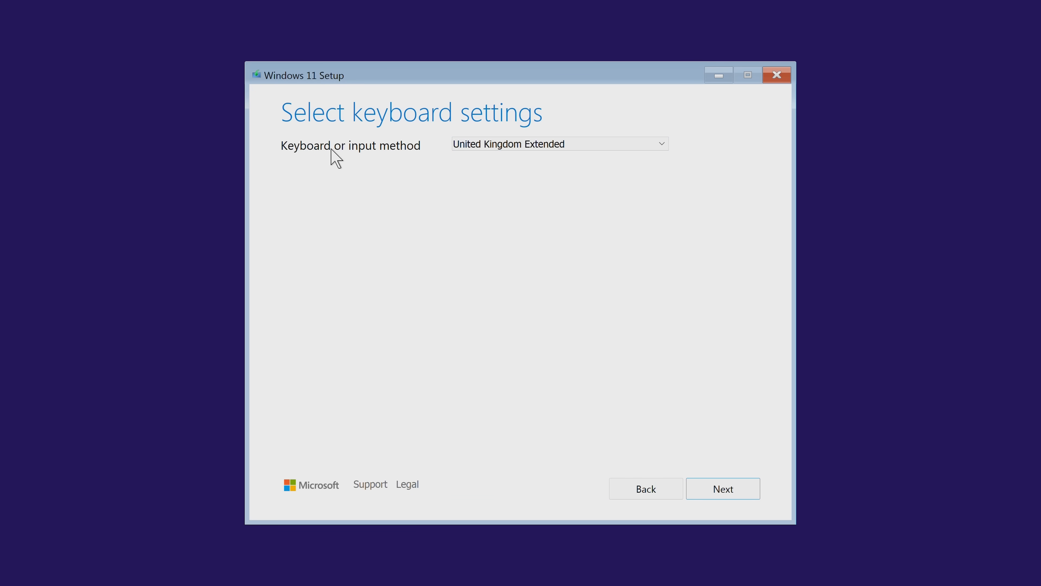
mouse_move(512, 174)
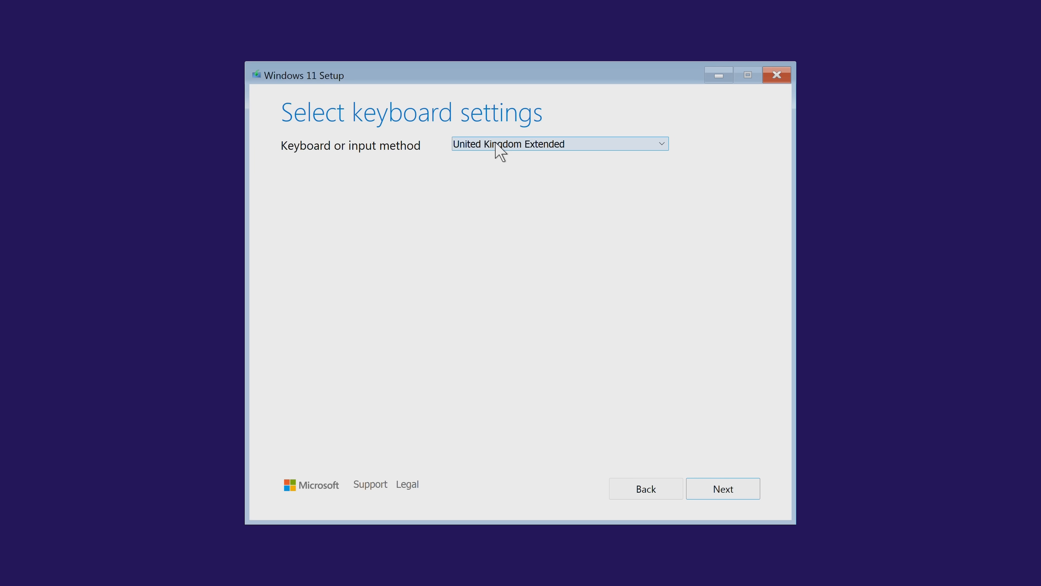
mouse_move(723, 489)
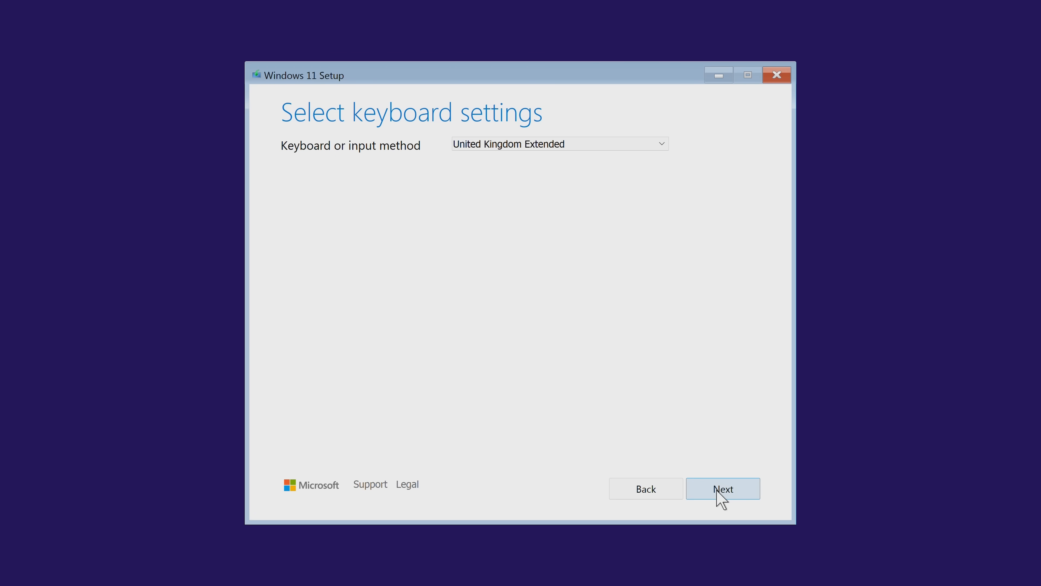
Choose Install Windows 11 and agree that files, apps and settings will be deleted.
left_click(723, 489)
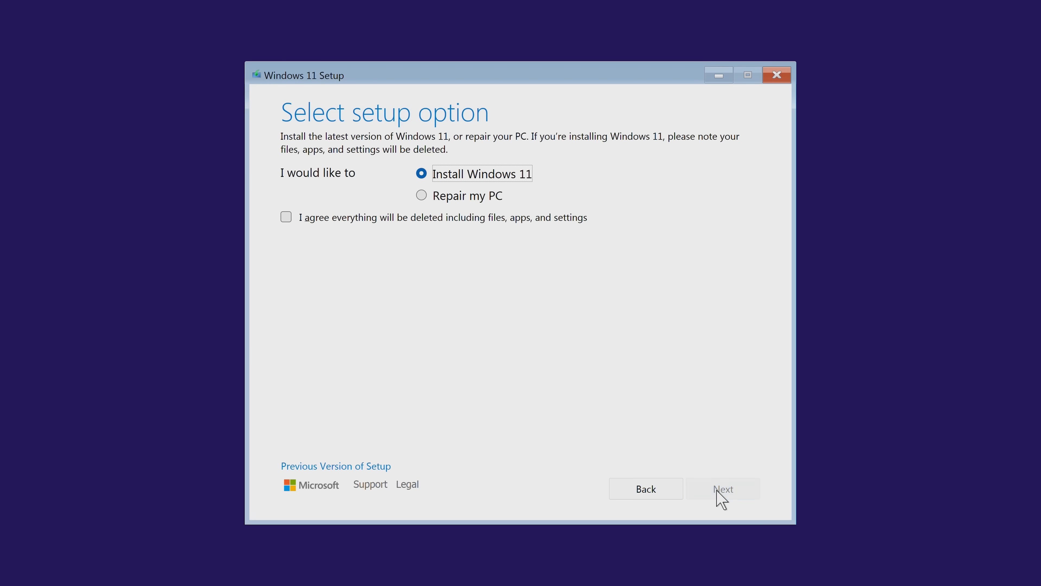
mouse_move(358, 184)
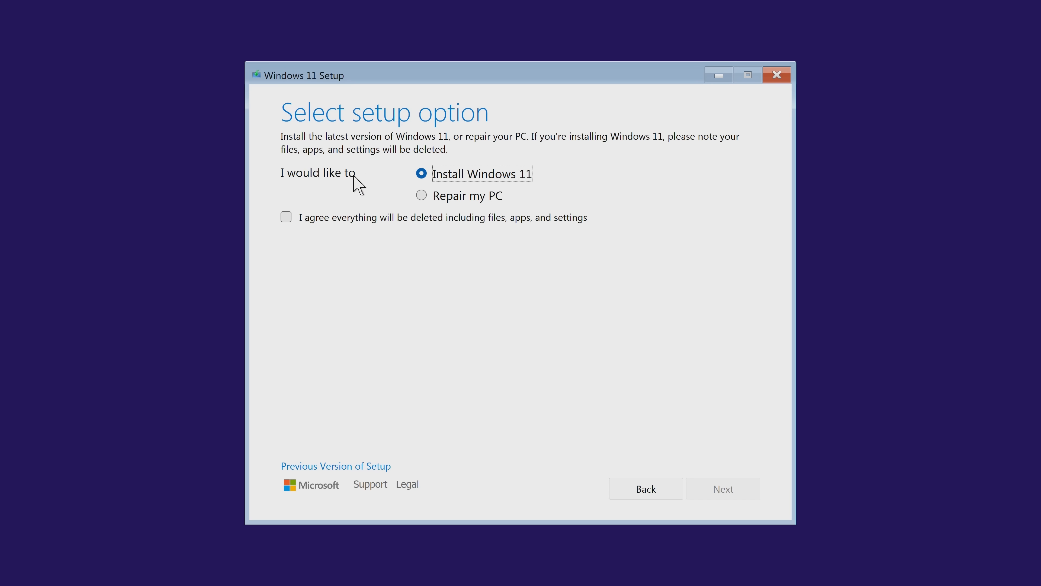
mouse_move(524, 183)
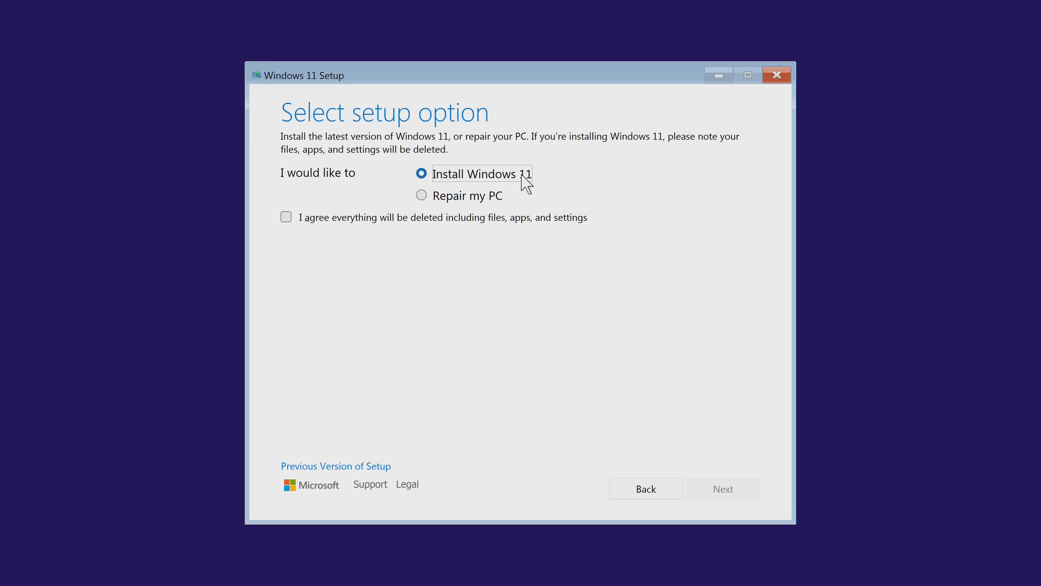
mouse_move(422, 195)
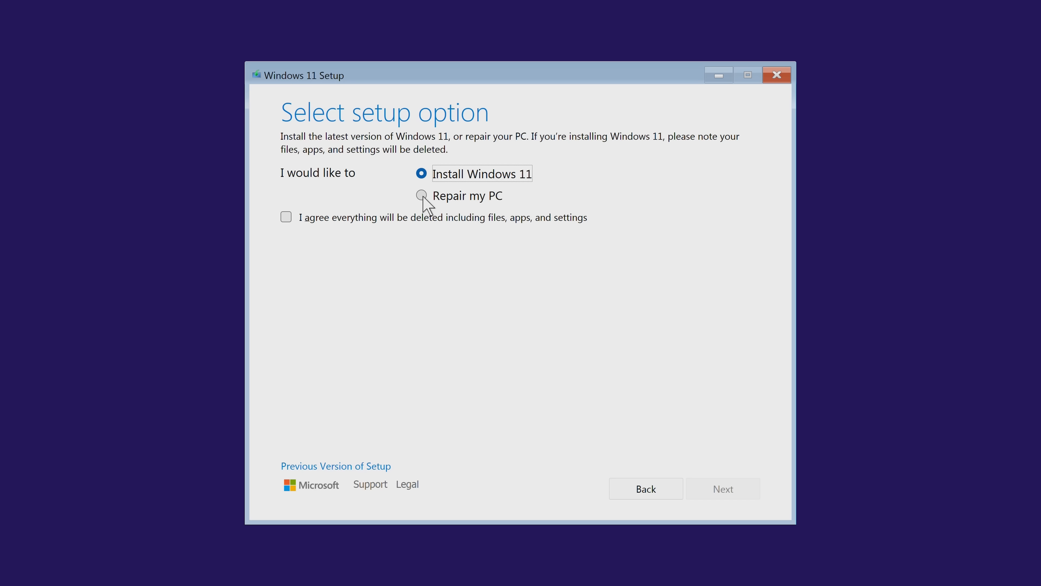
left_click(421, 174)
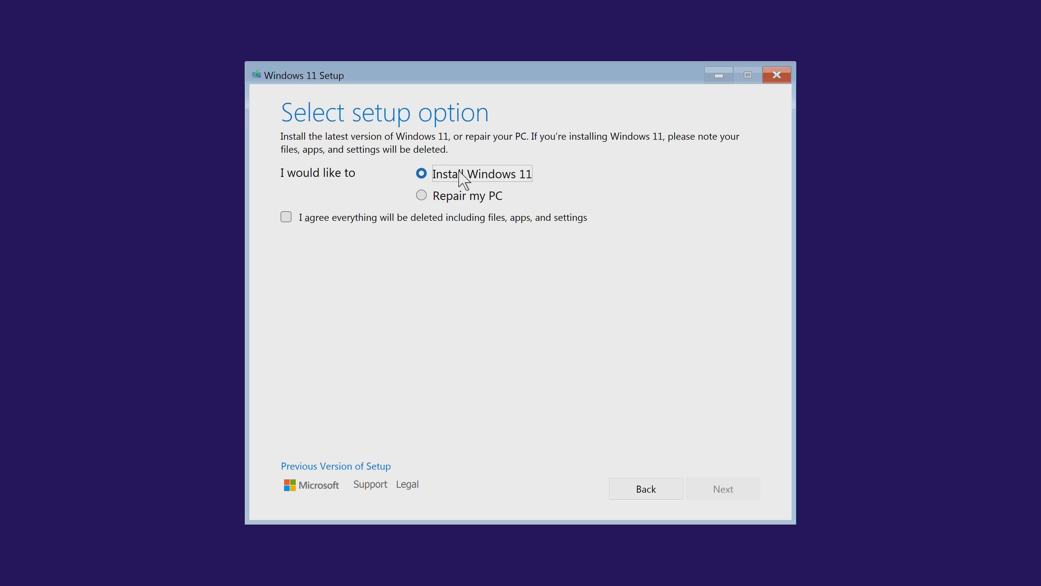
mouse_move(437, 185)
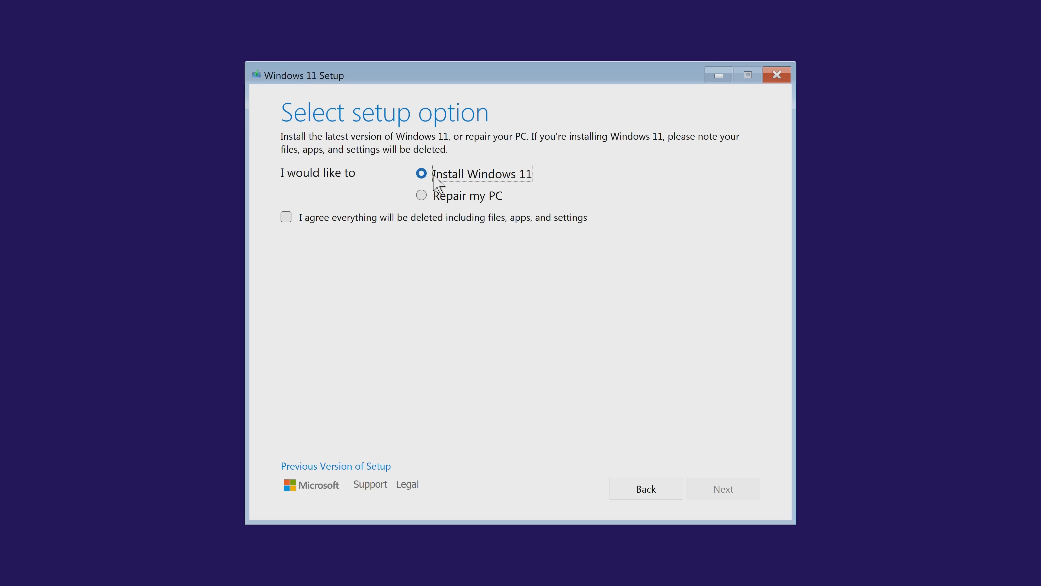
mouse_move(524, 186)
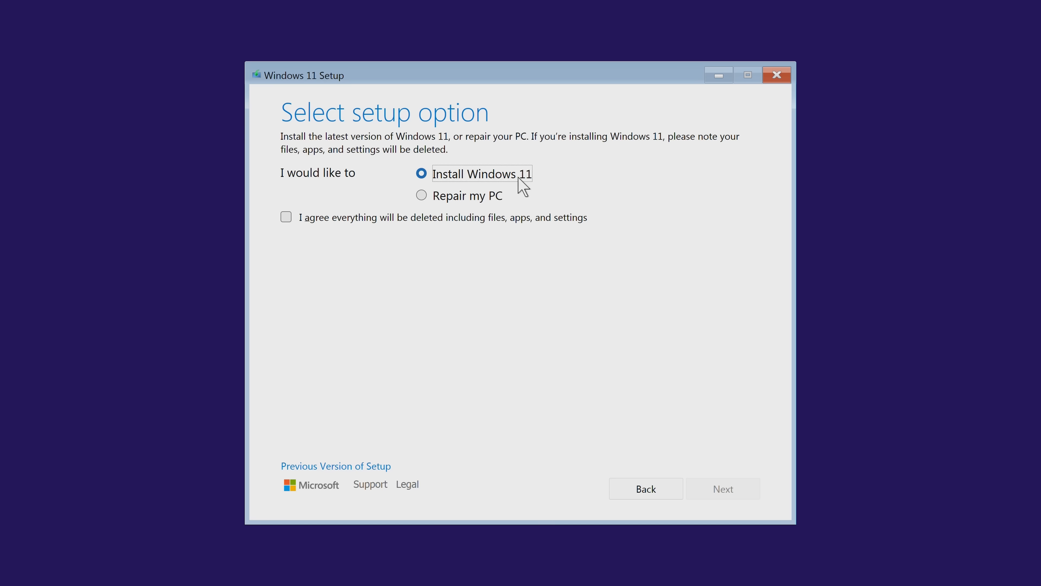
left_click(286, 217)
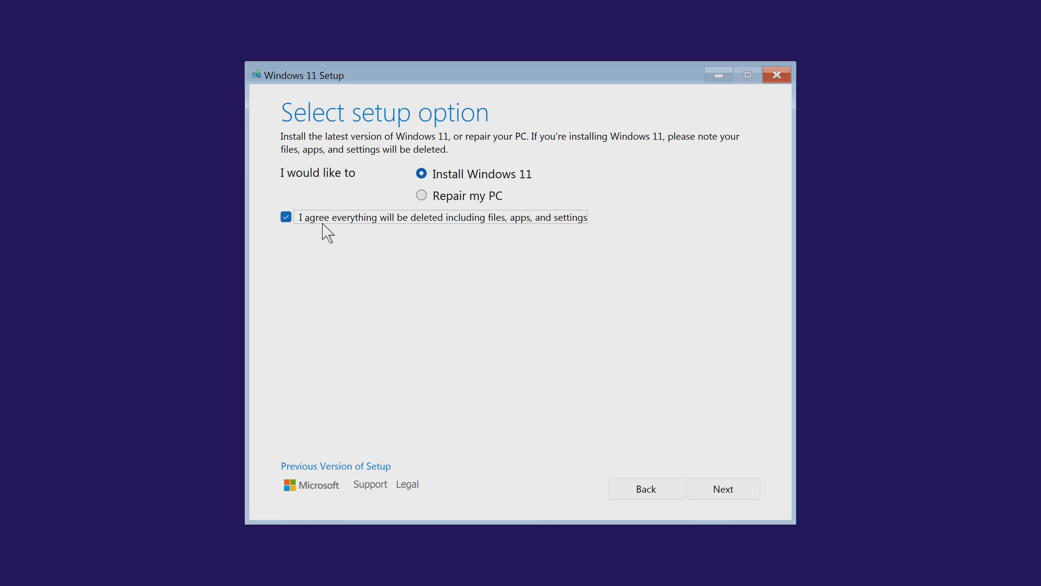
mouse_move(497, 231)
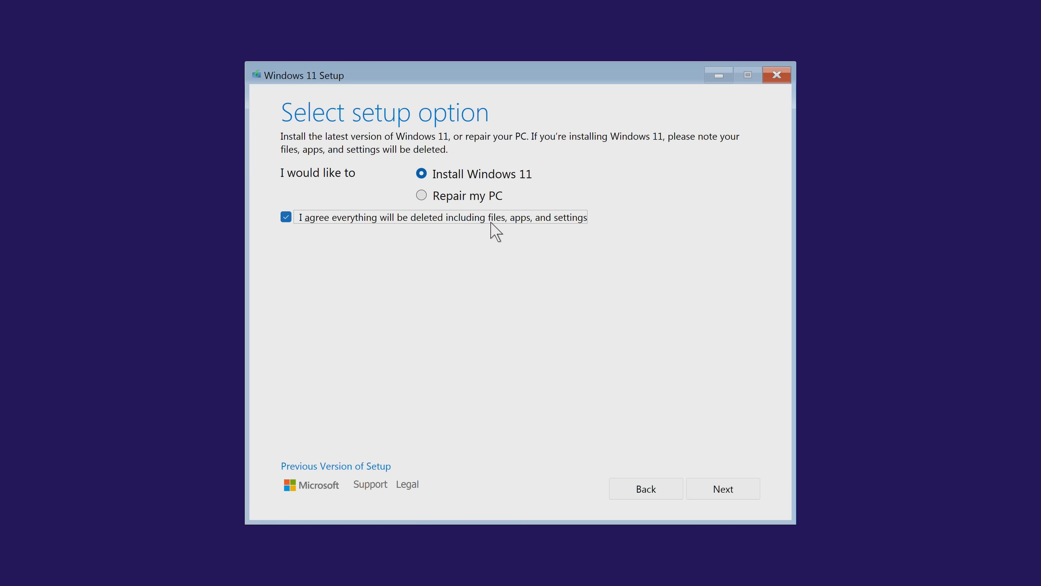
mouse_move(568, 215)
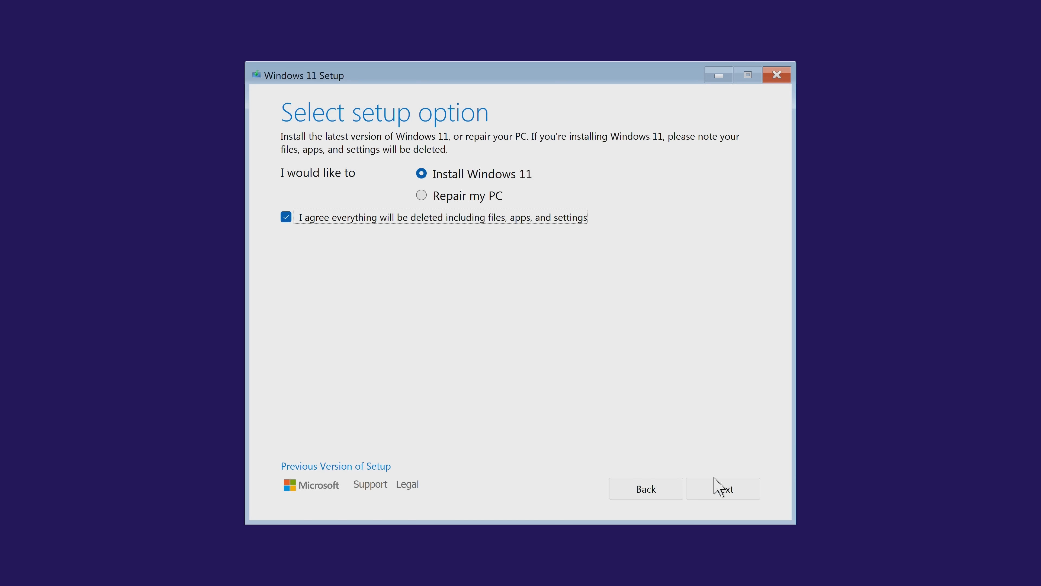
Skip the product key and select Windows 11 Pro as the edition to install.
left_click(722, 488)
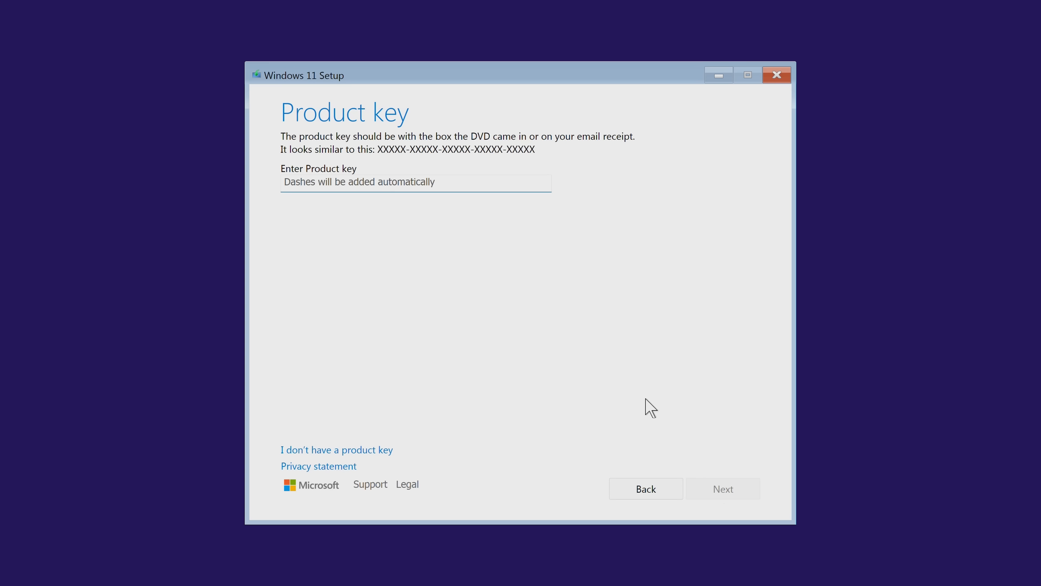
mouse_move(374, 203)
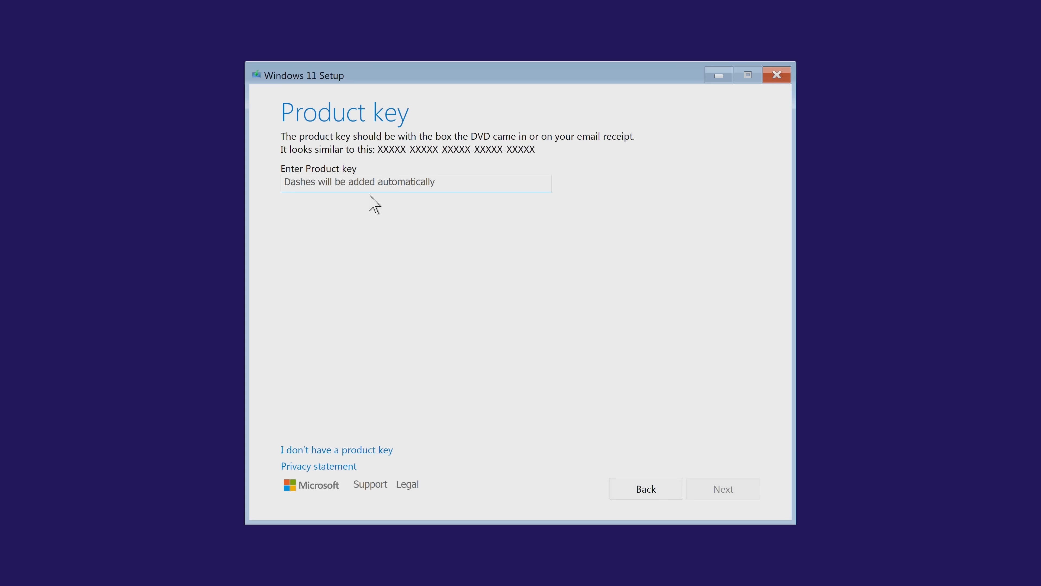
left_click(414, 182)
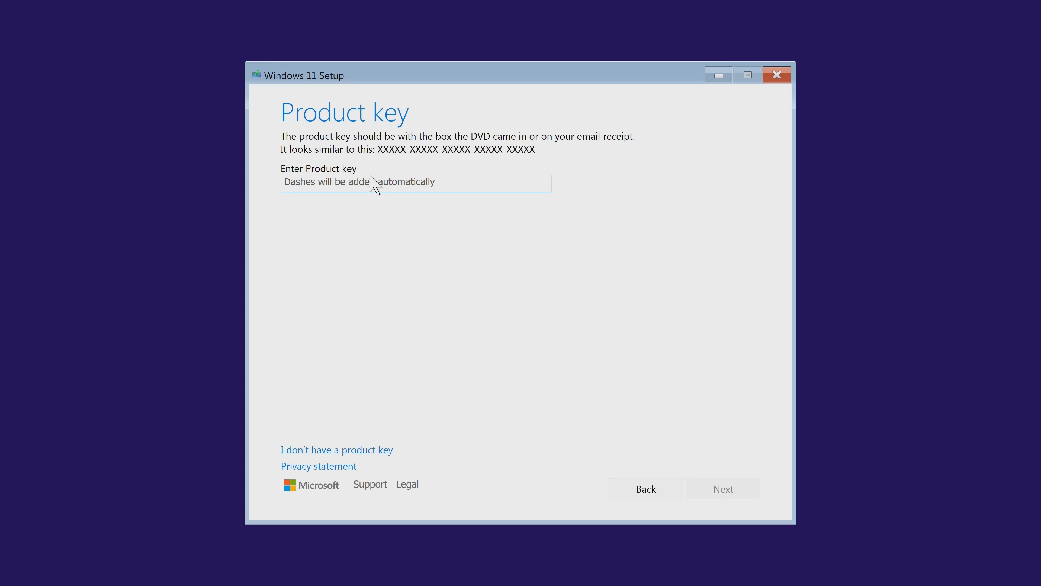
mouse_move(350, 458)
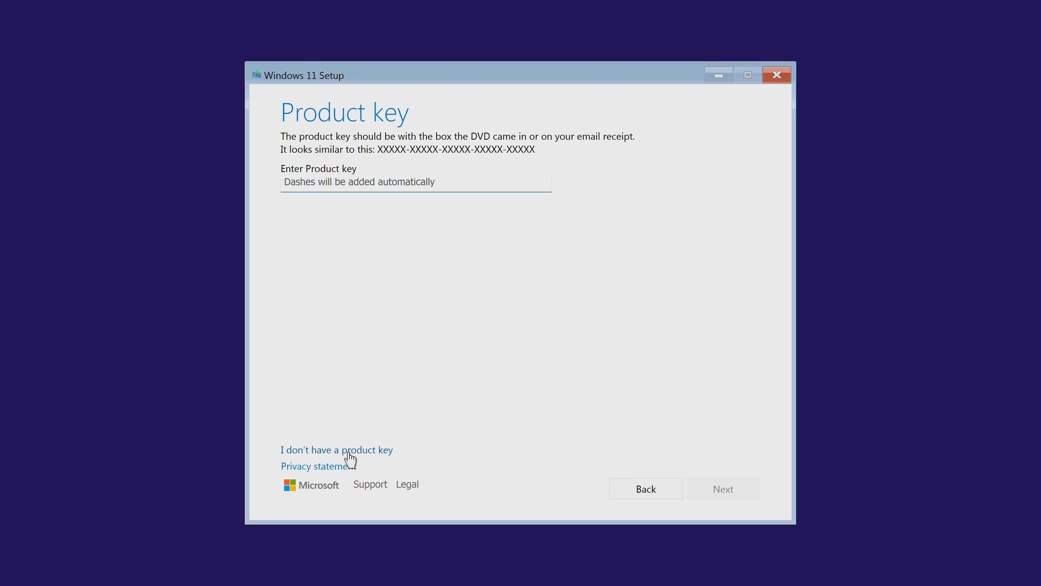
left_click(336, 450)
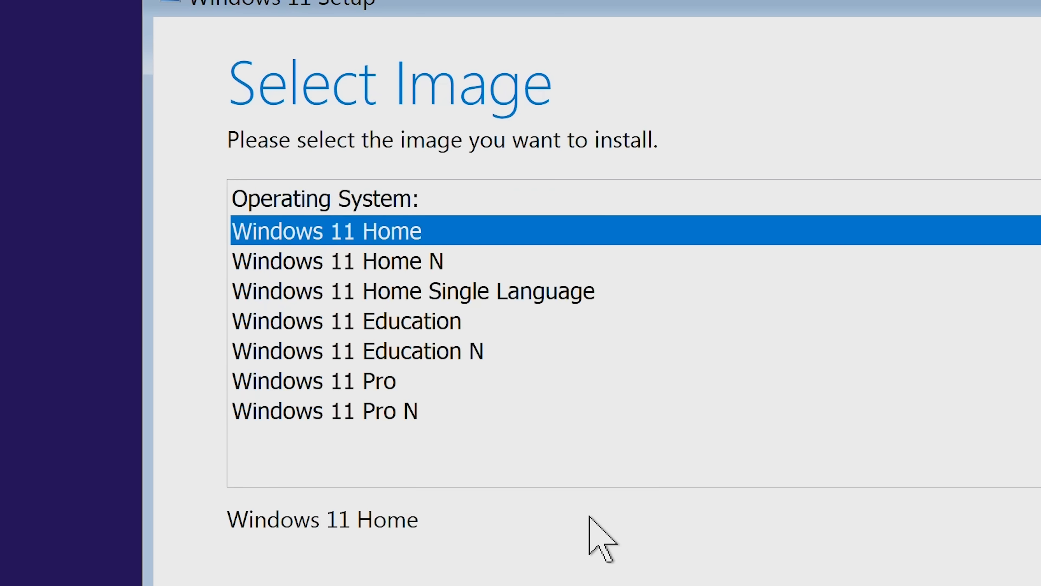
mouse_move(346, 308)
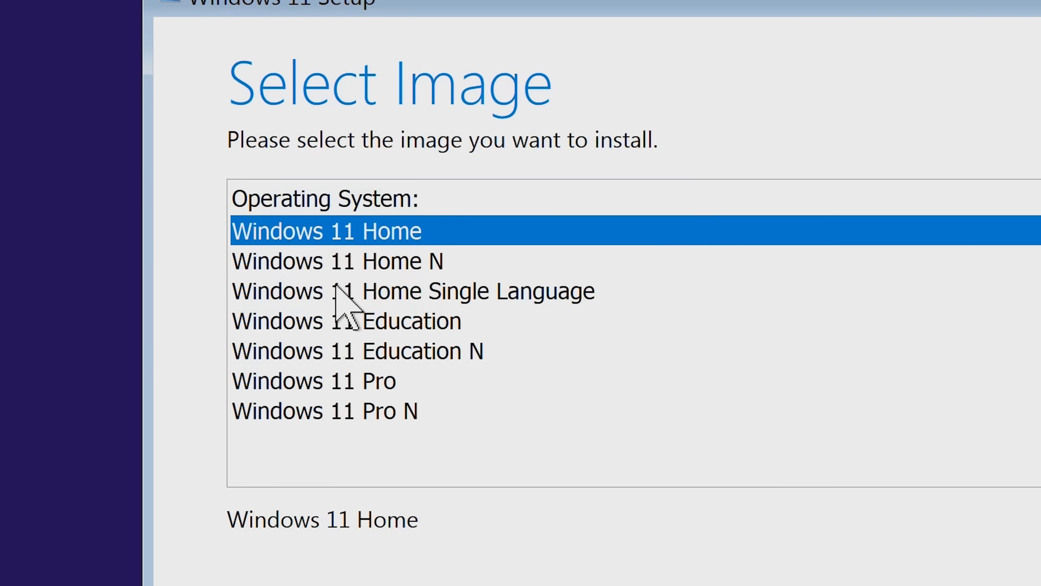
mouse_move(358, 445)
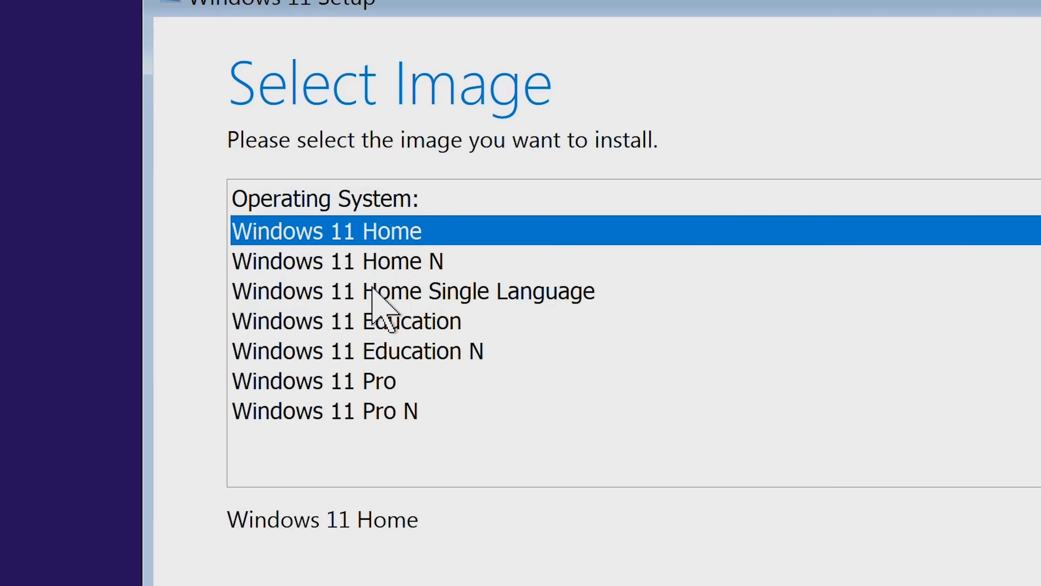
mouse_move(355, 392)
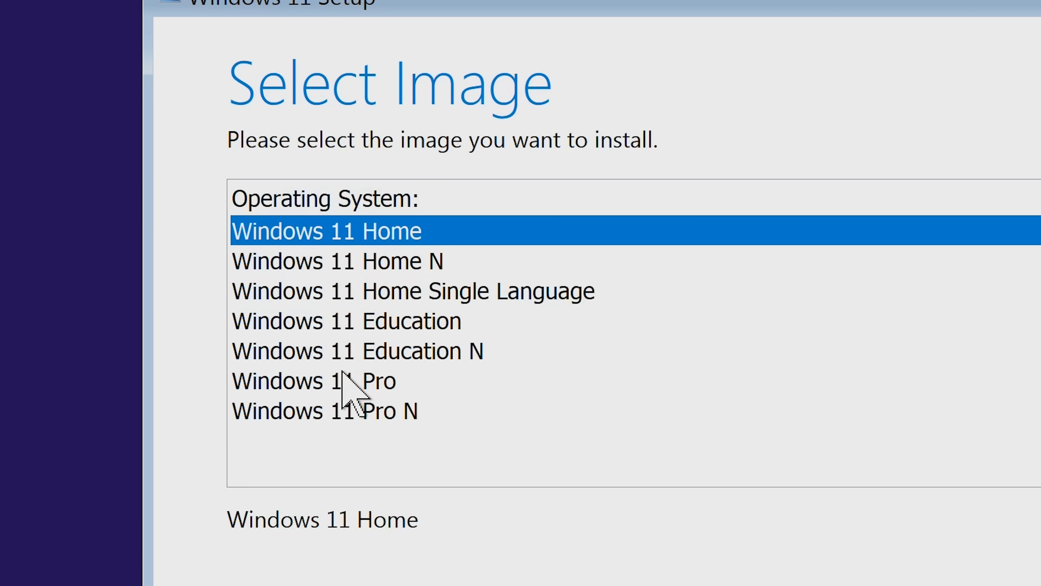
left_click(314, 380)
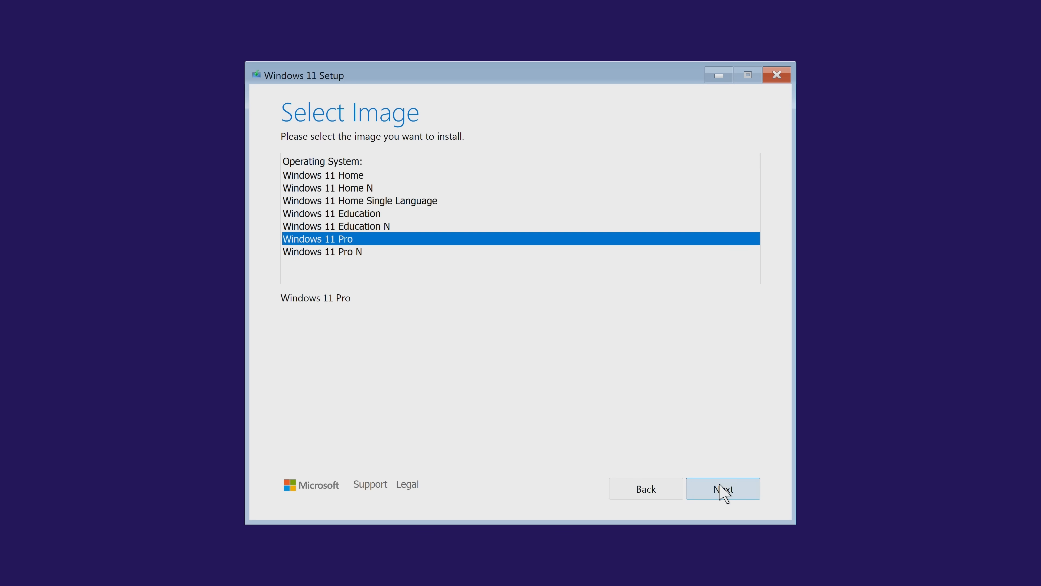
Continue to the licence terms and accept them.
left_click(722, 489)
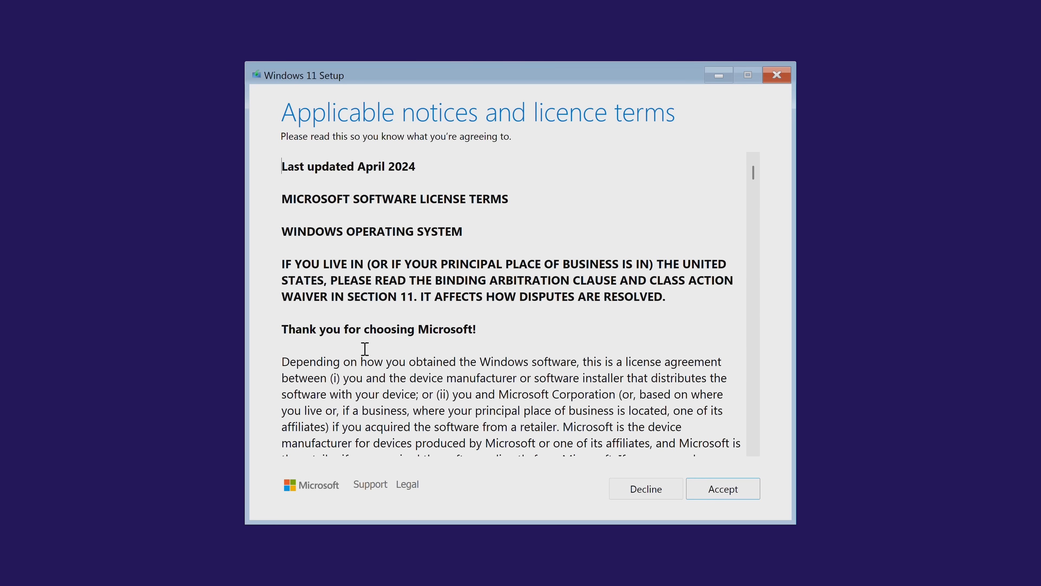
left_click(722, 488)
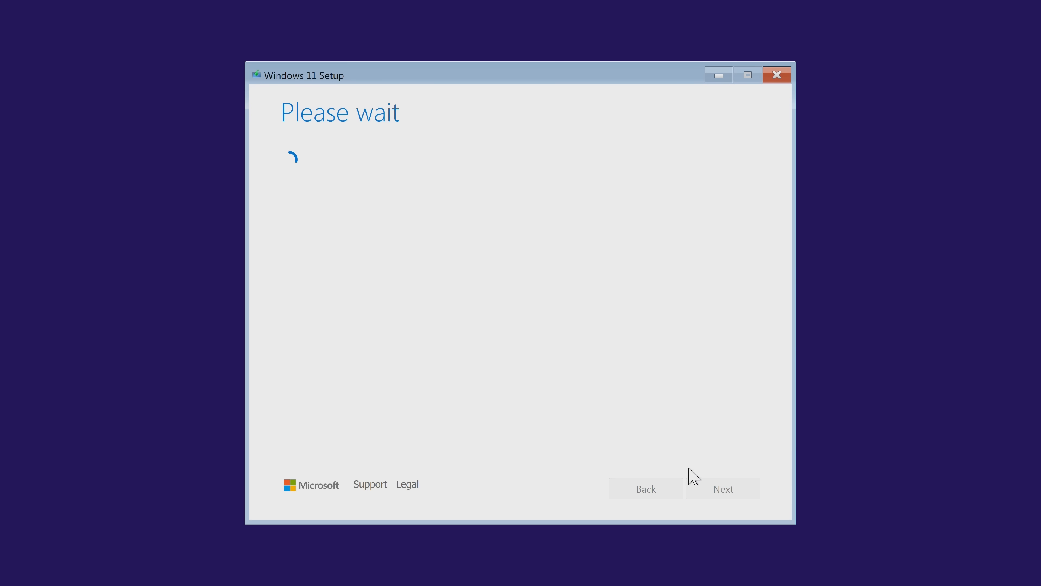
mouse_move(494, 243)
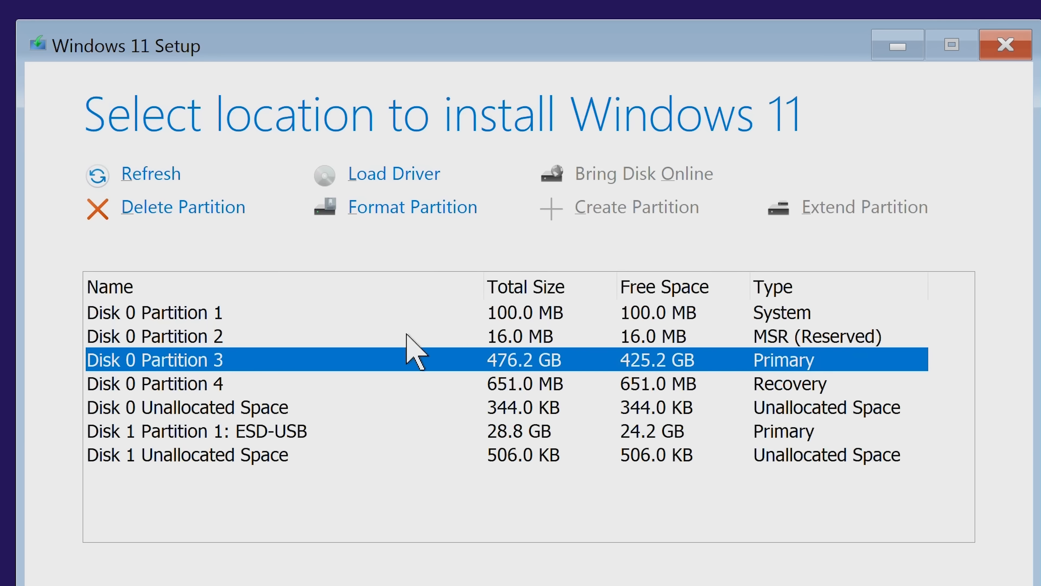
mouse_move(272, 363)
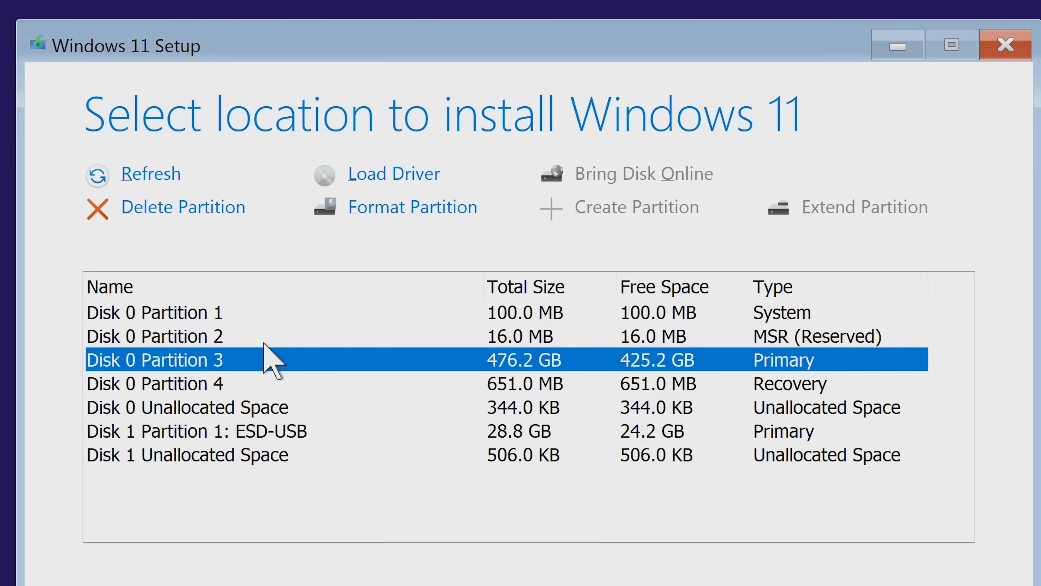
mouse_move(139, 331)
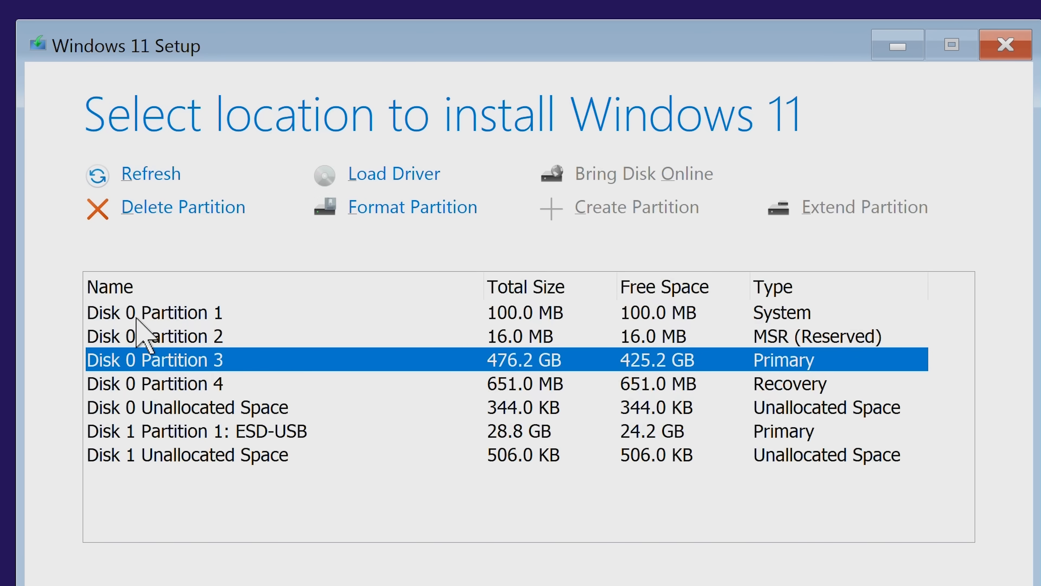
mouse_move(147, 332)
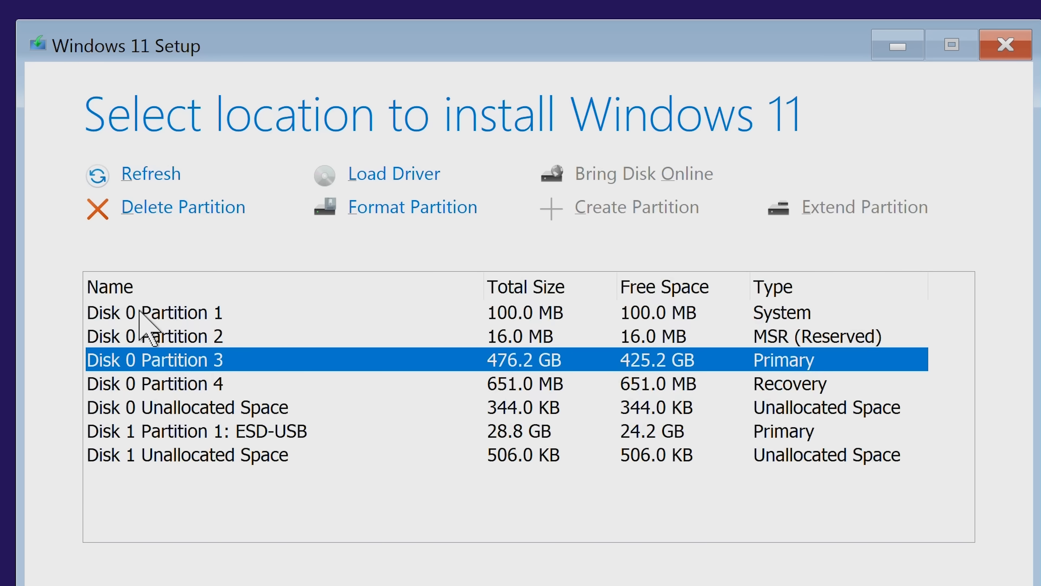
mouse_move(70, 313)
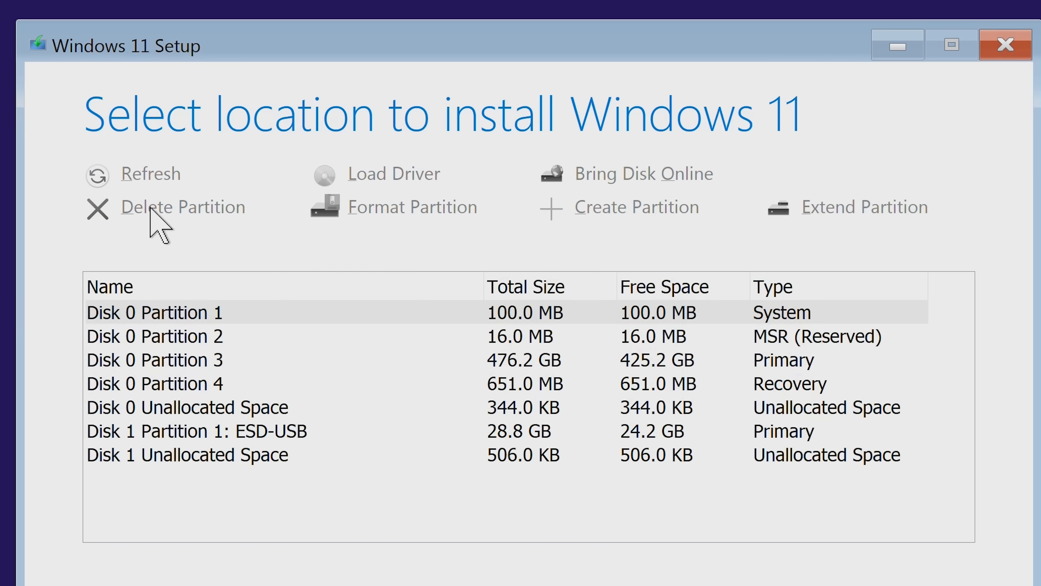
mouse_move(172, 367)
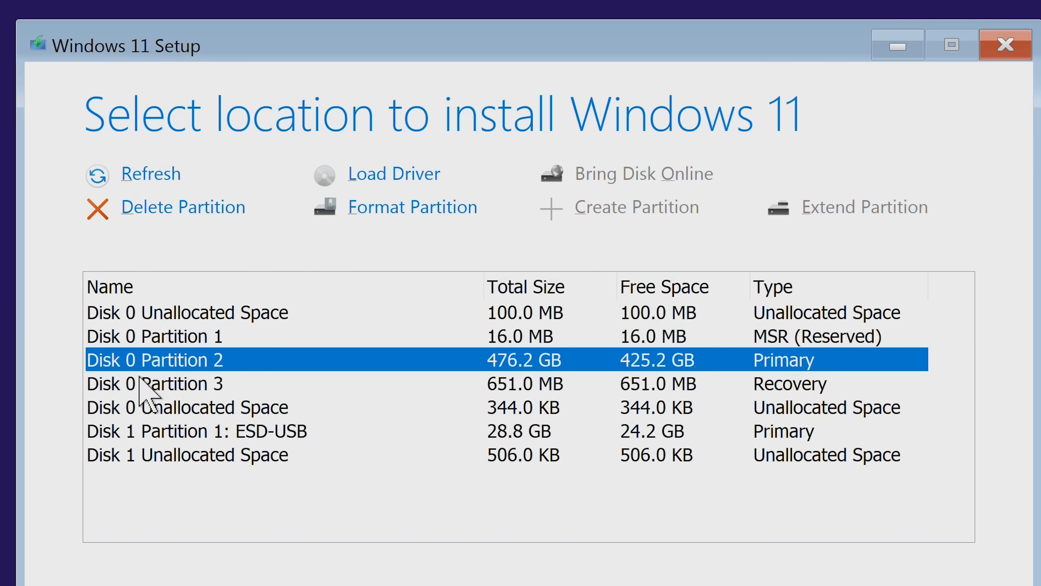
mouse_move(175, 340)
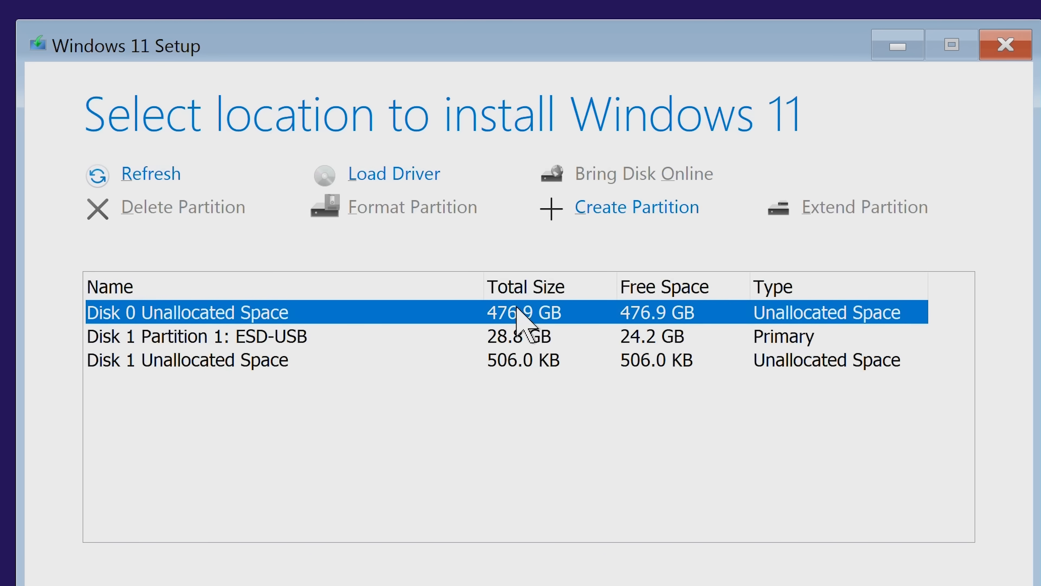
mouse_move(528, 338)
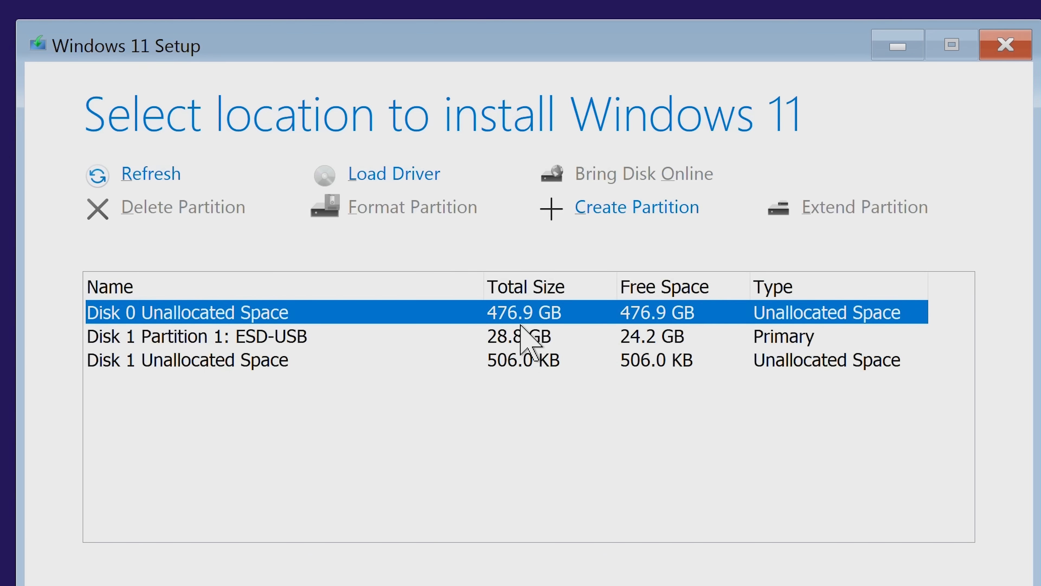
mouse_move(528, 339)
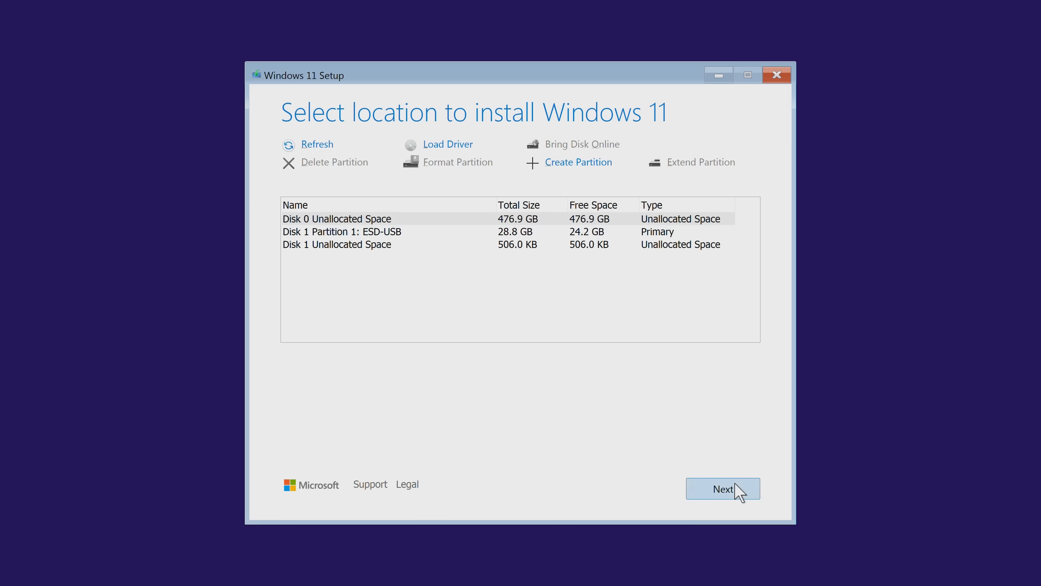
Proceed with Disk 0 unallocated space and begin the Windows 11 Pro installation.
left_click(723, 488)
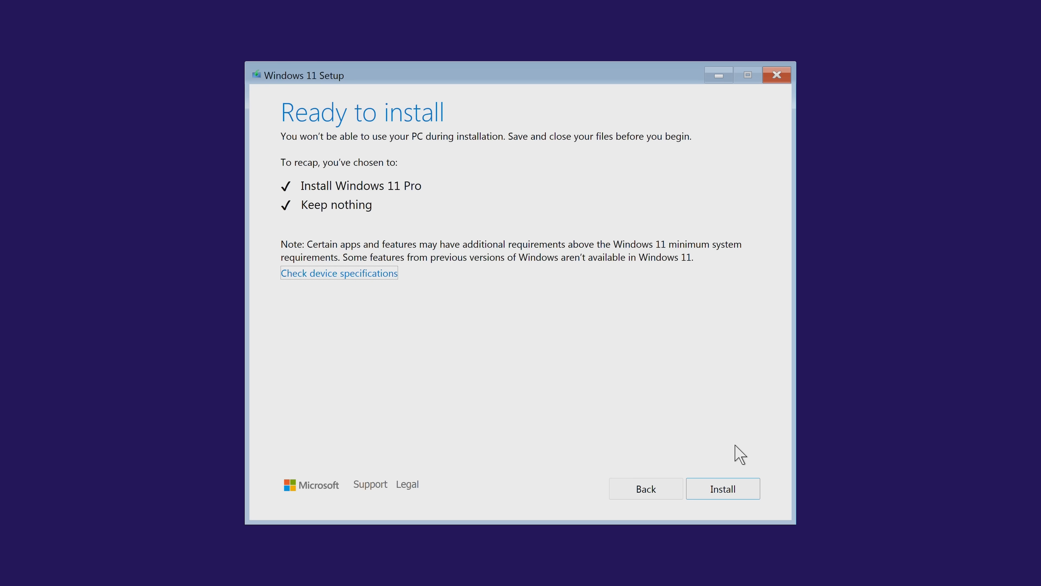
mouse_move(270, 188)
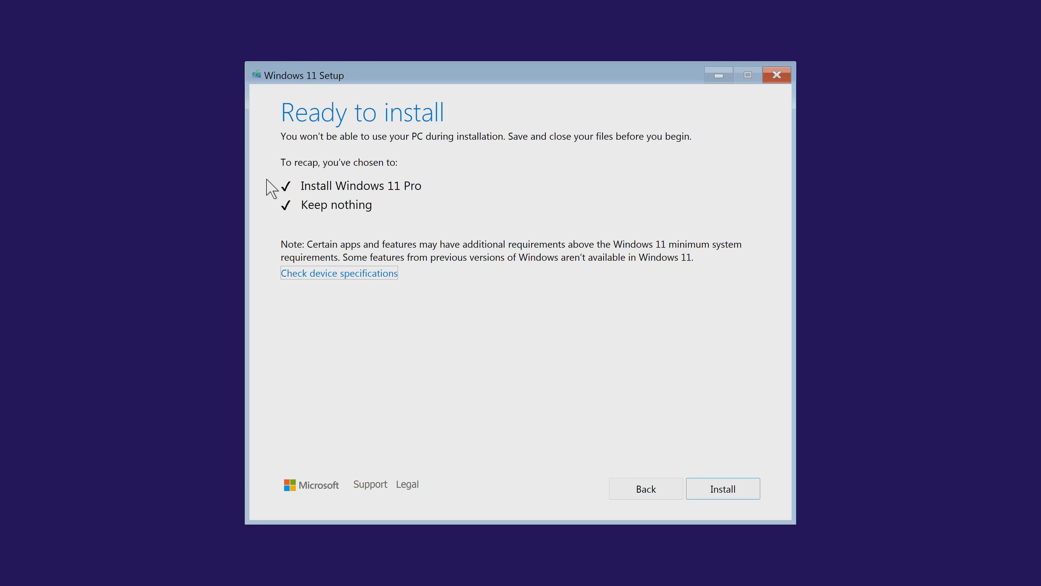
mouse_move(331, 216)
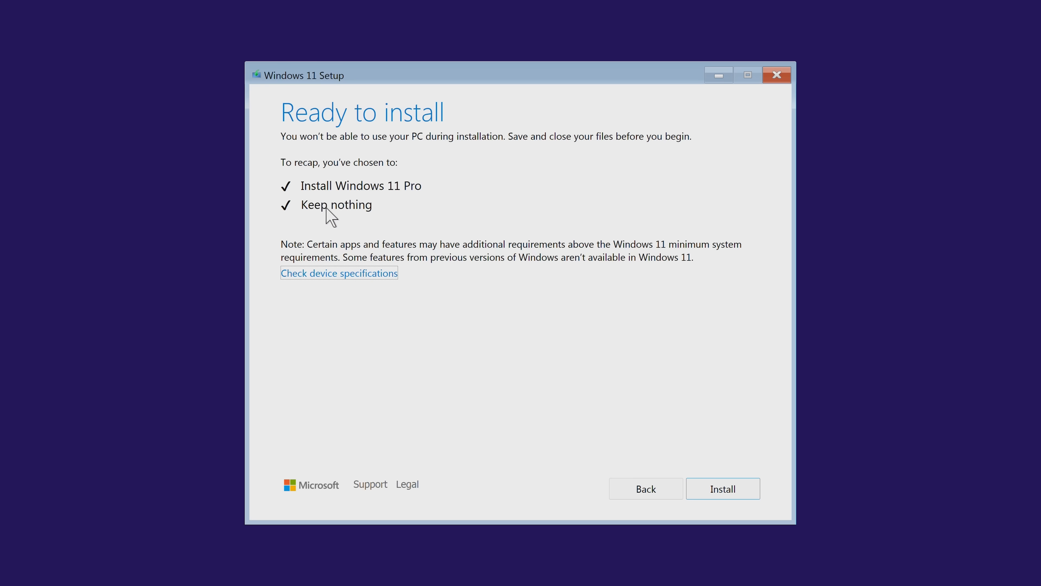
mouse_move(731, 489)
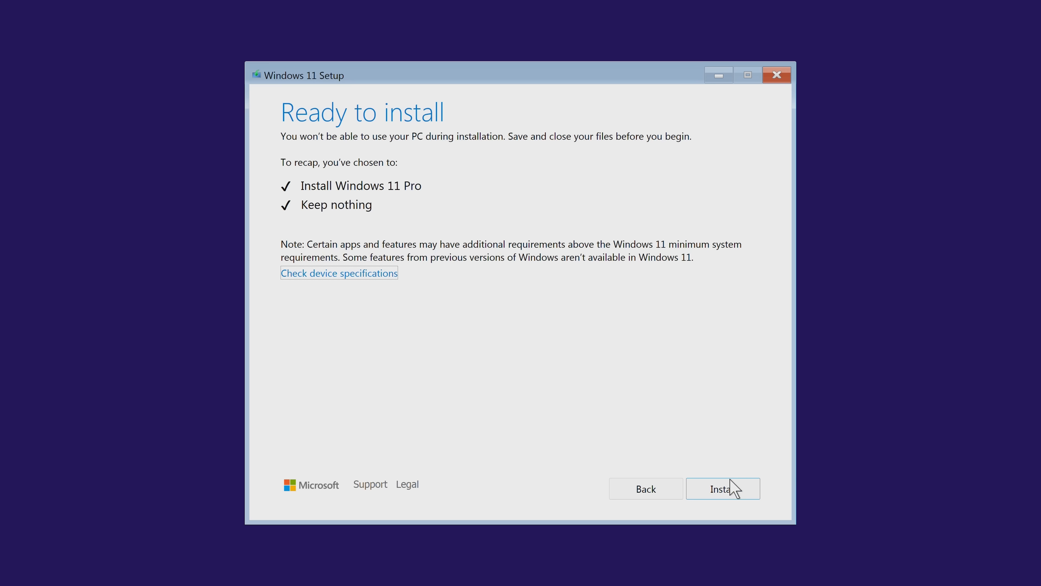
left_click(722, 488)
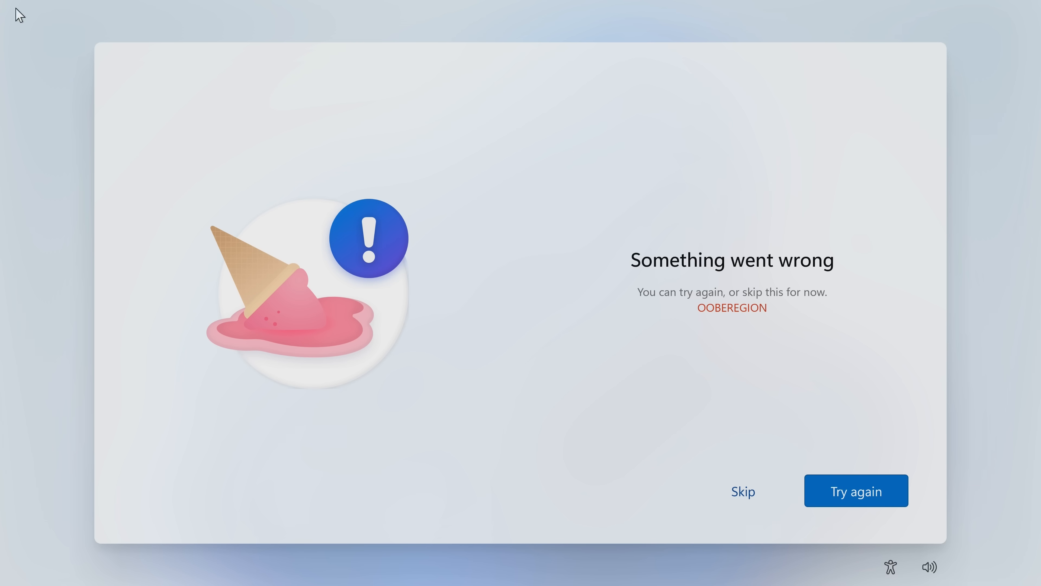
mouse_move(707, 321)
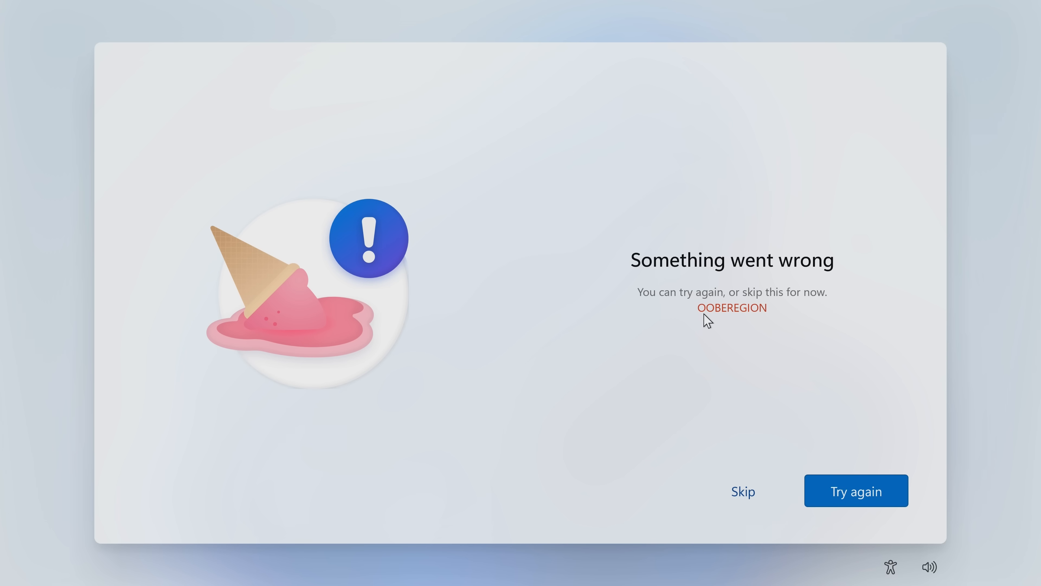
mouse_move(731, 321)
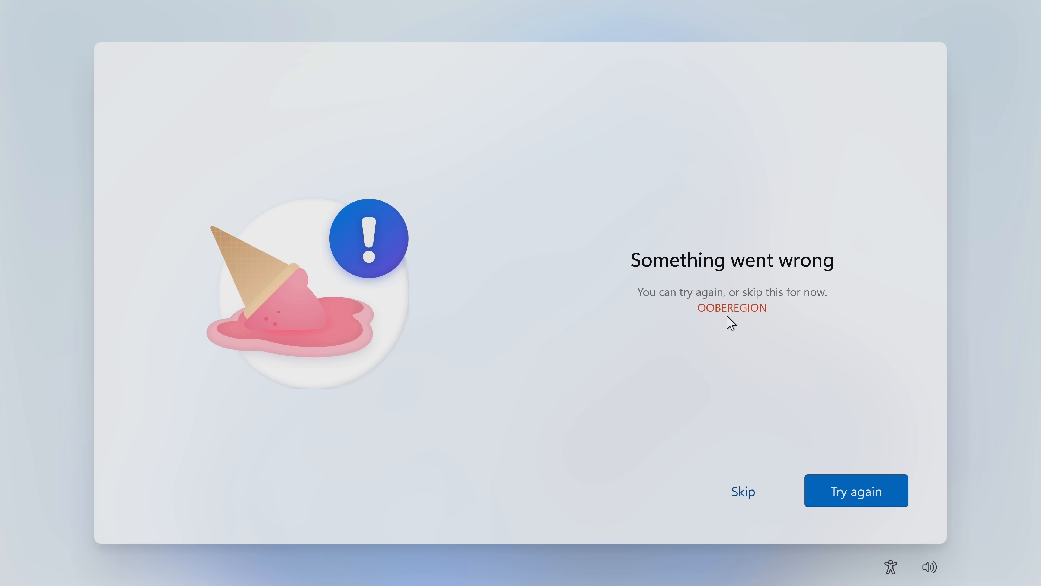
mouse_move(702, 337)
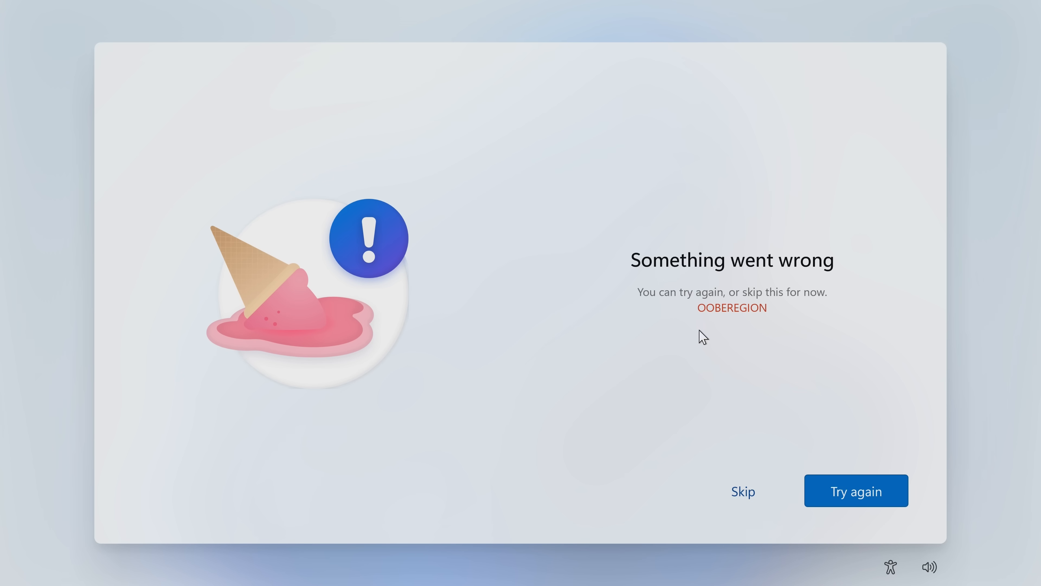
mouse_move(742, 299)
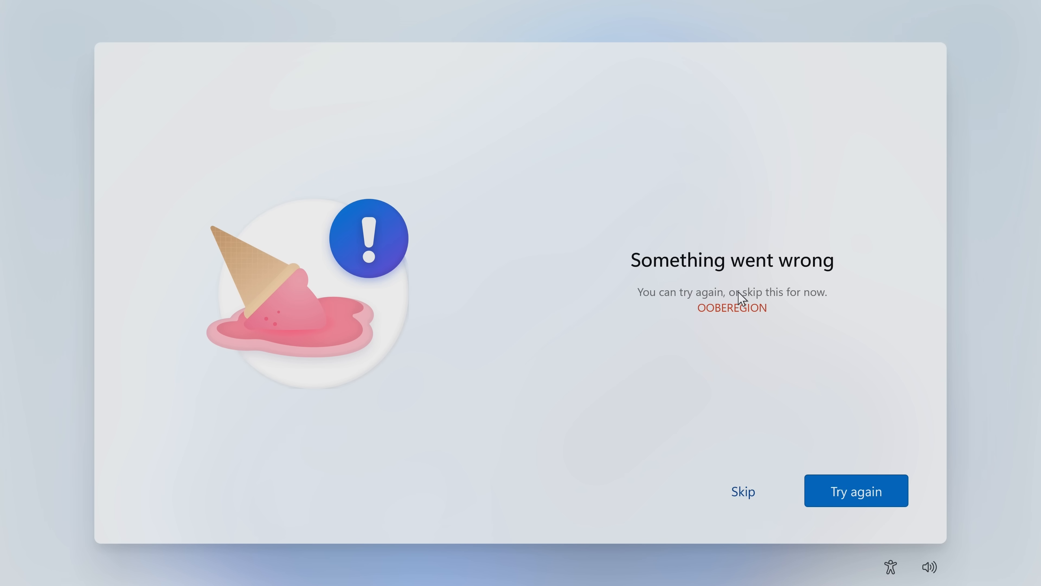
mouse_move(855, 495)
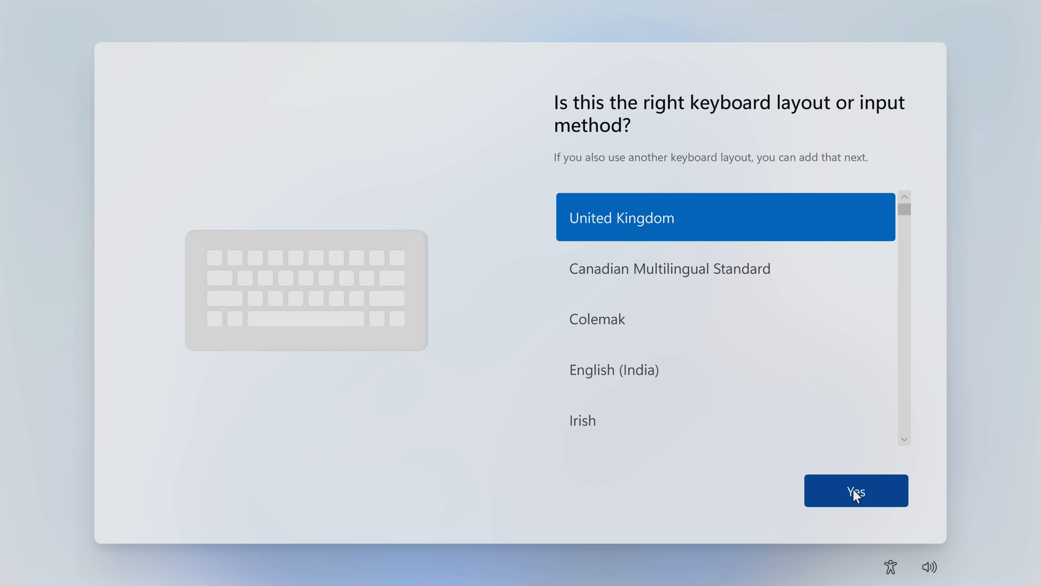
Keep United Kingdom as the keyboard layout and skip adding a second layout.
left_click(856, 491)
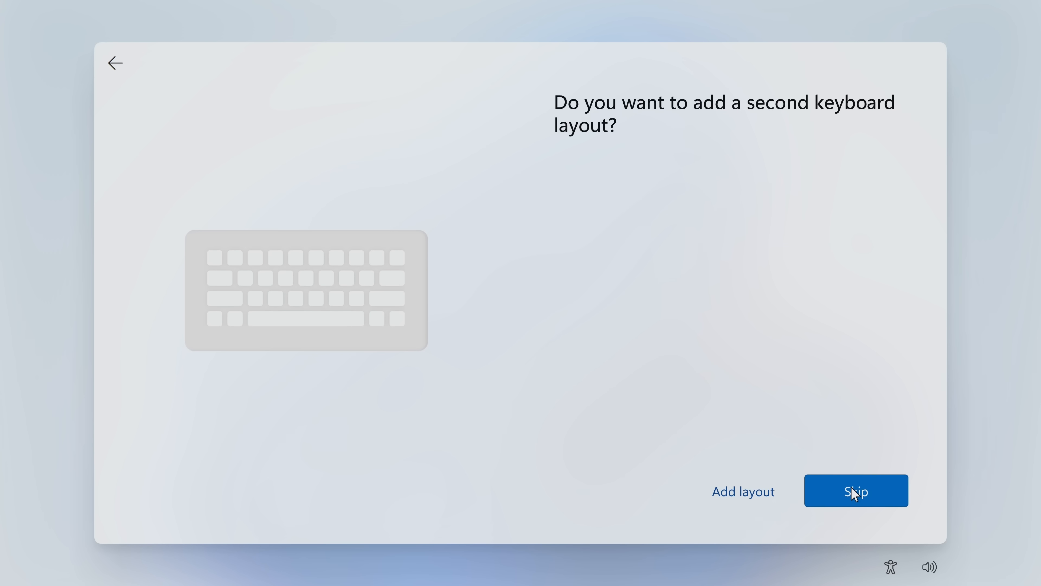
left_click(856, 491)
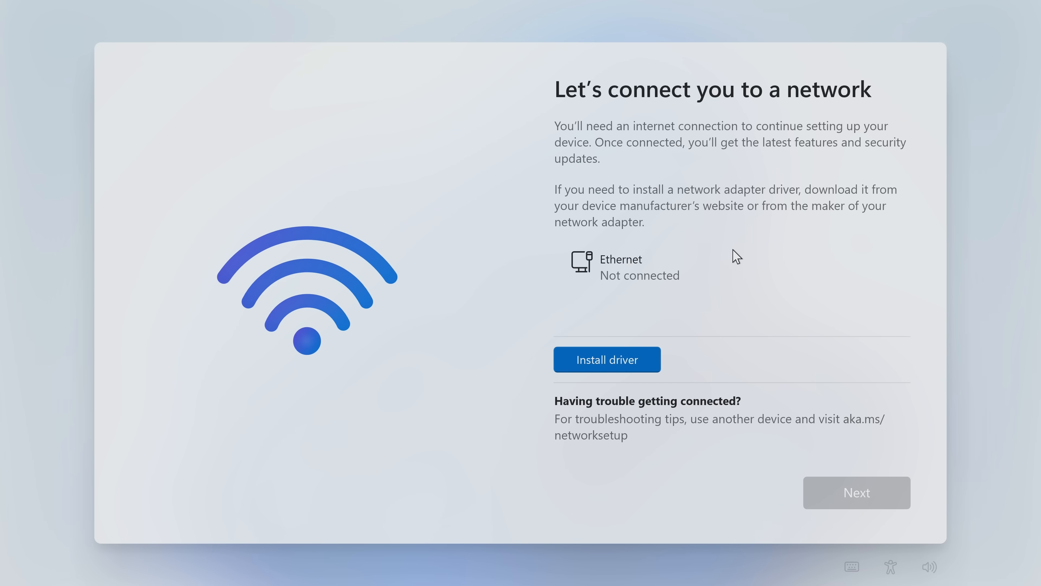
mouse_move(606, 125)
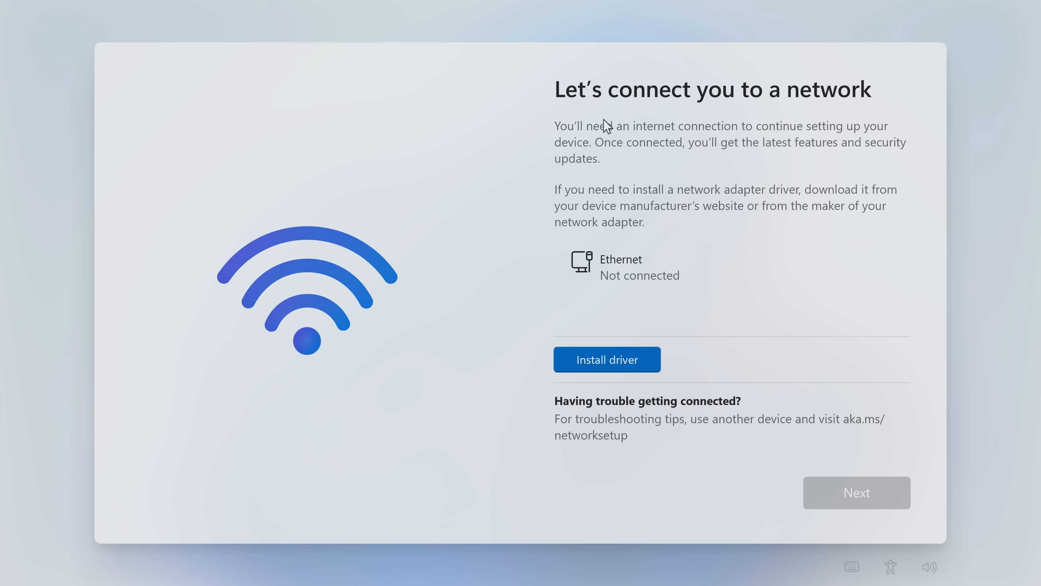
mouse_move(717, 269)
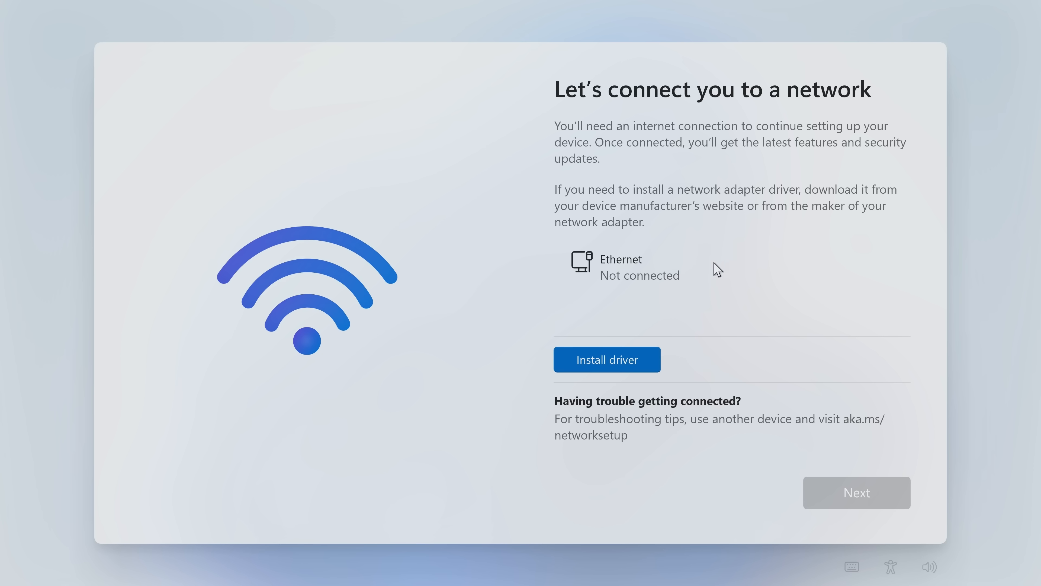
mouse_move(858, 506)
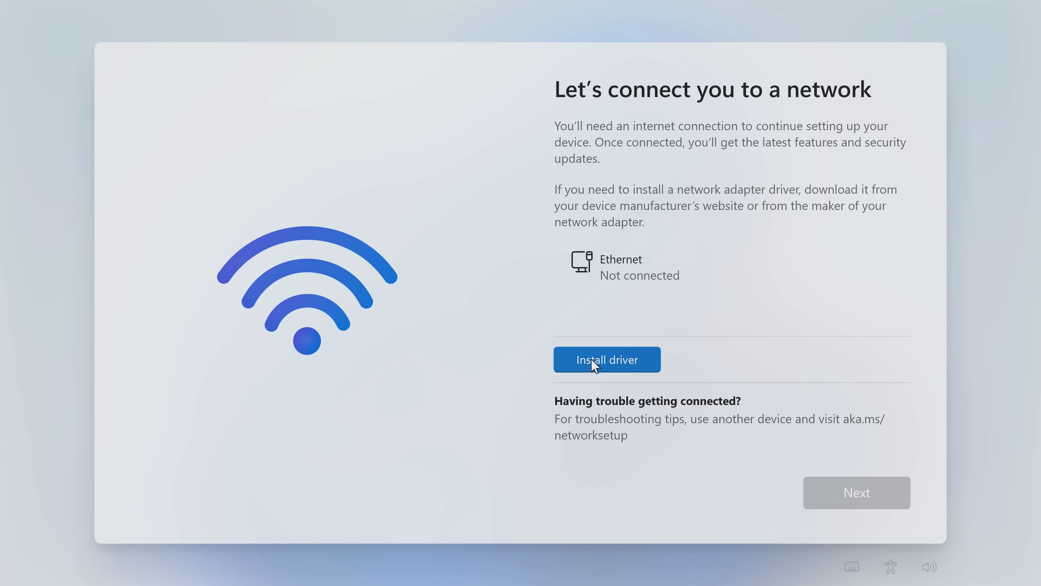
mouse_move(597, 369)
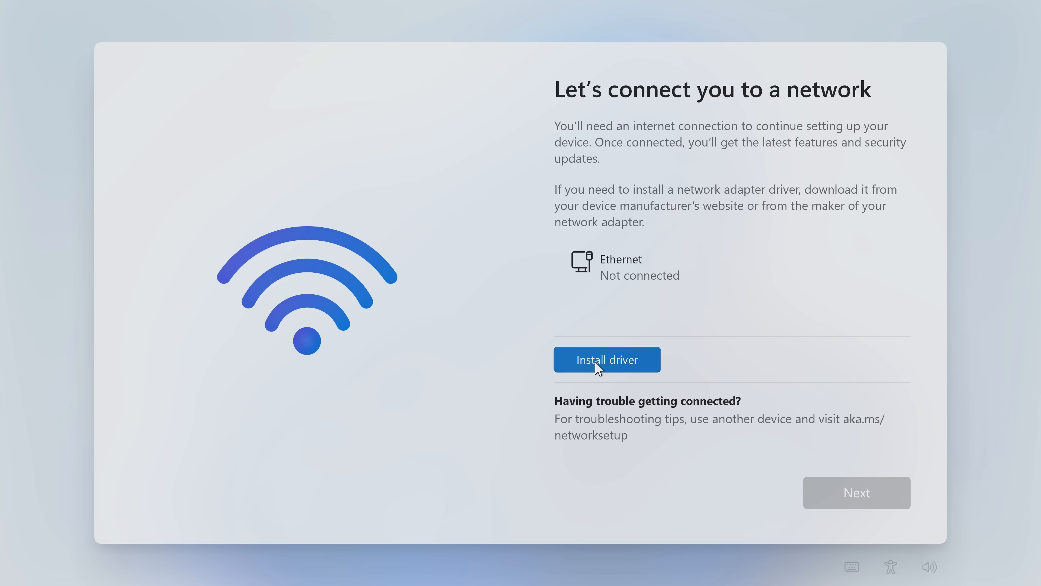
mouse_move(759, 332)
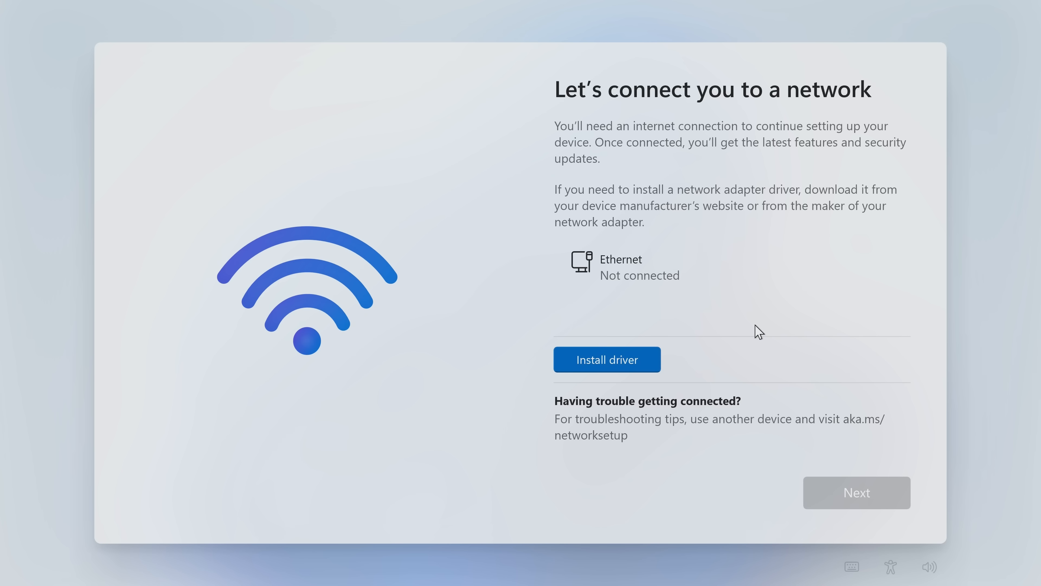
mouse_move(490, 289)
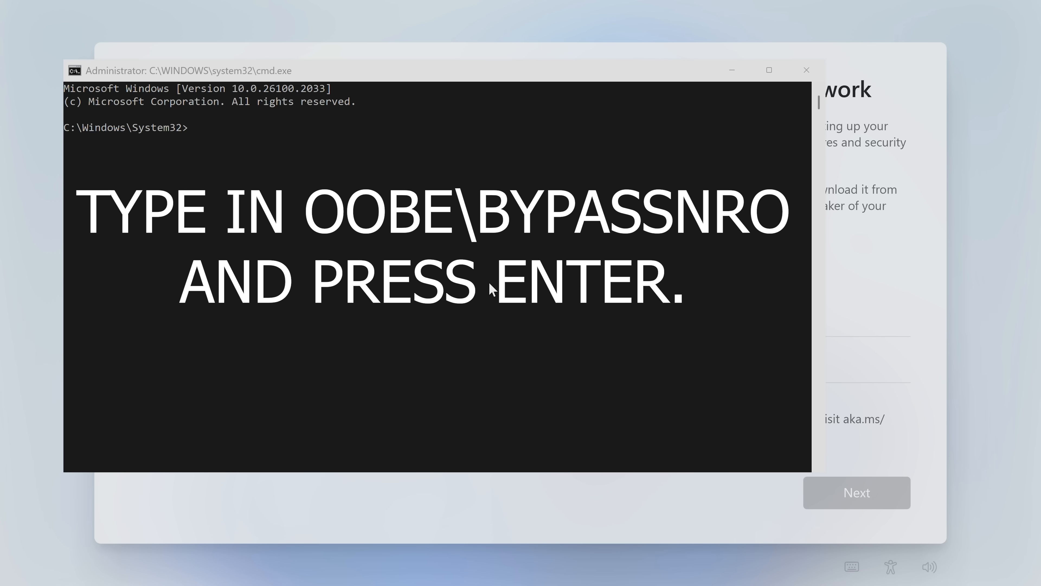
mouse_move(565, 278)
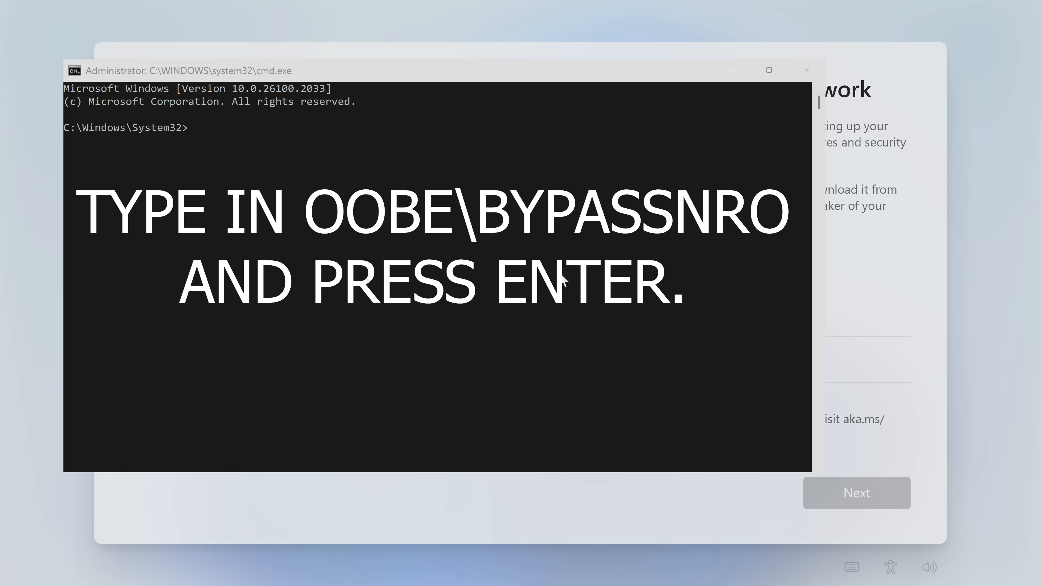
Focus the Administrator Command Prompt opened with Shift+F10 over the network page.
left_click(807, 70)
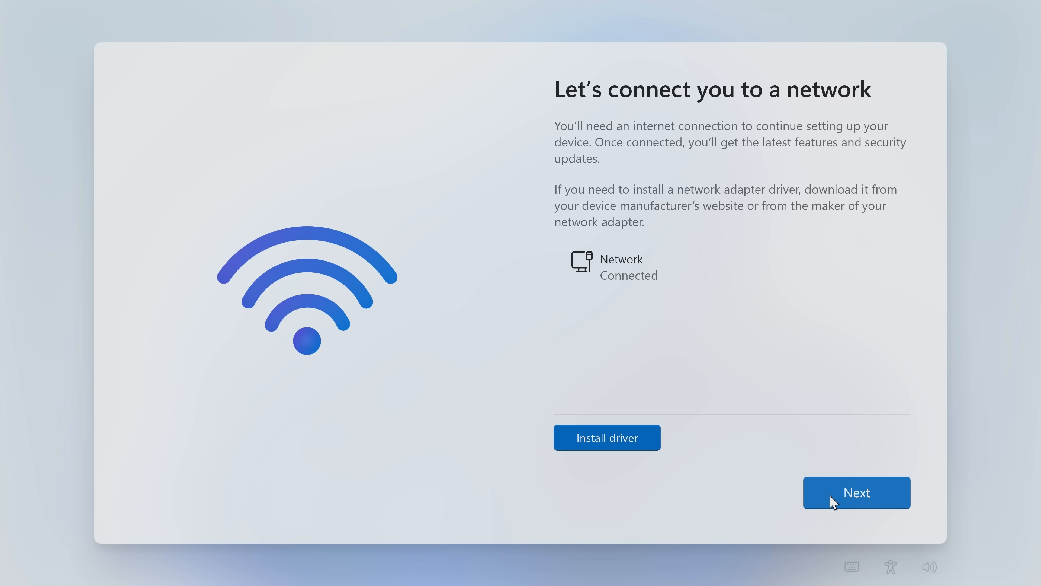
mouse_move(843, 501)
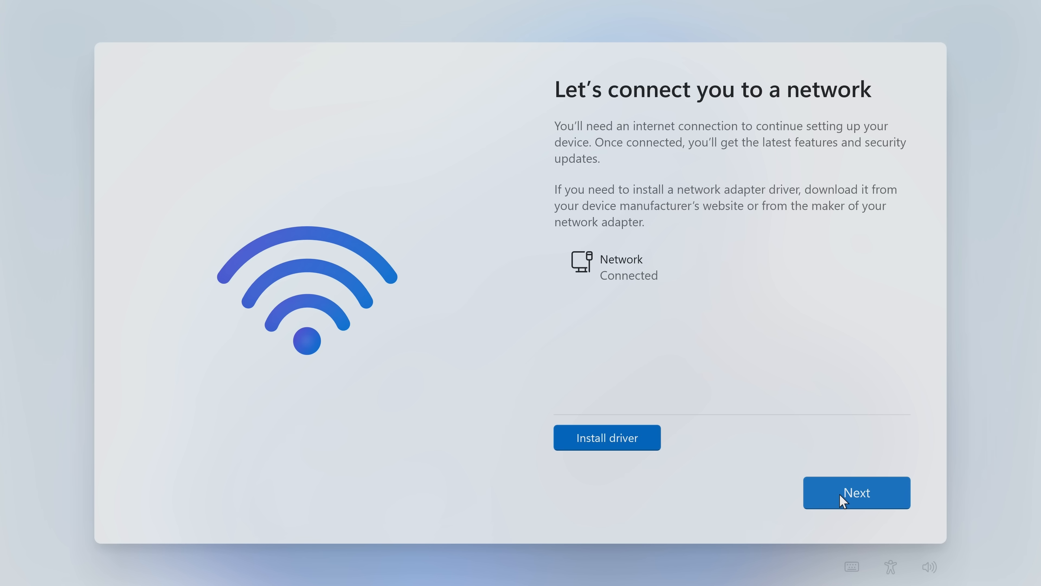
mouse_move(889, 520)
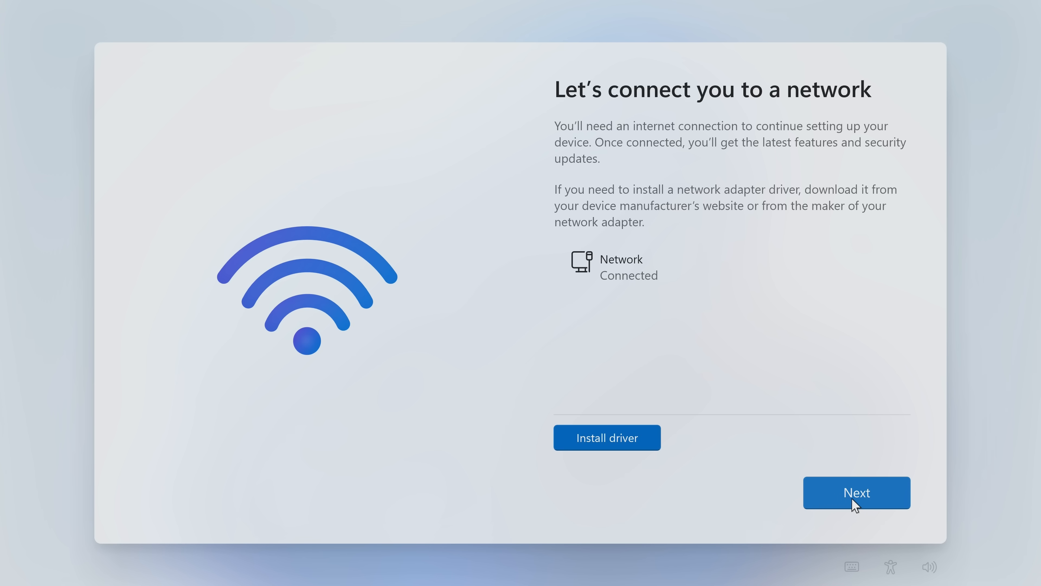
mouse_move(856, 503)
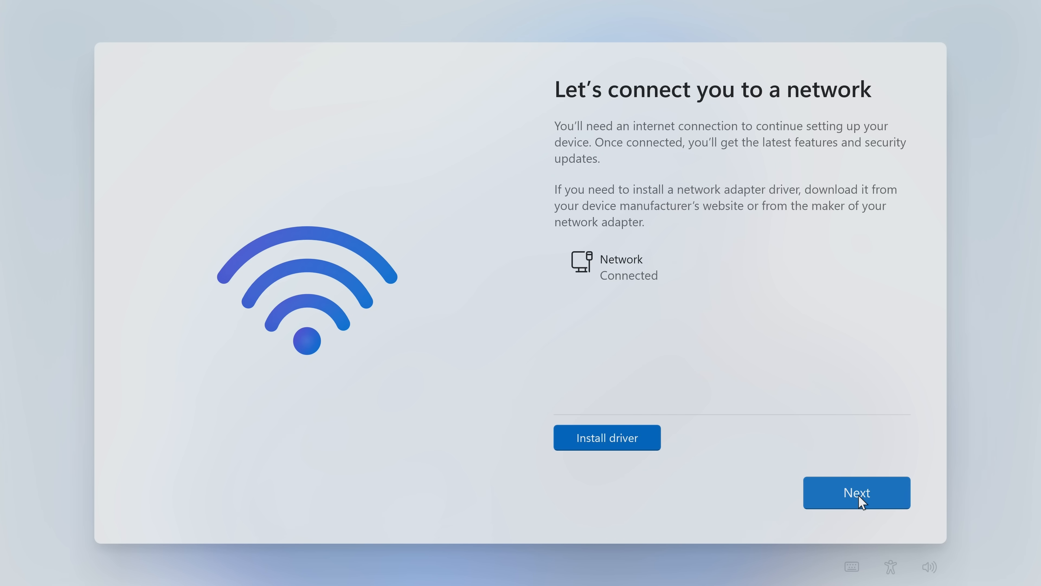
Continue past the network step and name the device 'pc'.
left_click(856, 493)
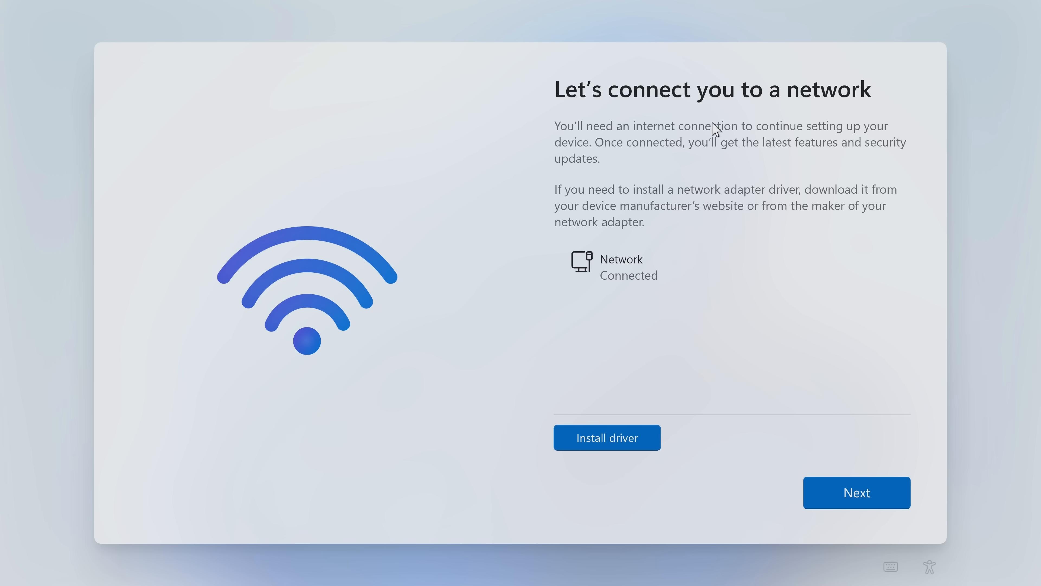
mouse_move(856, 493)
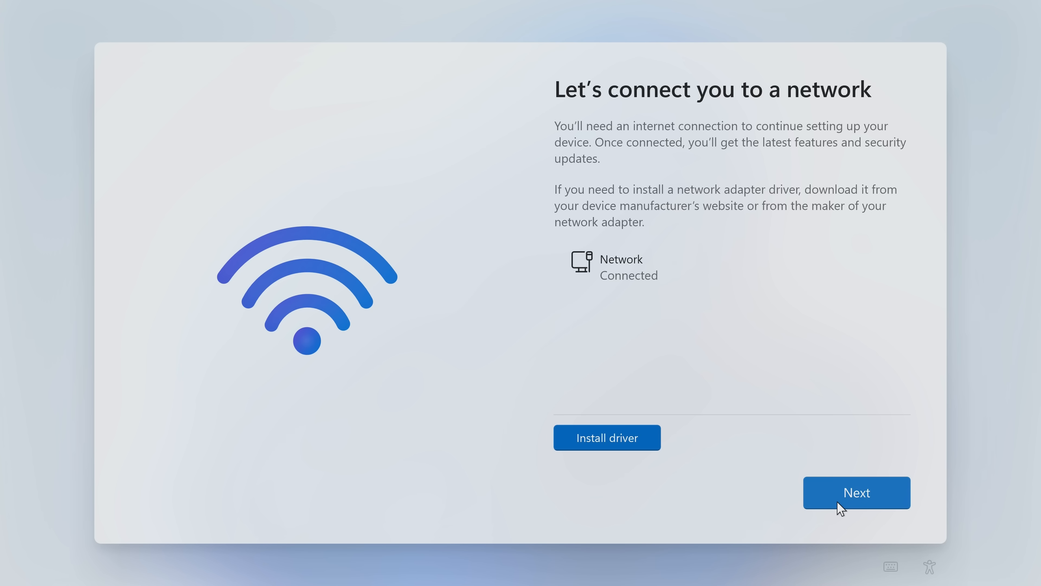
mouse_move(852, 499)
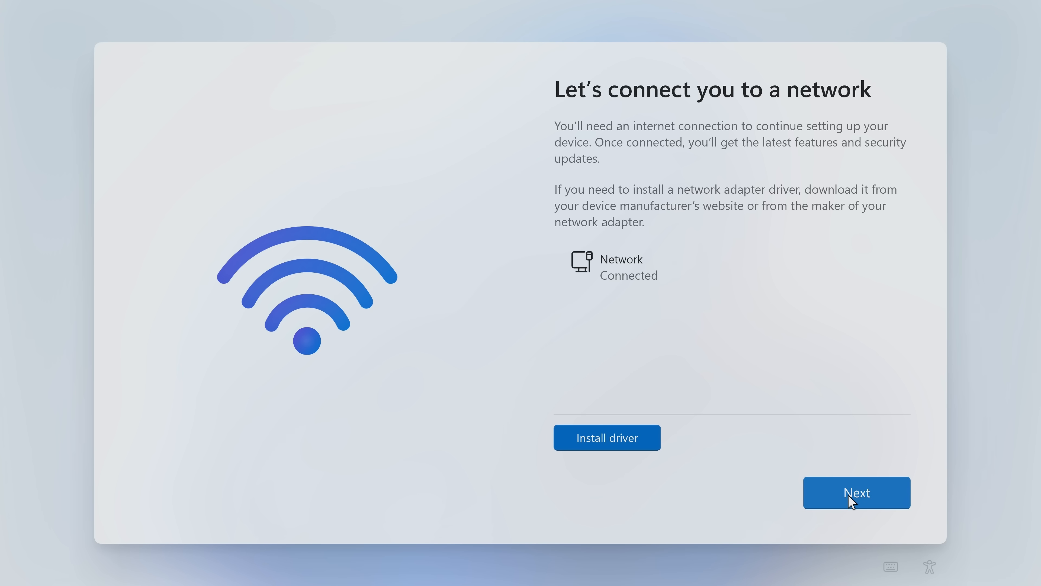
left_click(856, 493)
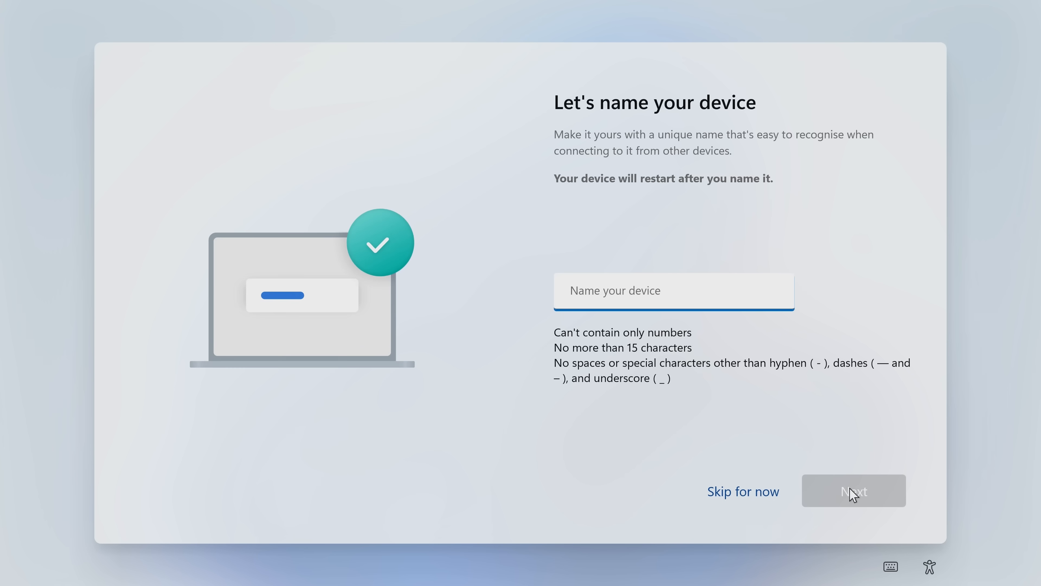
type("pc")
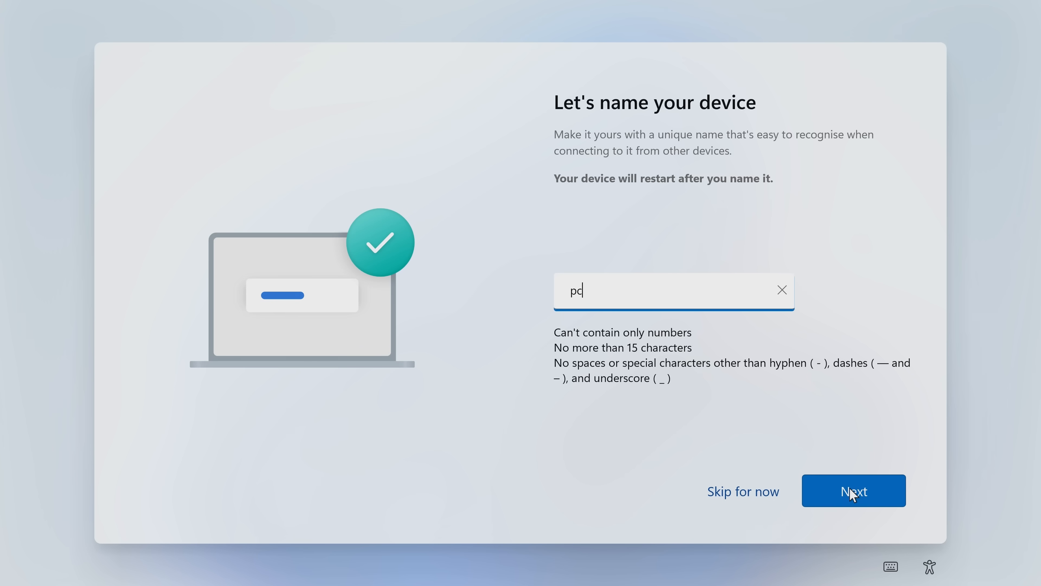
left_click(853, 491)
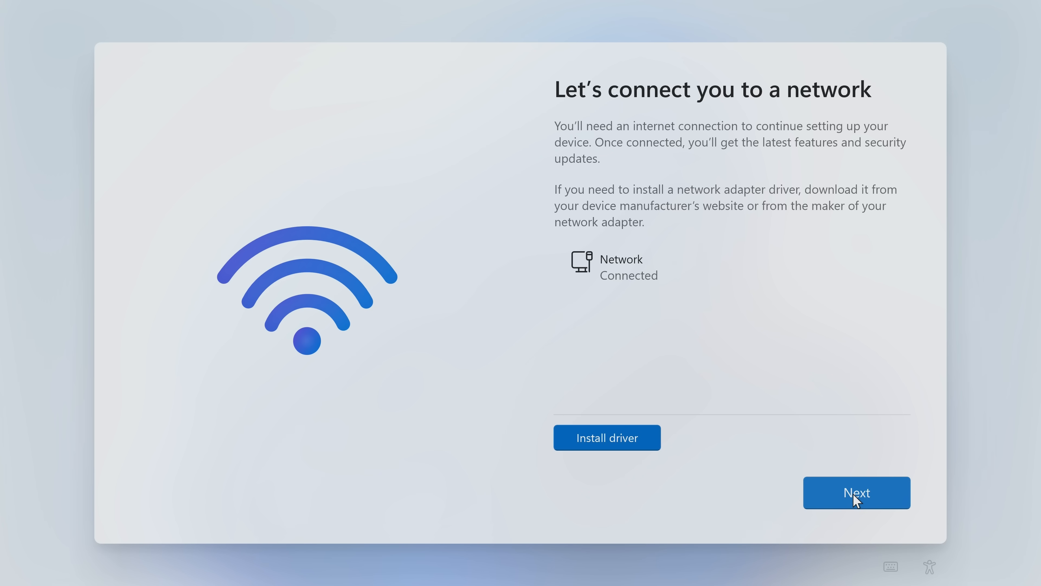
Choose Set up for work or school, then Domain join instead under Sign-in options.
left_click(856, 492)
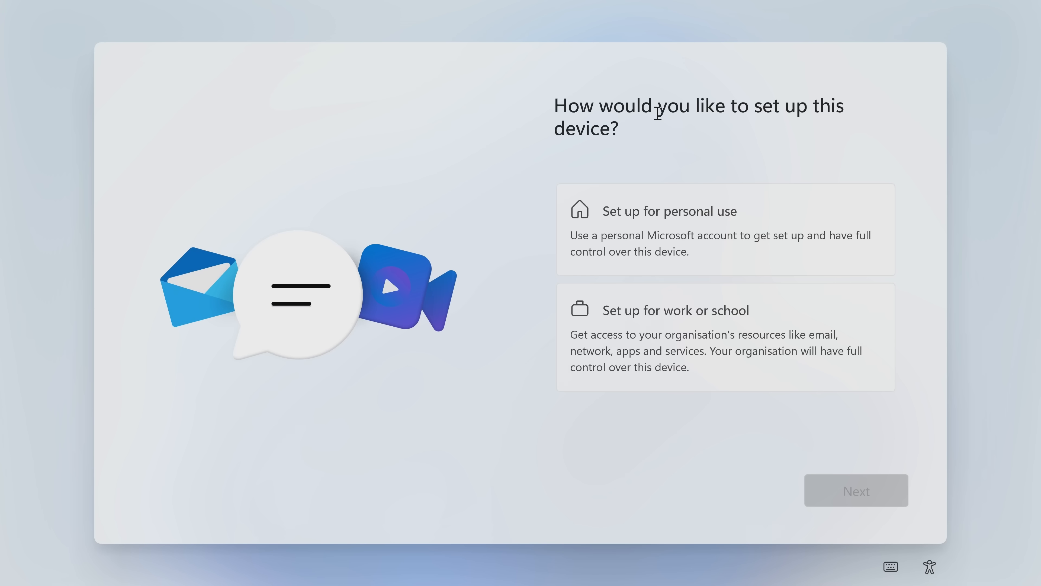
mouse_move(643, 132)
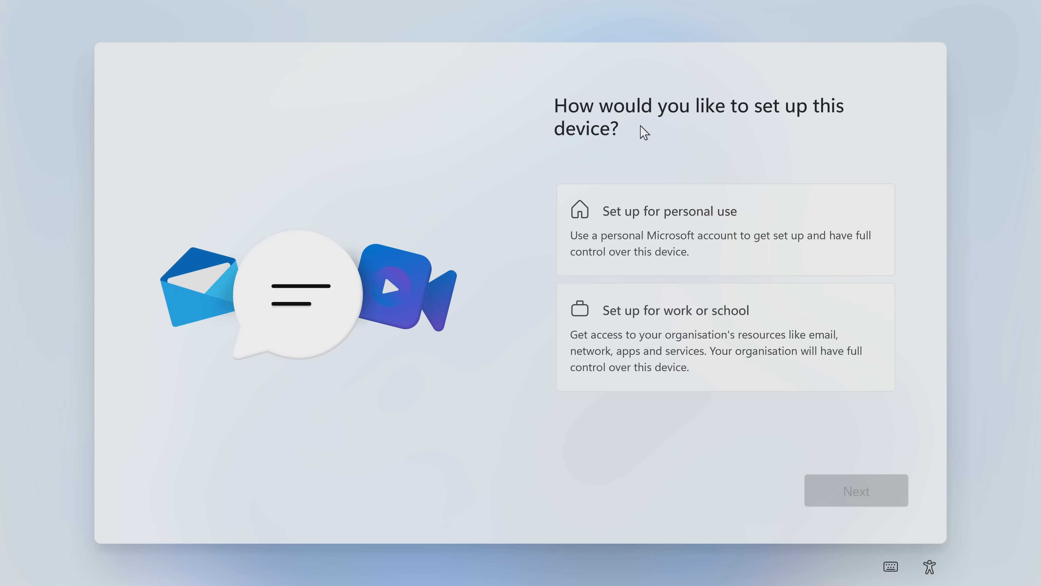
mouse_move(683, 229)
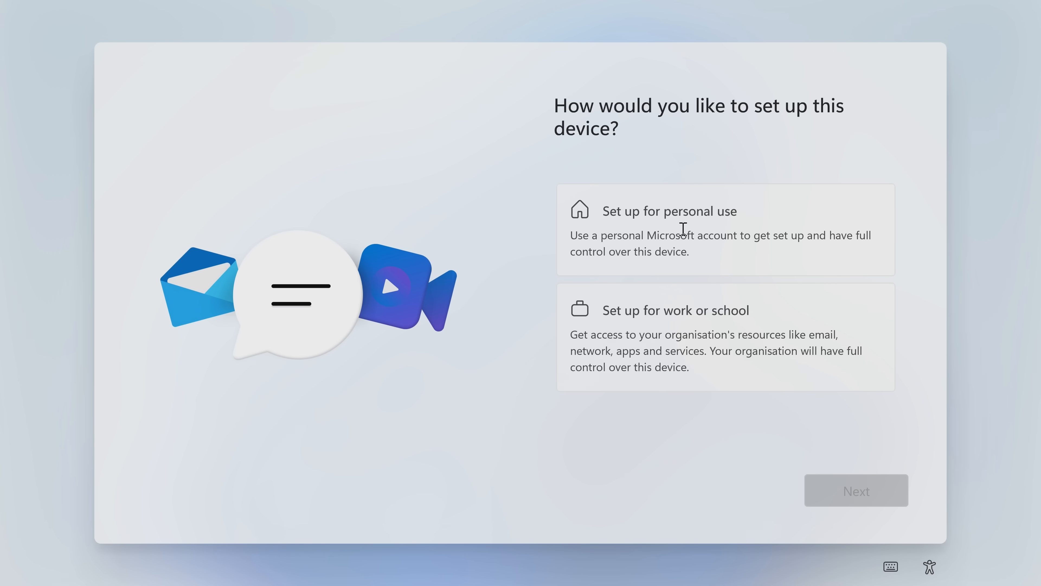
mouse_move(686, 229)
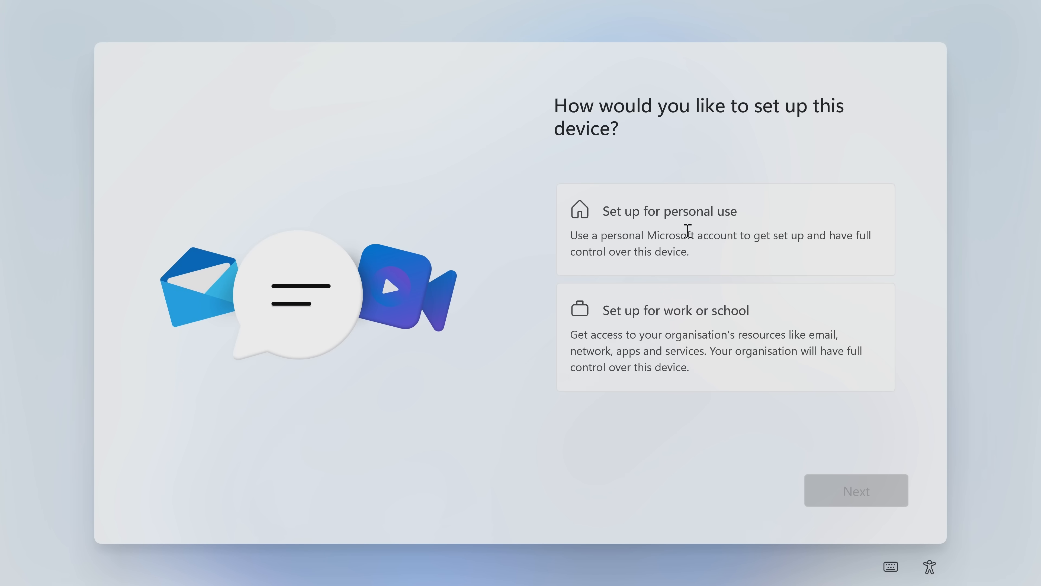
mouse_move(684, 337)
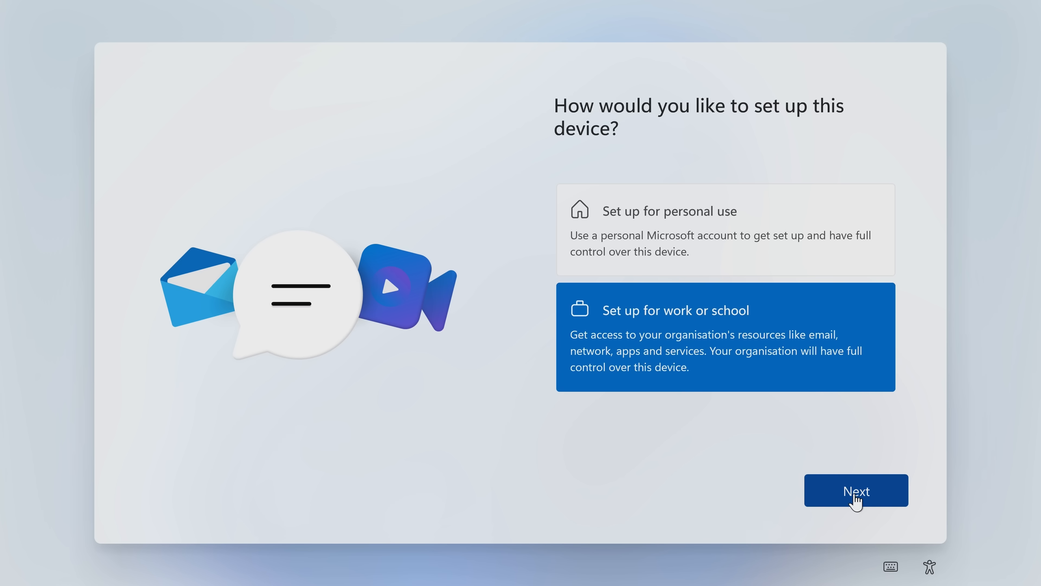
left_click(856, 490)
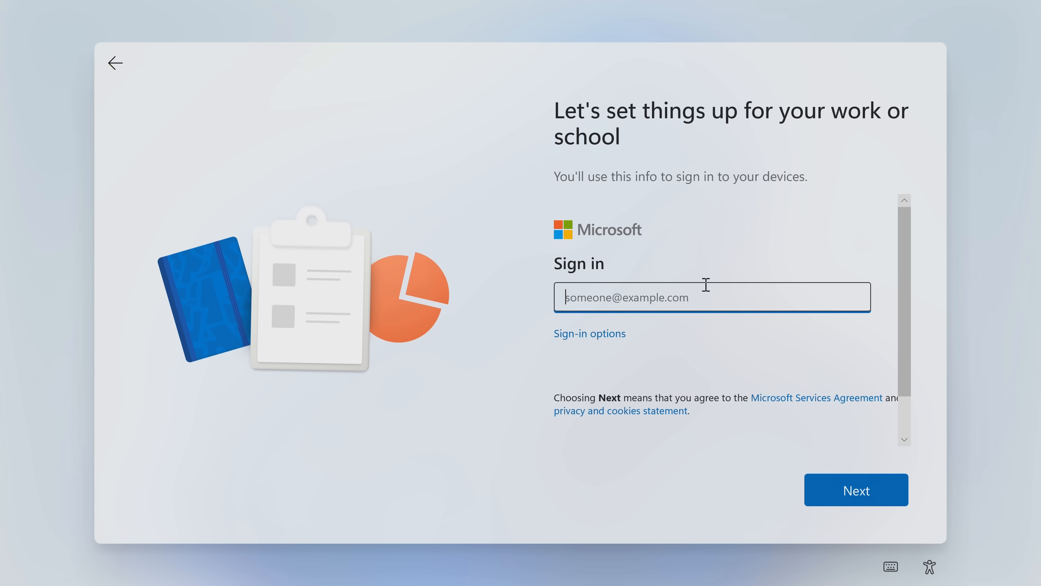
left_click(589, 333)
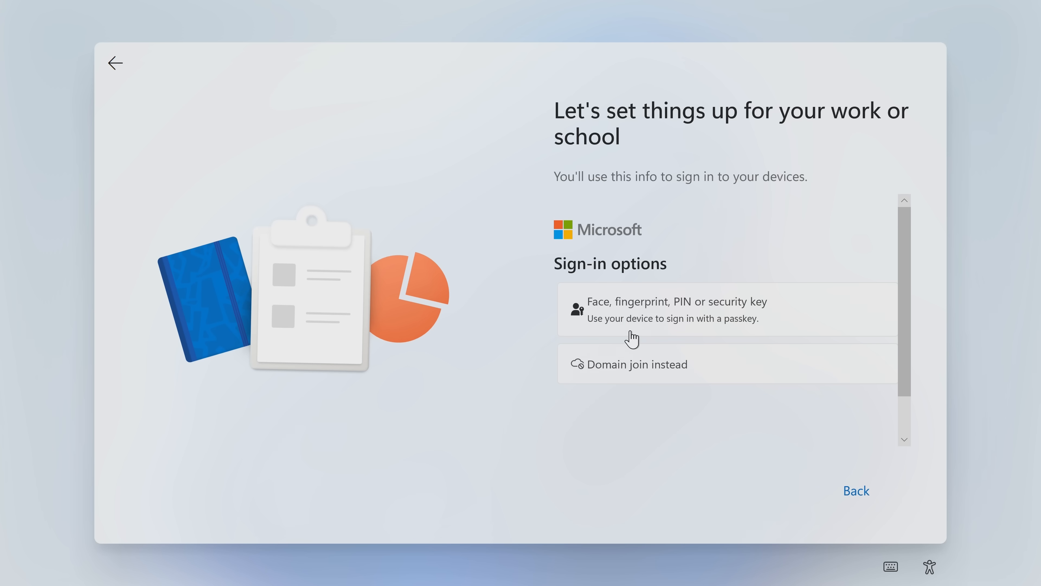
mouse_move(629, 372)
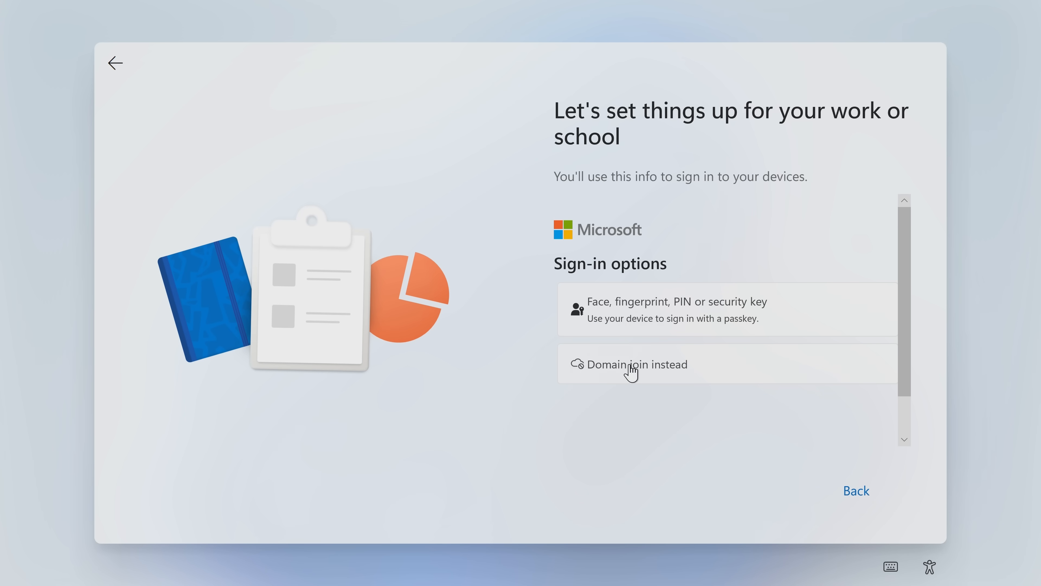
mouse_move(631, 372)
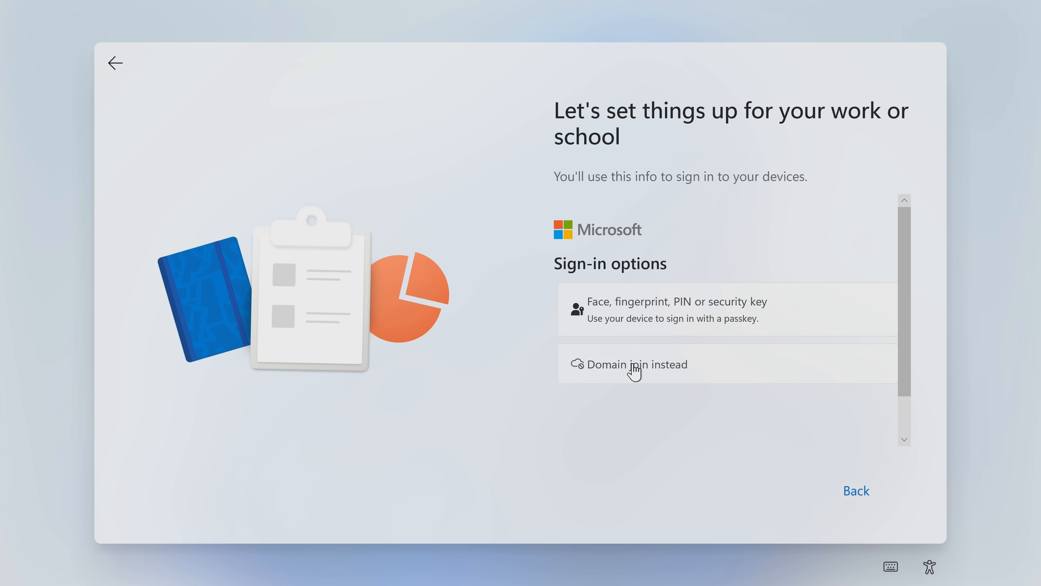
left_click(636, 364)
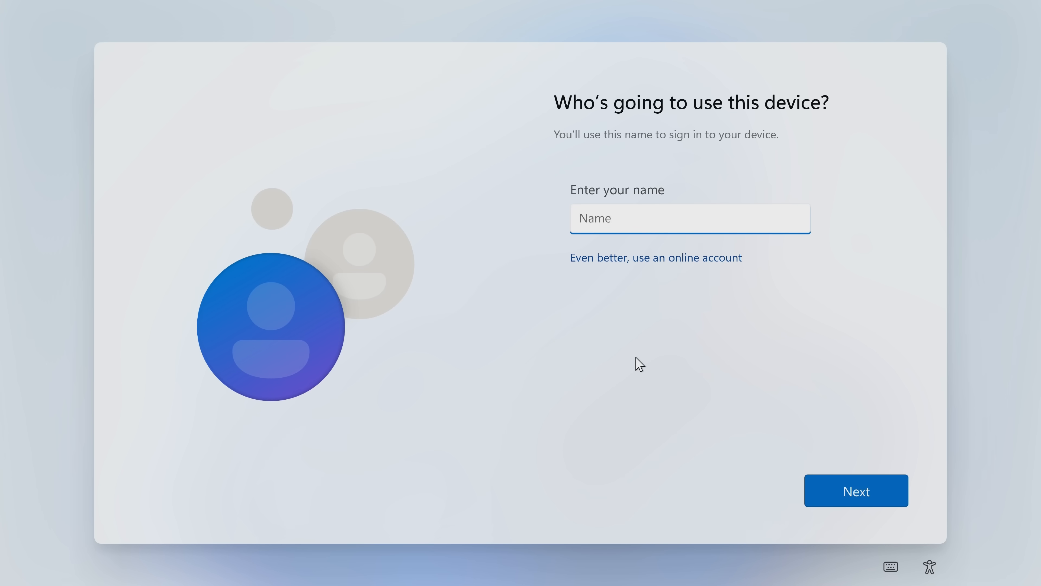
Create local user 'pc1' and leave the password blank.
type("pc1")
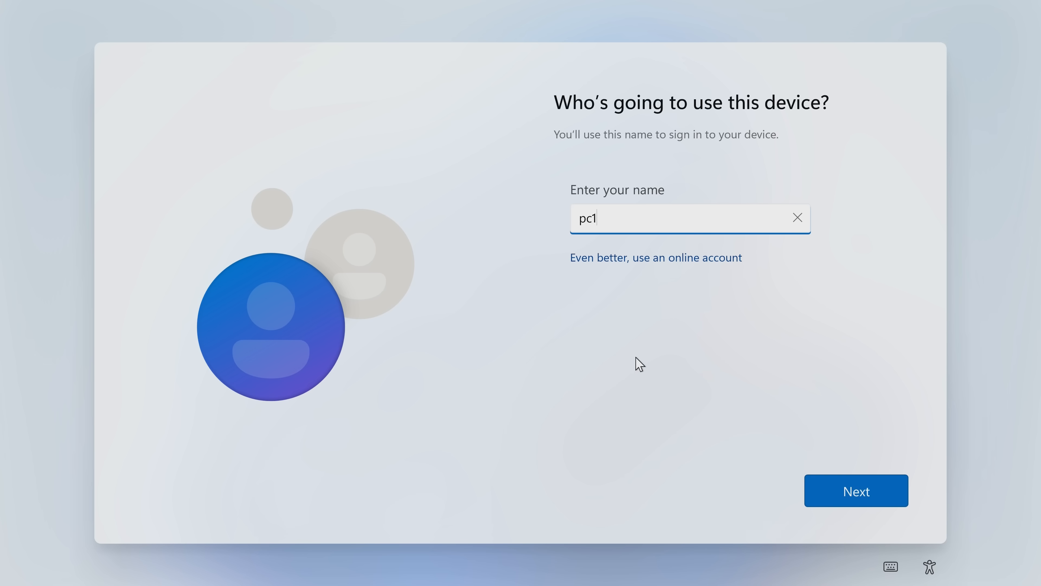
left_click(855, 490)
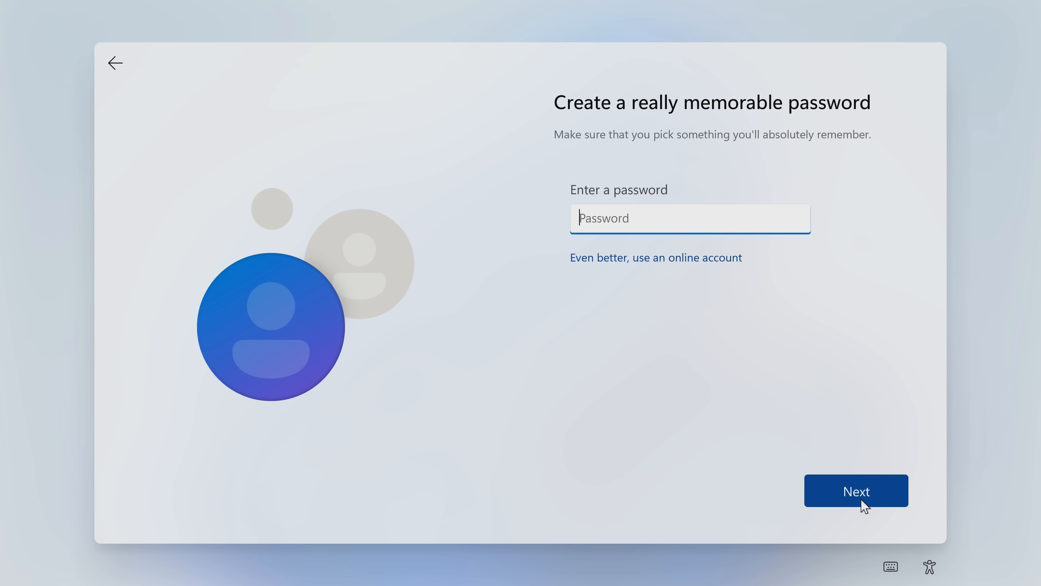
left_click(855, 491)
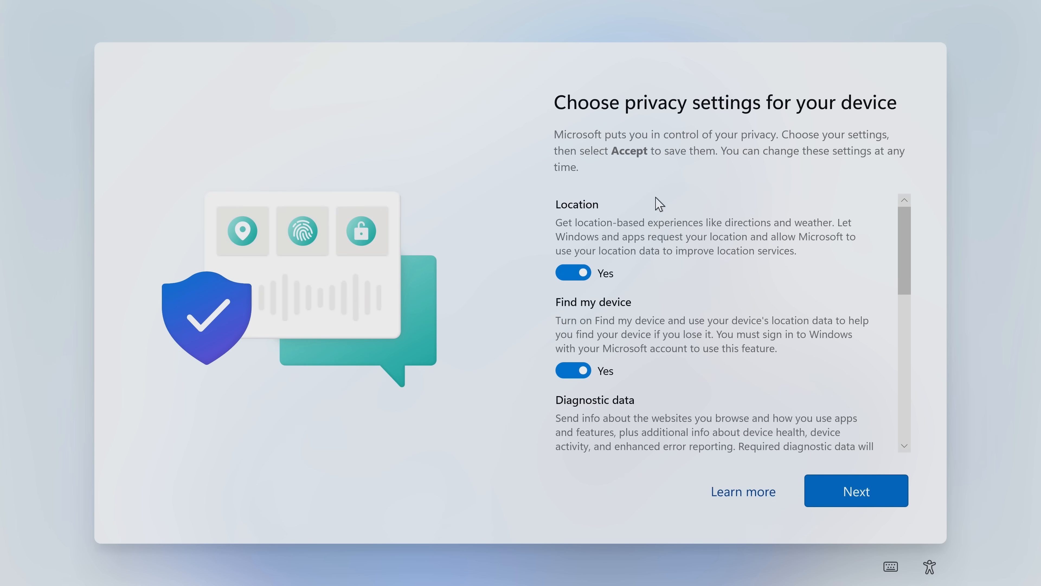
Switch location access and advertising ID to No, then accept the privacy settings.
left_click(573, 273)
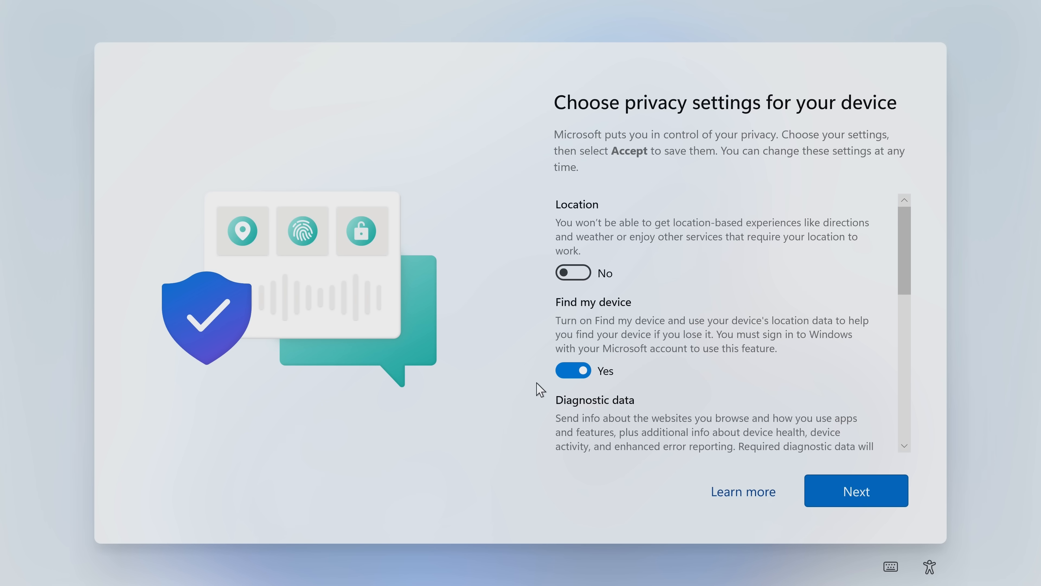
scroll("down", 3)
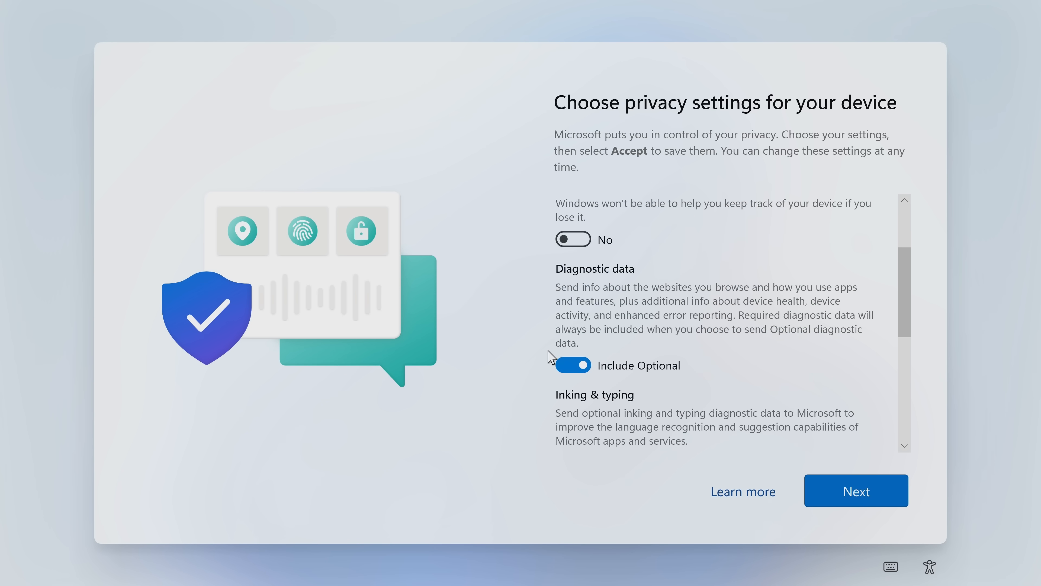
scroll("down", 3)
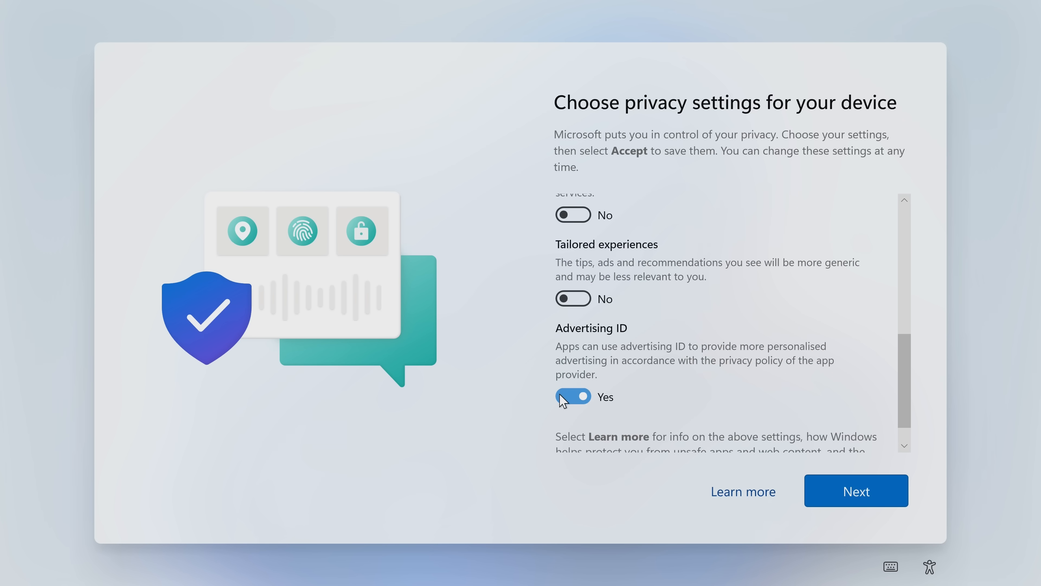
left_click(573, 397)
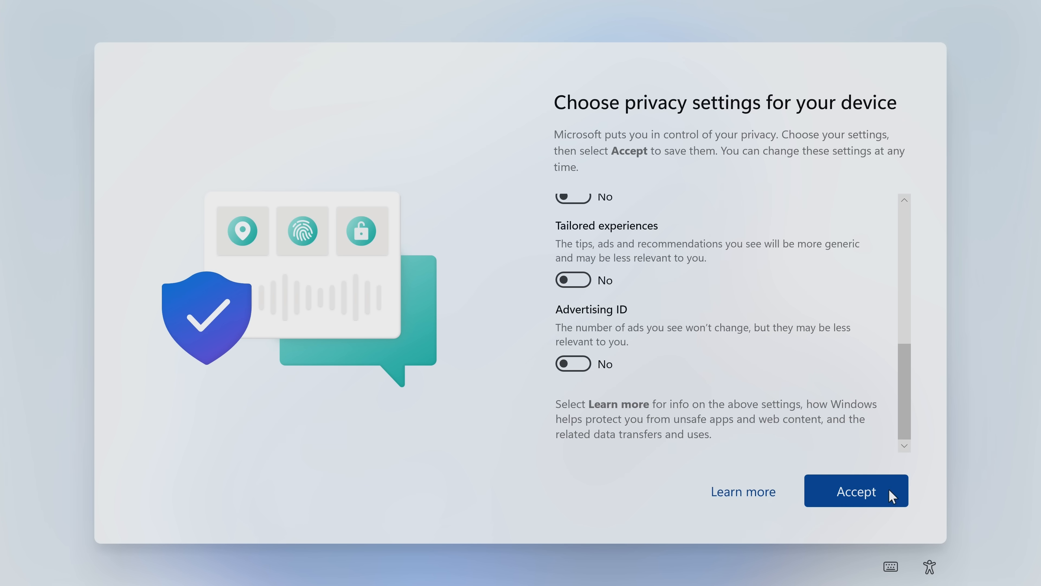
left_click(856, 491)
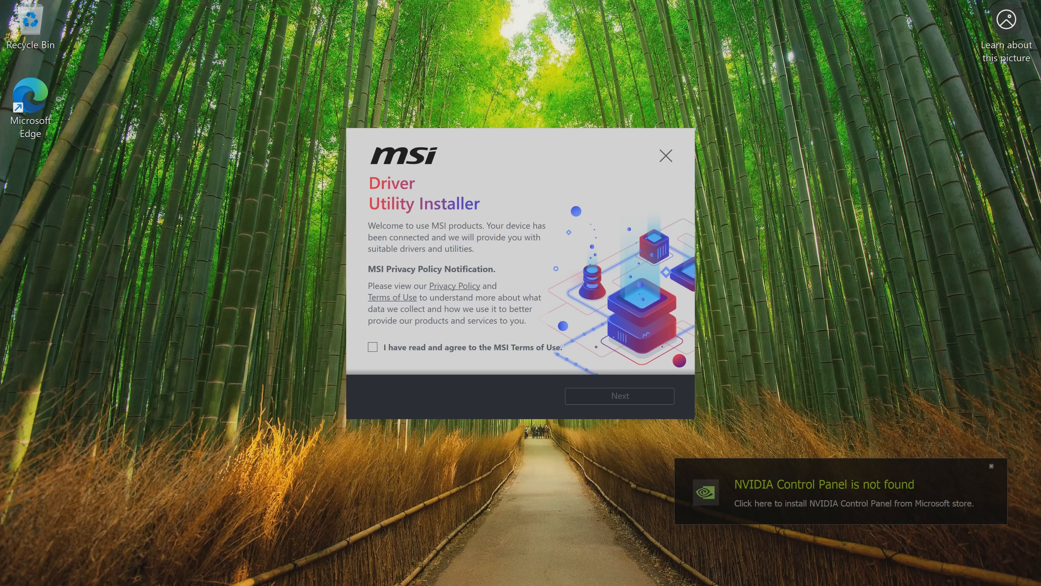
Check Start's pinned apps, then close and cancel the MSI Driver Utility Installer.
left_click(304, 566)
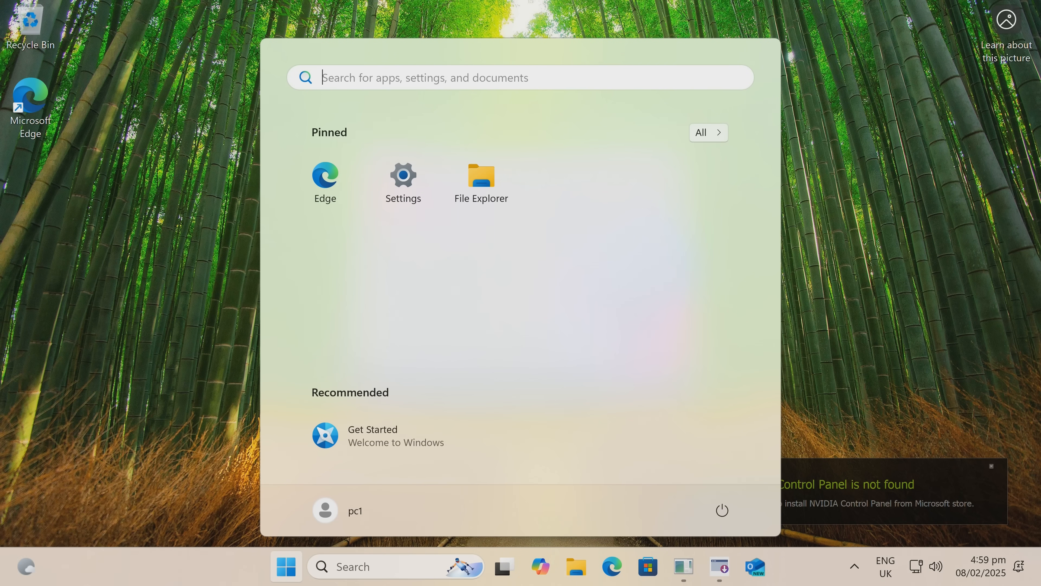
mouse_move(915, 181)
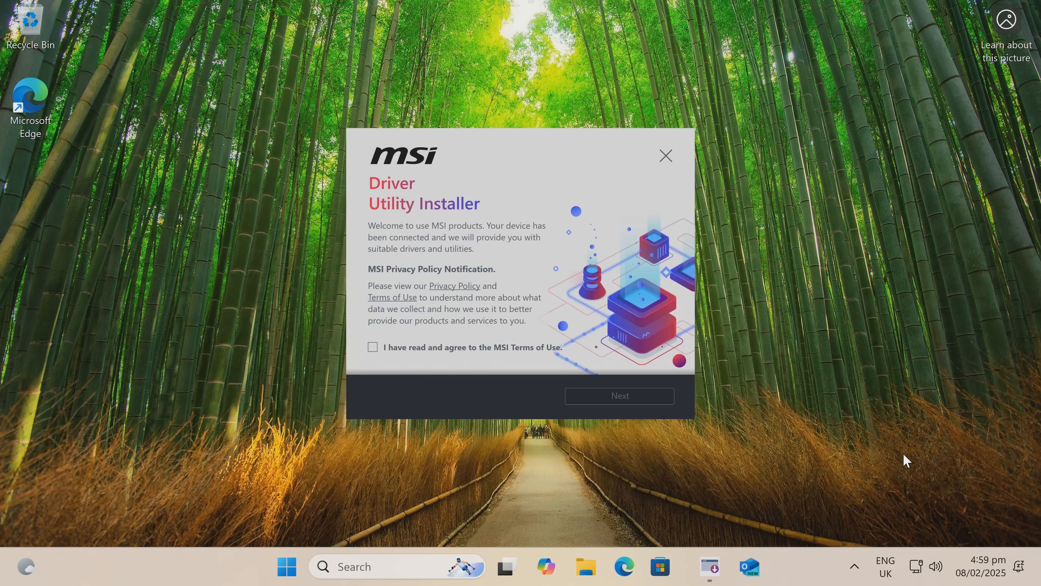
left_click(665, 156)
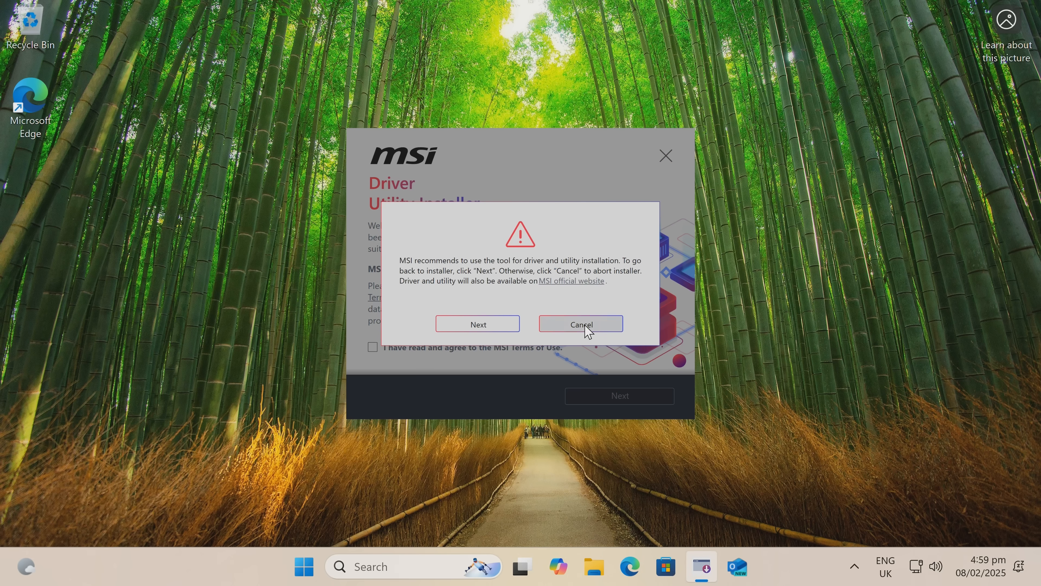
left_click(580, 325)
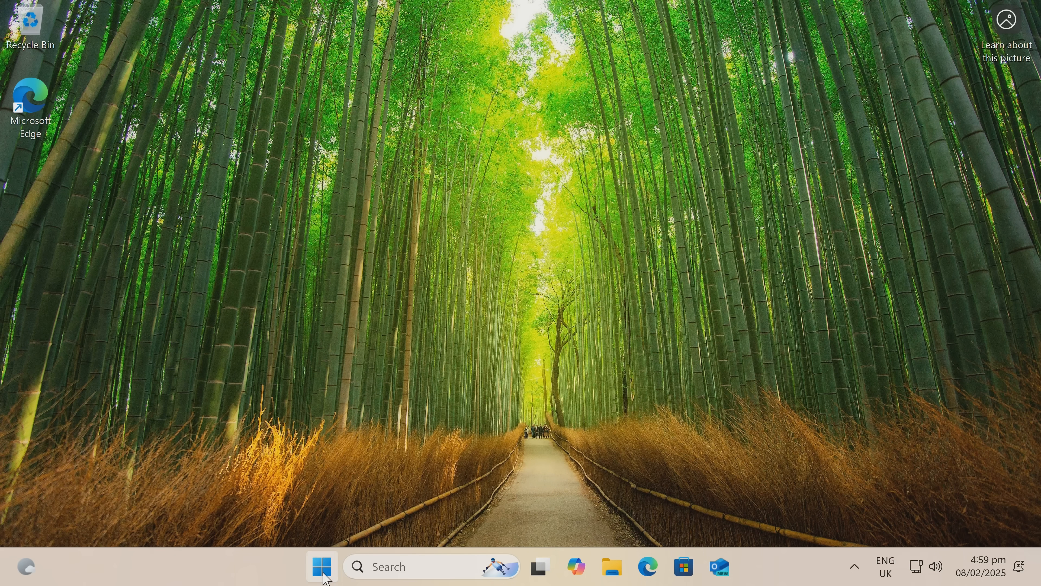
Uninstall Copilot from the Start menu's All apps list.
left_click(321, 566)
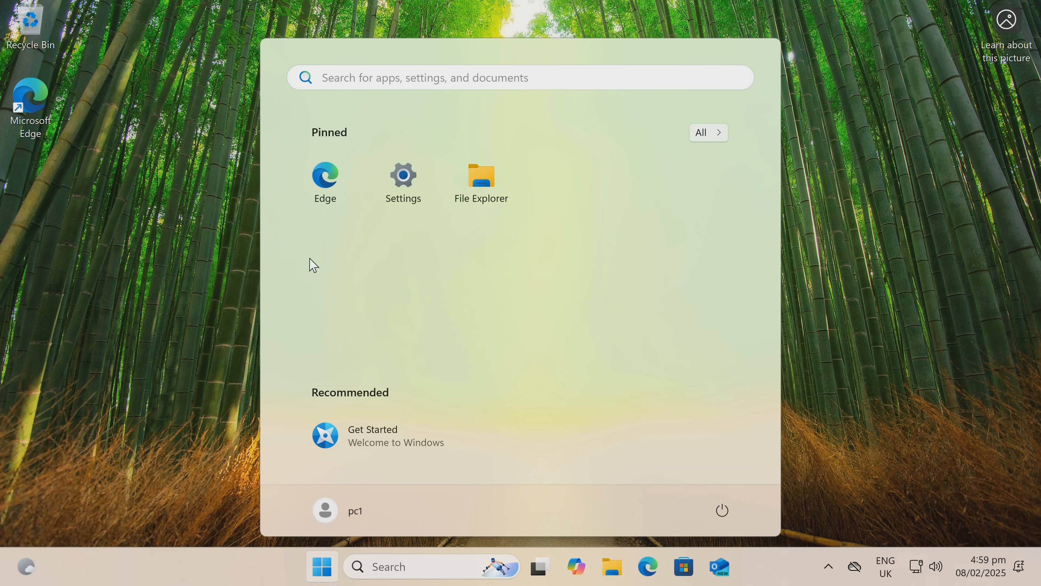
mouse_move(481, 186)
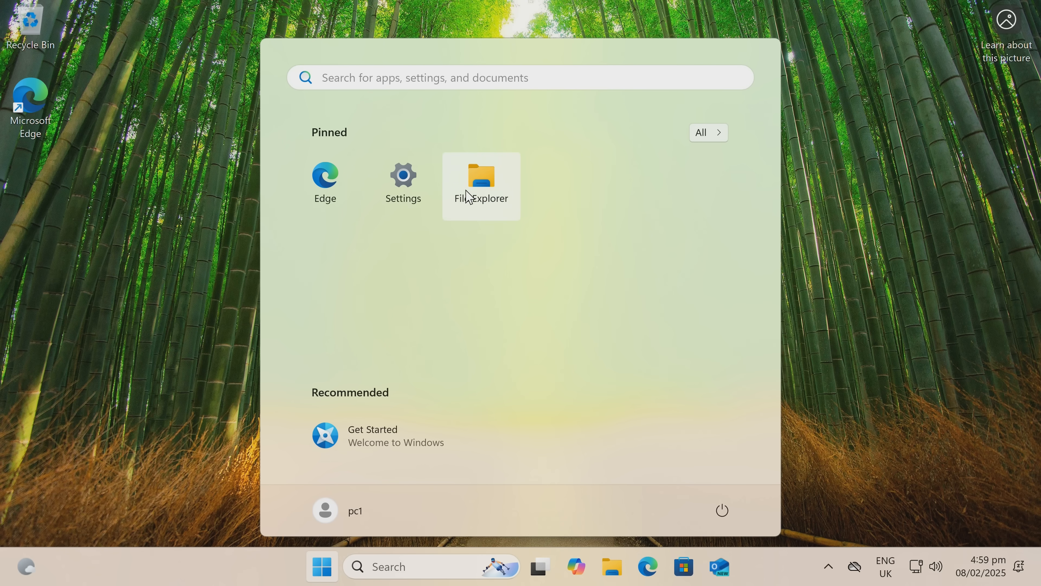
left_click(707, 132)
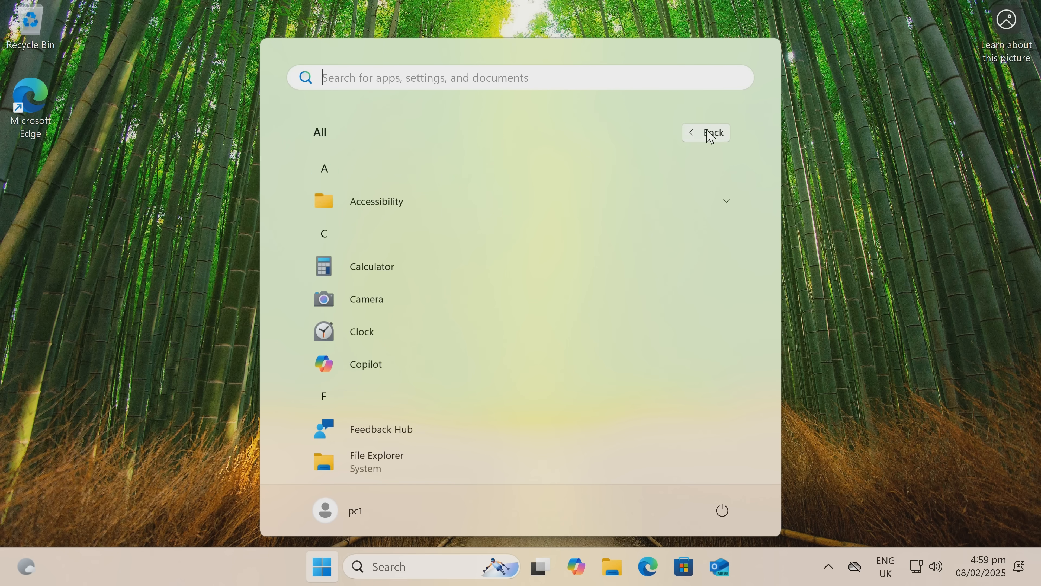
scroll("down", 3)
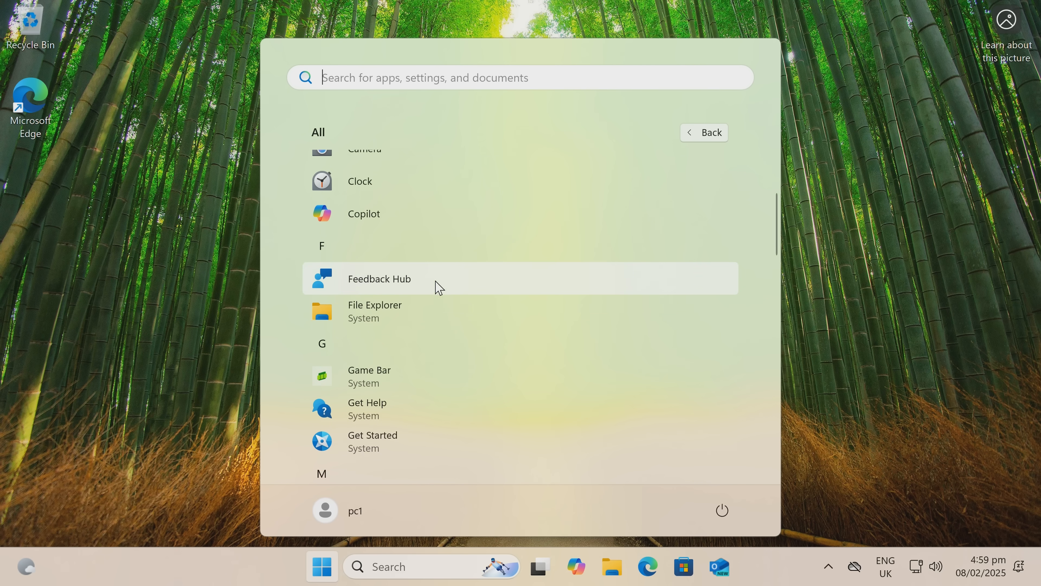
right_click(364, 213)
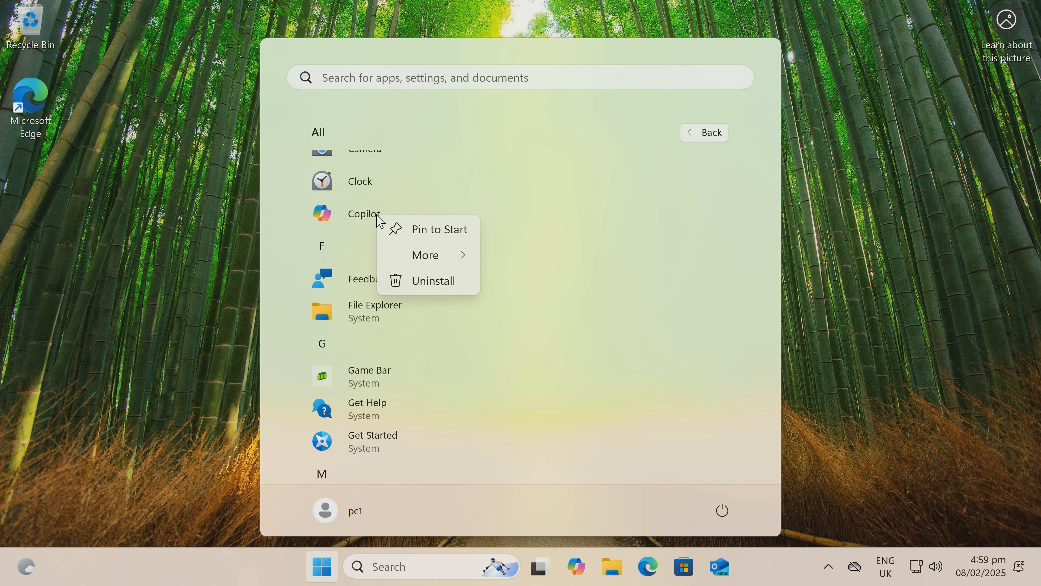
left_click(432, 280)
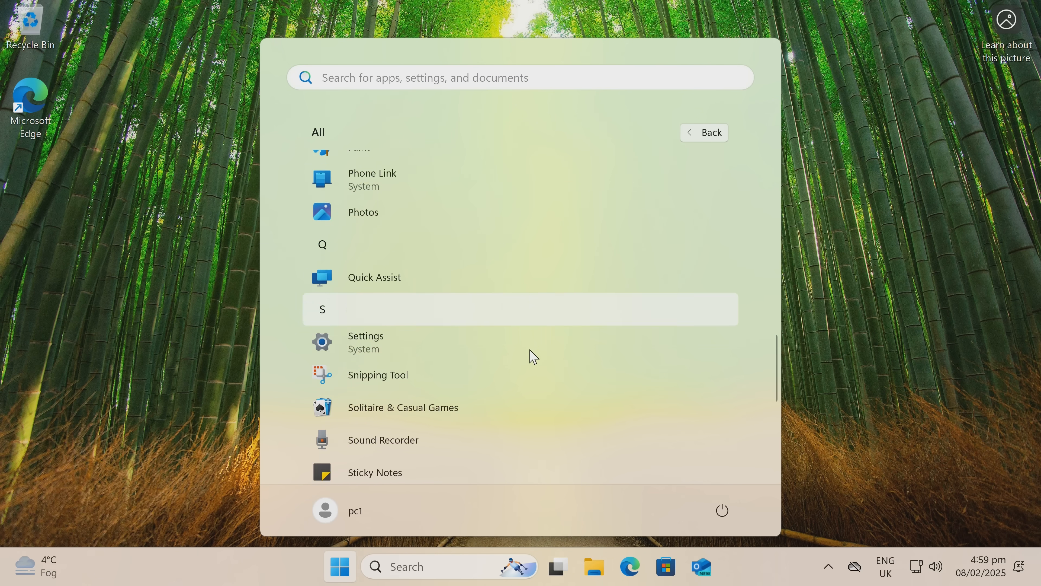
scroll("down", 3)
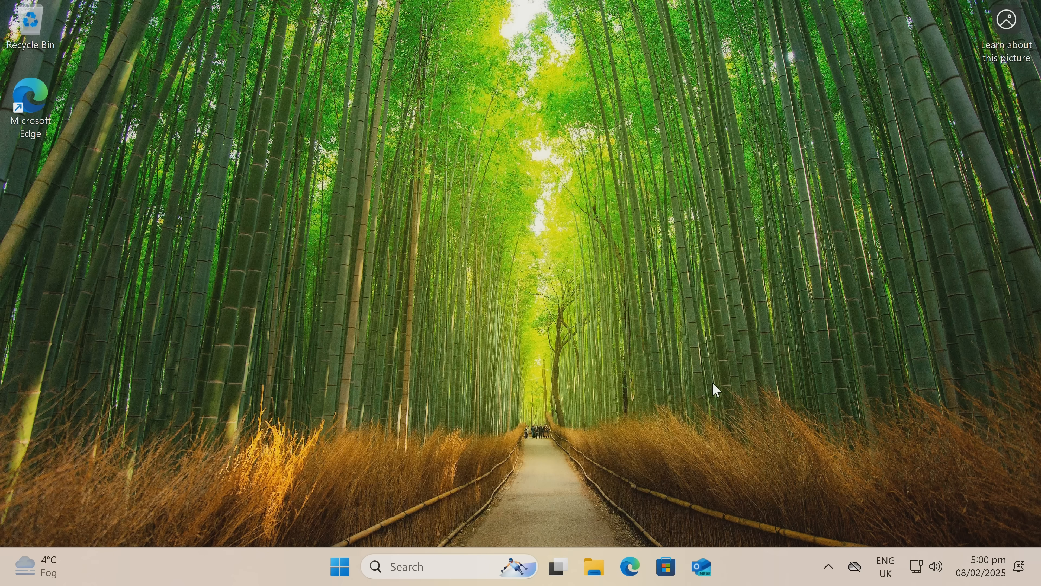
left_click(665, 566)
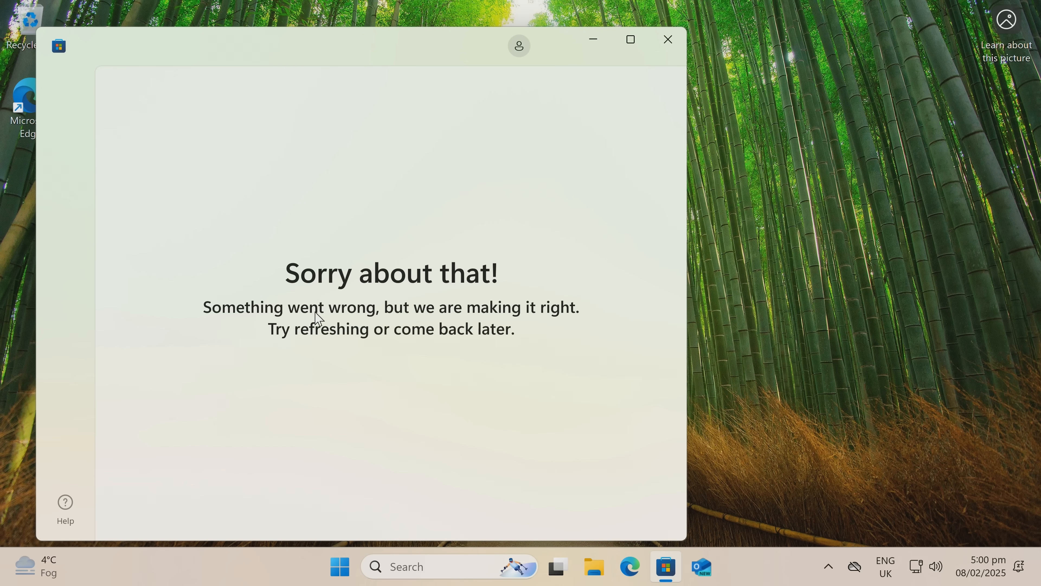
mouse_move(293, 81)
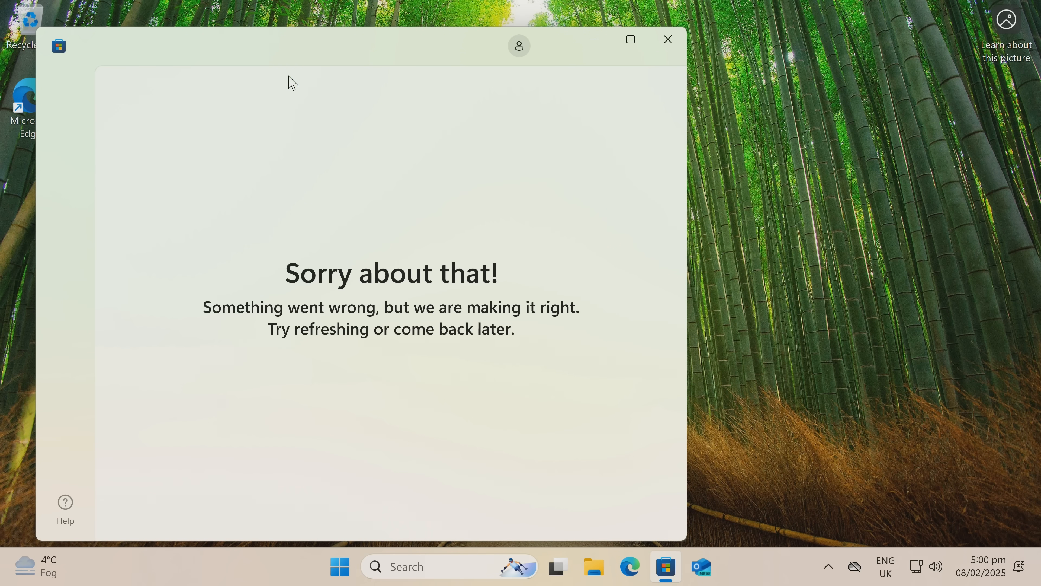
mouse_move(325, 60)
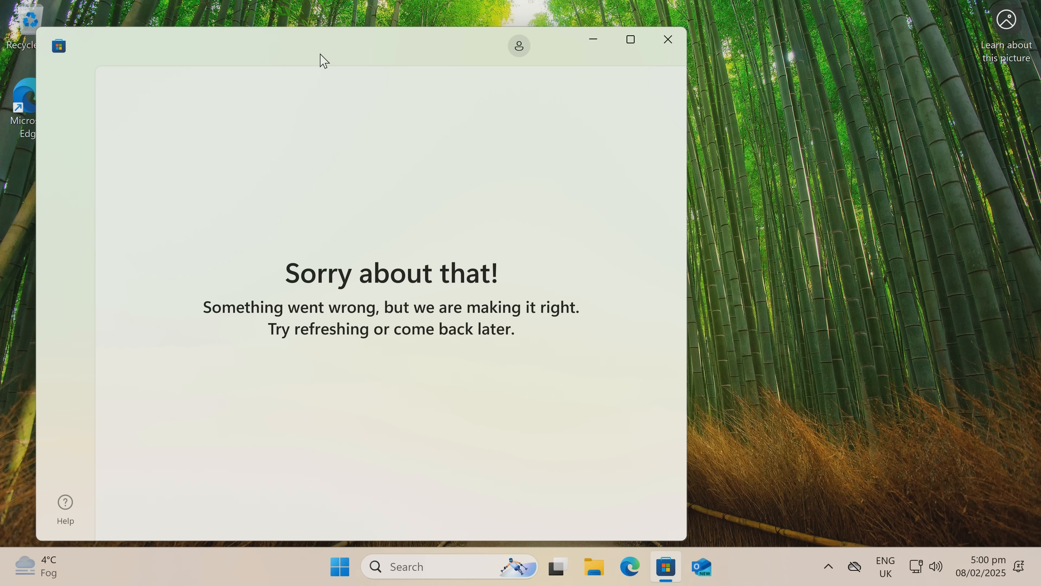
left_click(666, 39)
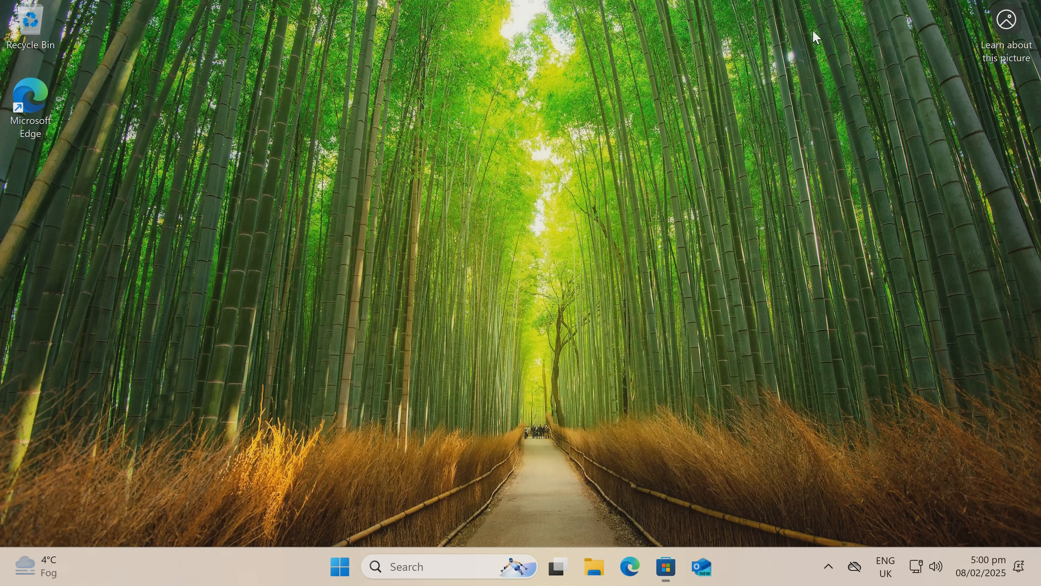
mouse_move(415, 422)
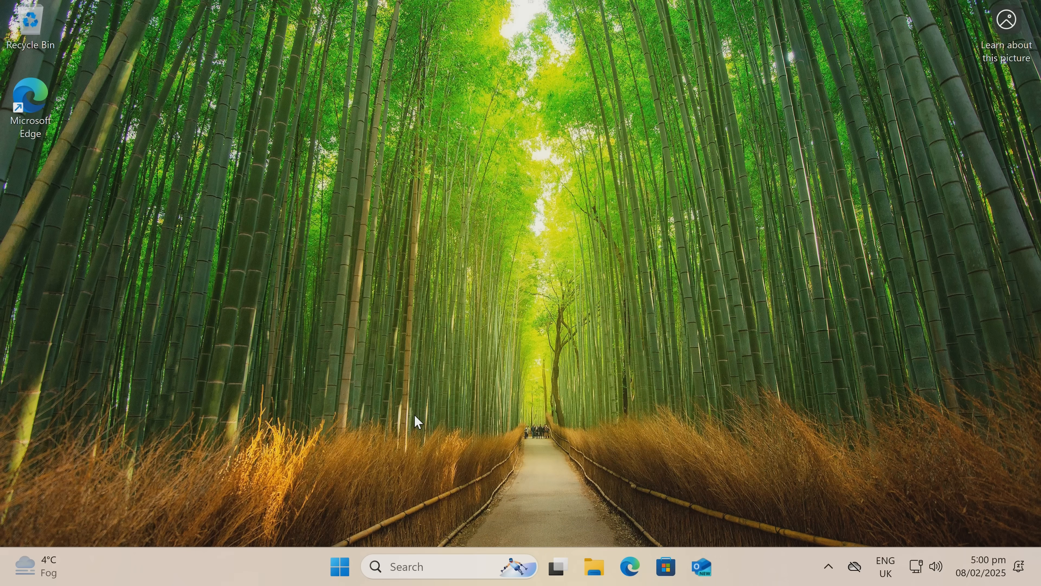
left_click(340, 567)
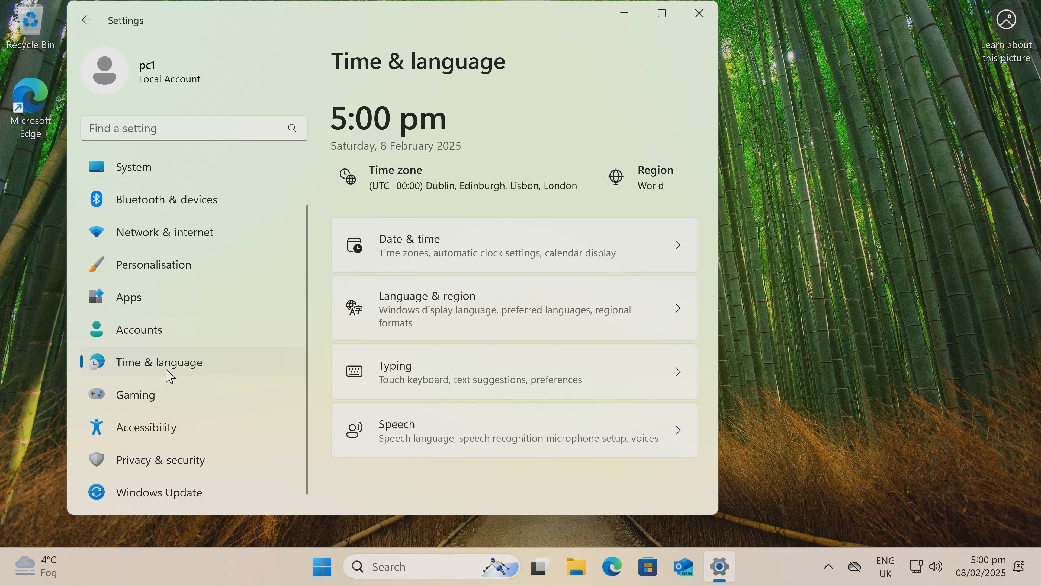
left_click(514, 308)
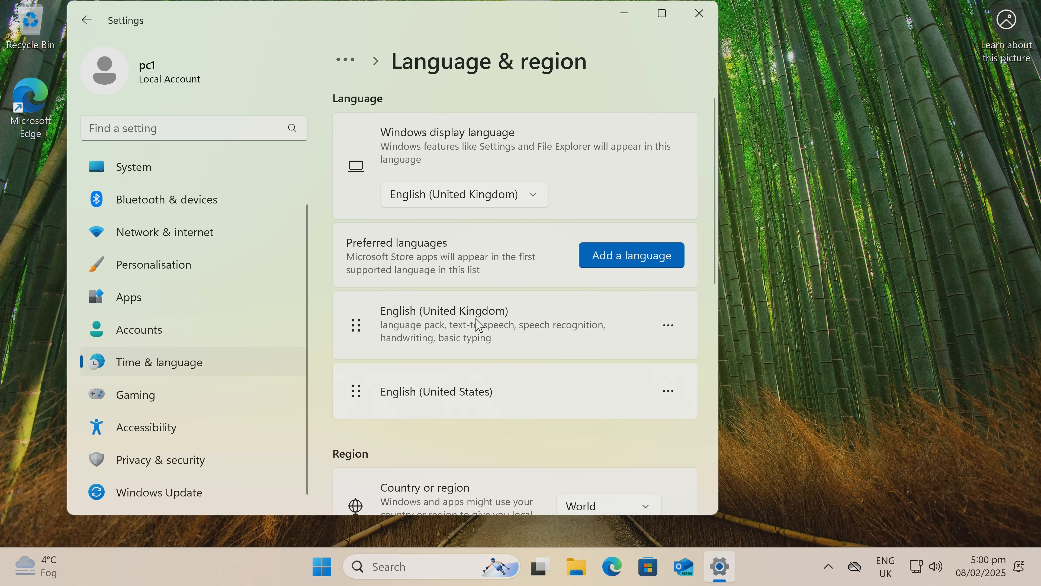
scroll("down", 3)
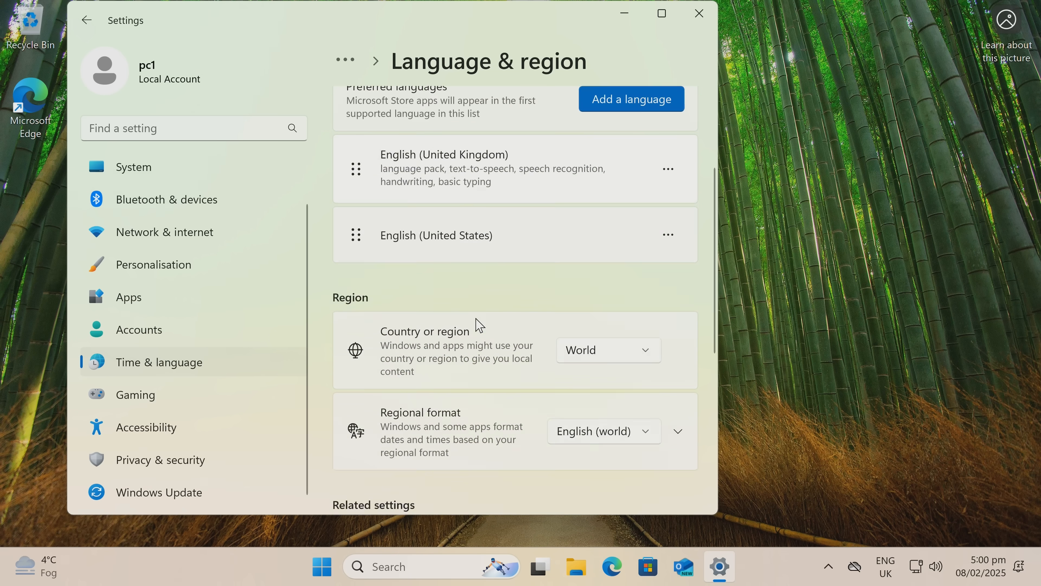
scroll("down", 3)
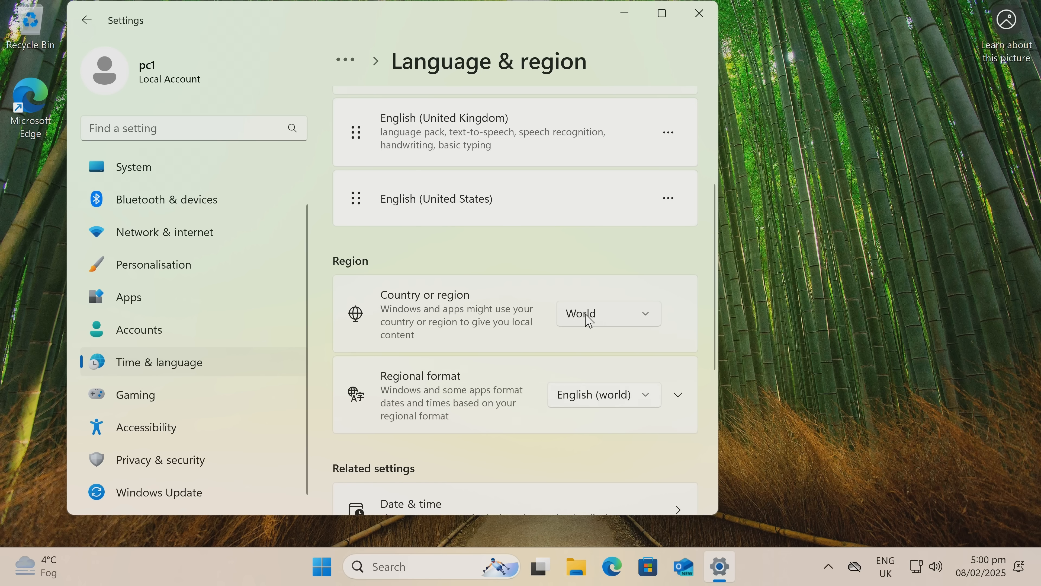
left_click(605, 312)
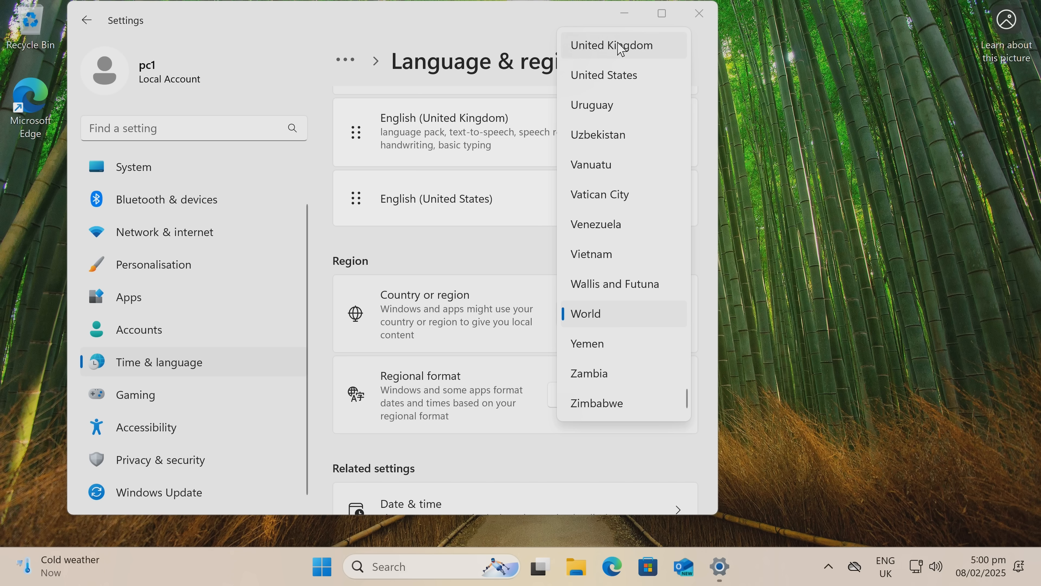
mouse_move(710, 54)
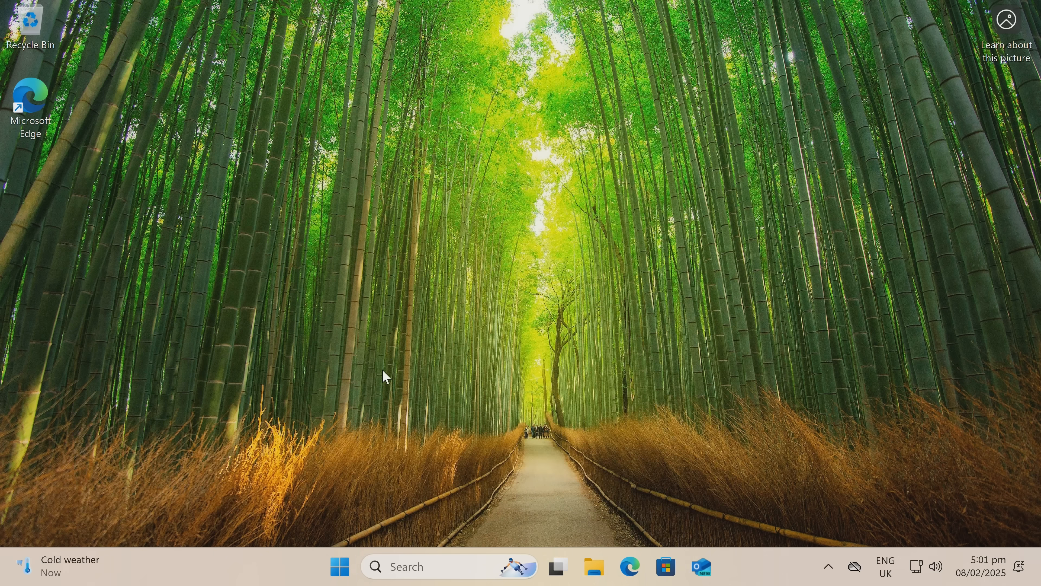
mouse_move(30, 99)
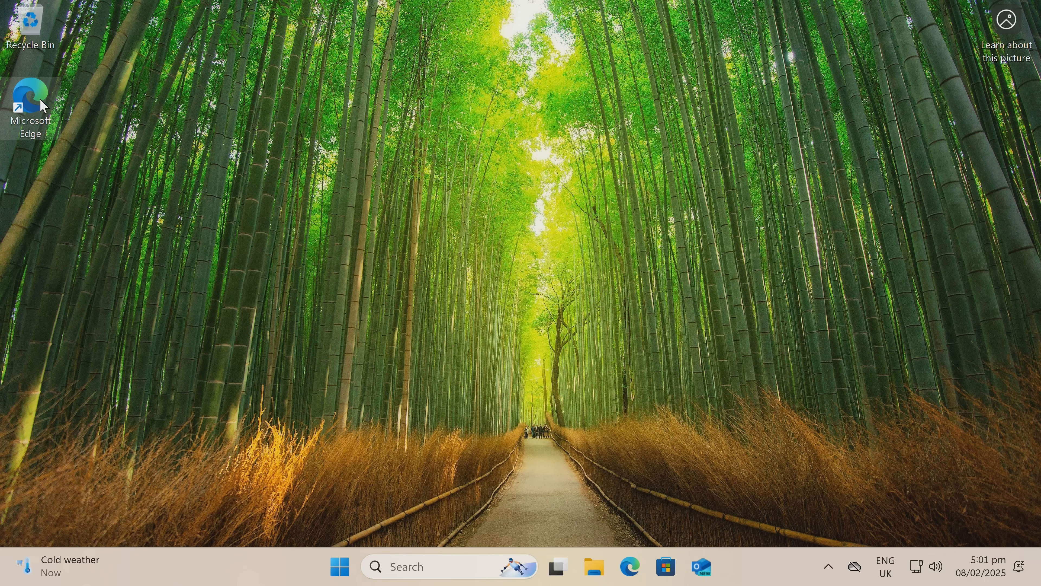
mouse_move(442, 190)
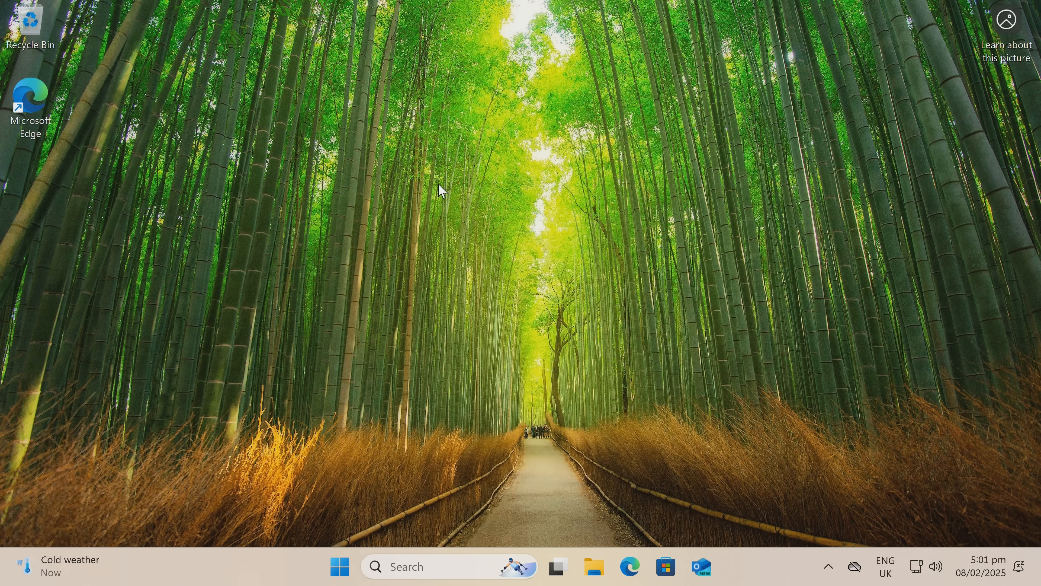
mouse_move(468, 202)
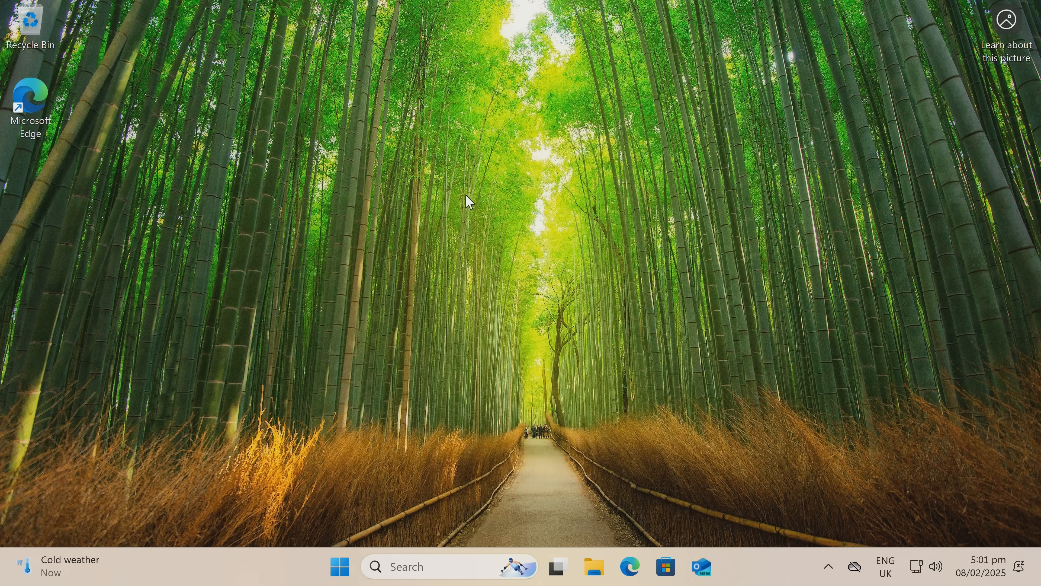
mouse_move(31, 99)
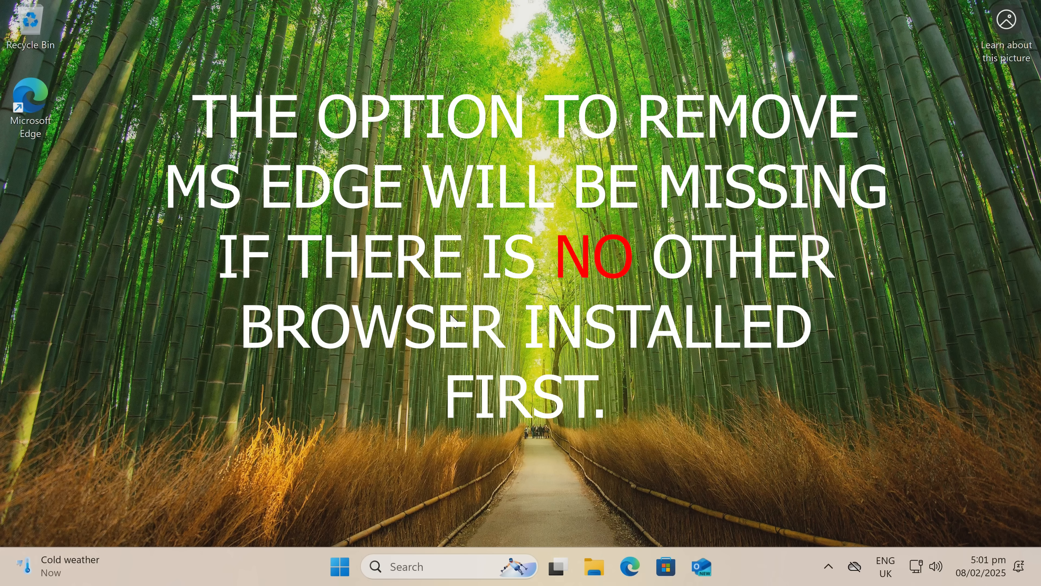
mouse_move(497, 295)
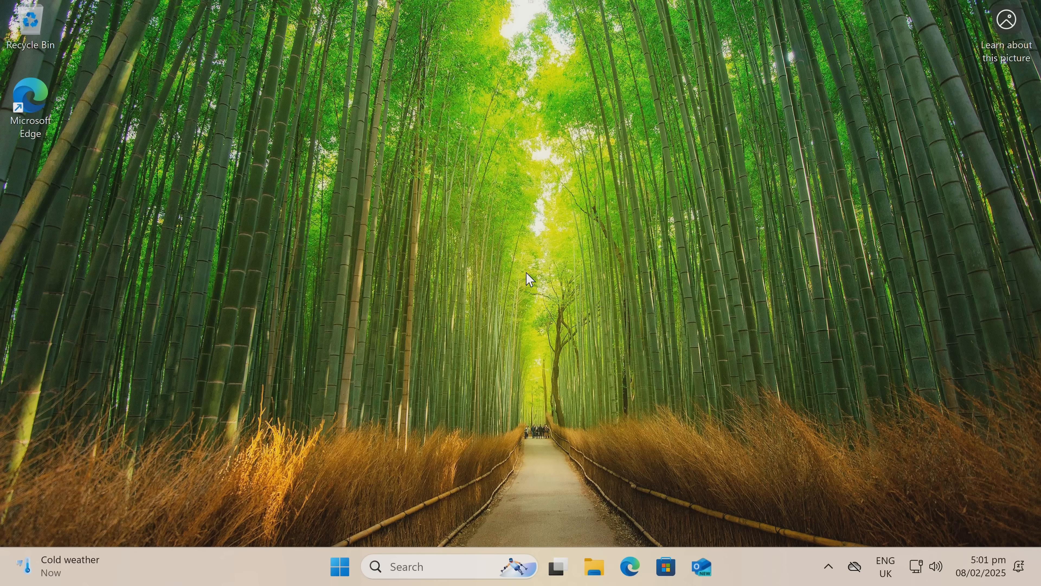
mouse_move(382, 511)
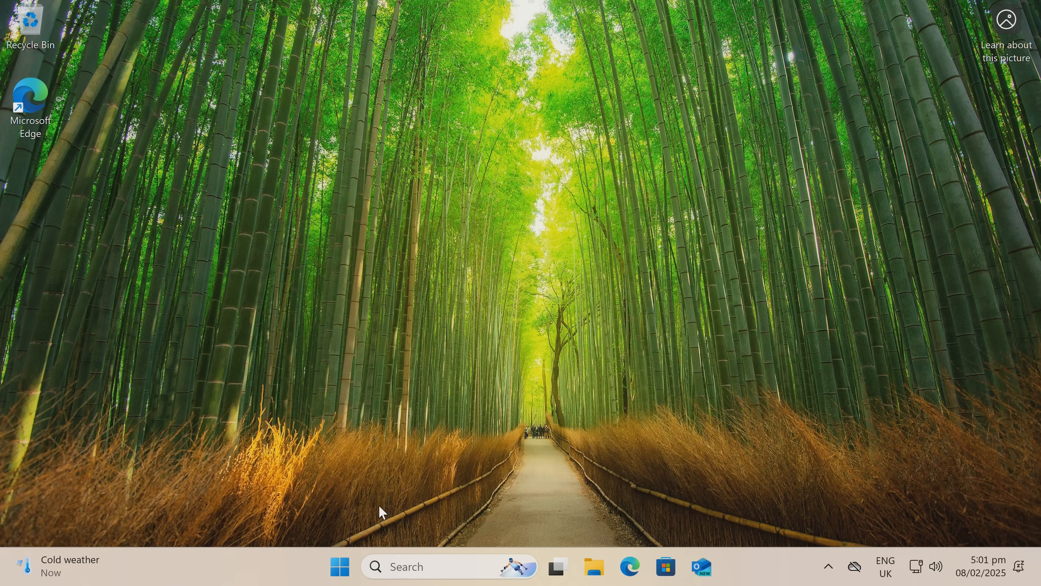
left_click(339, 566)
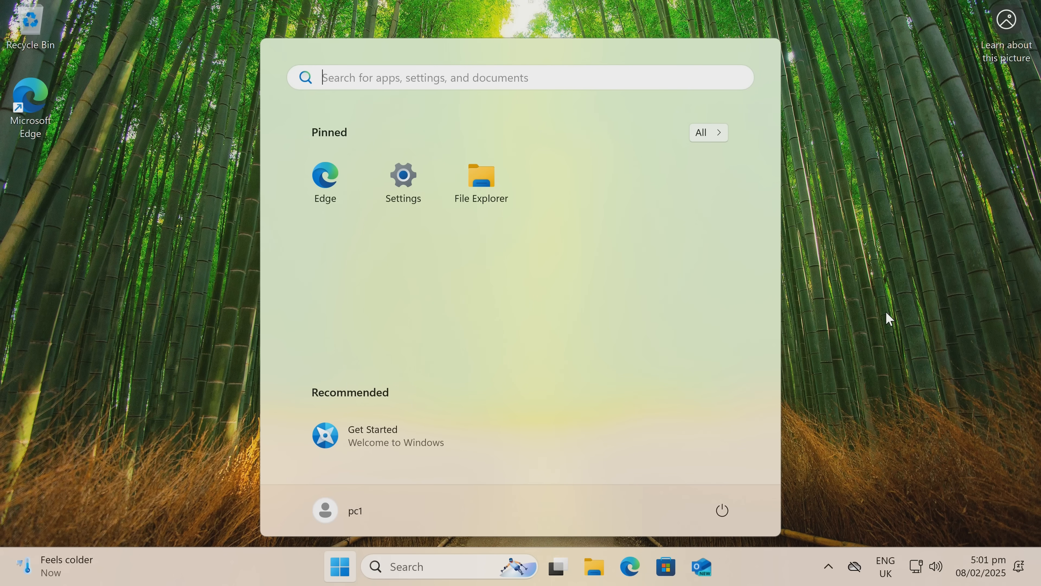
left_click(828, 566)
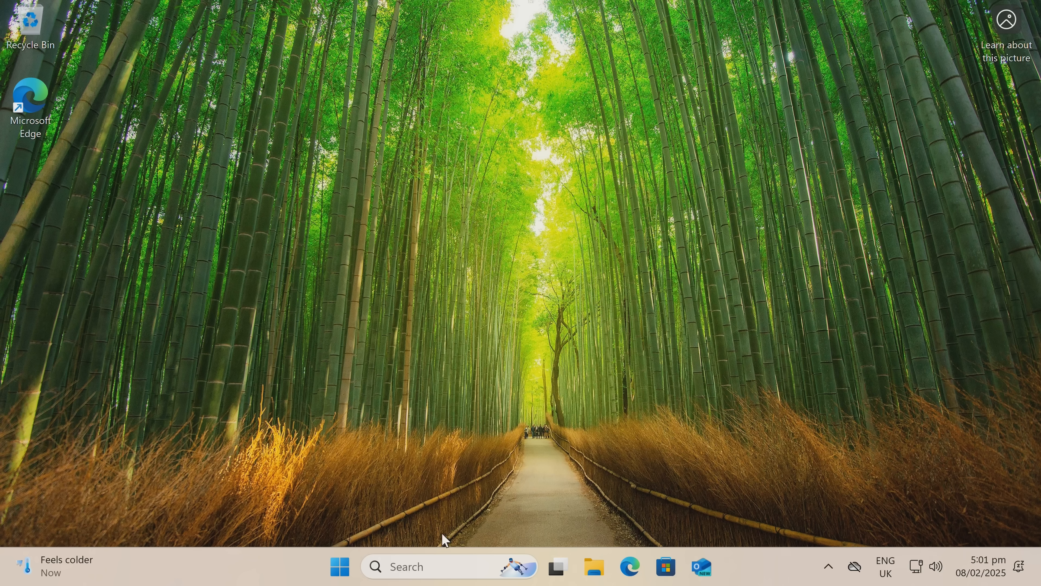
mouse_move(468, 186)
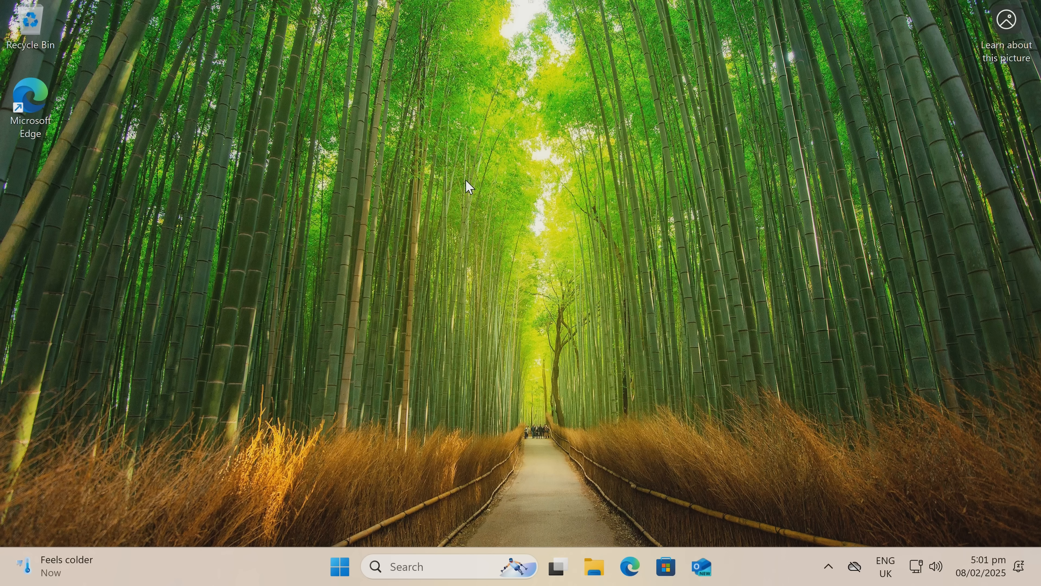
left_click(340, 566)
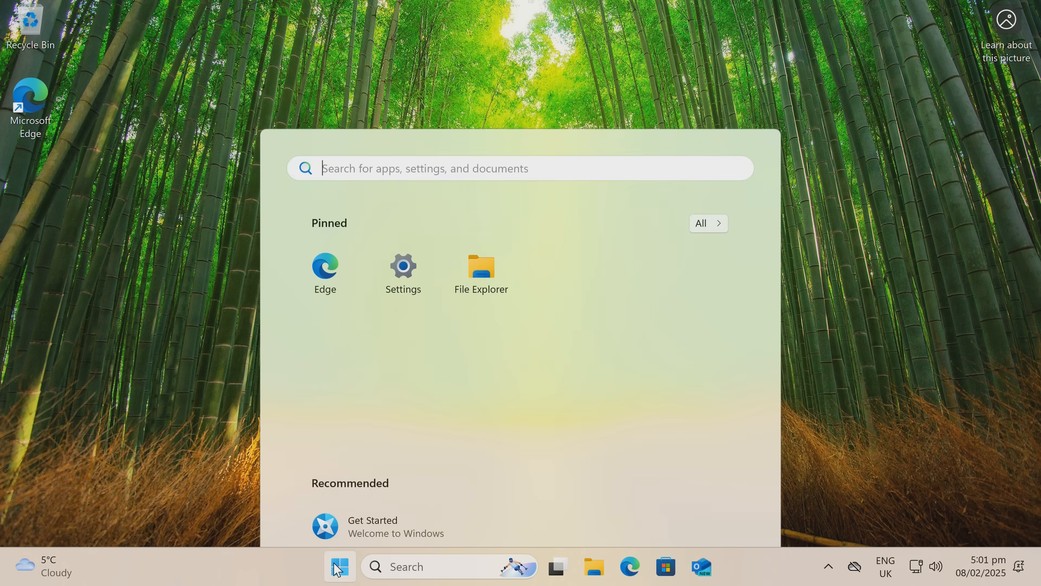
left_click(339, 566)
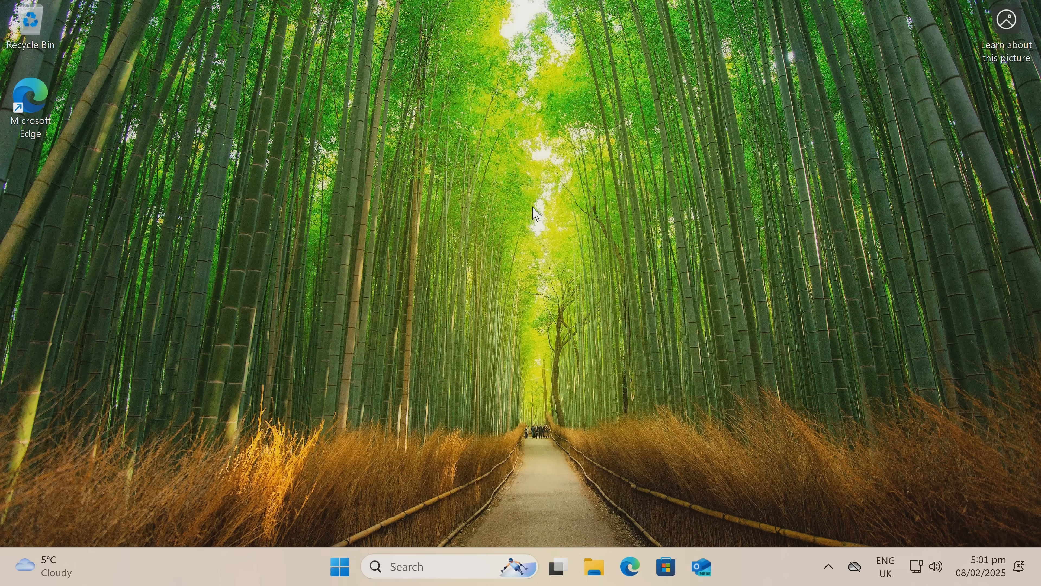
mouse_move(564, 204)
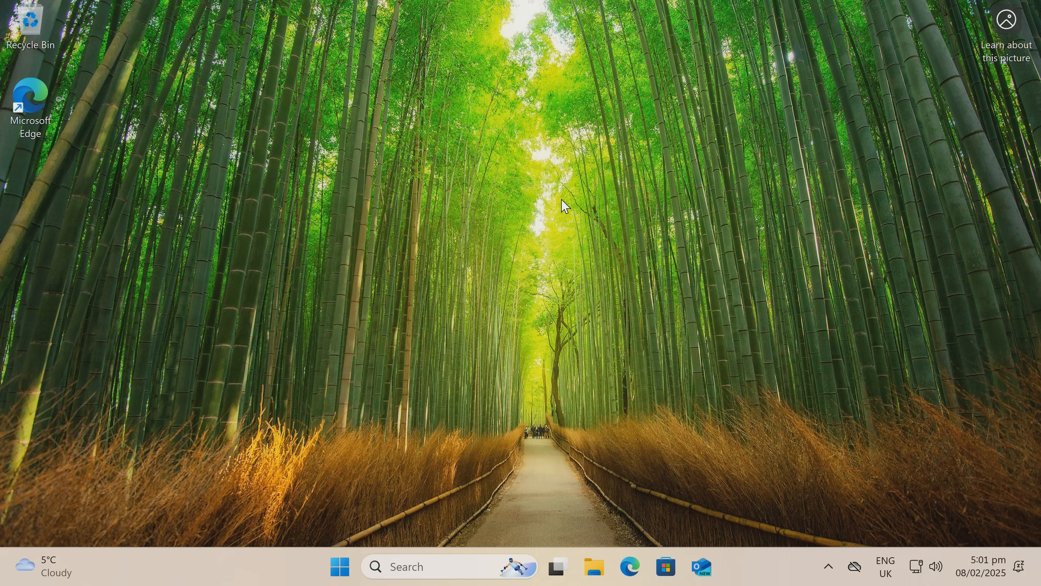